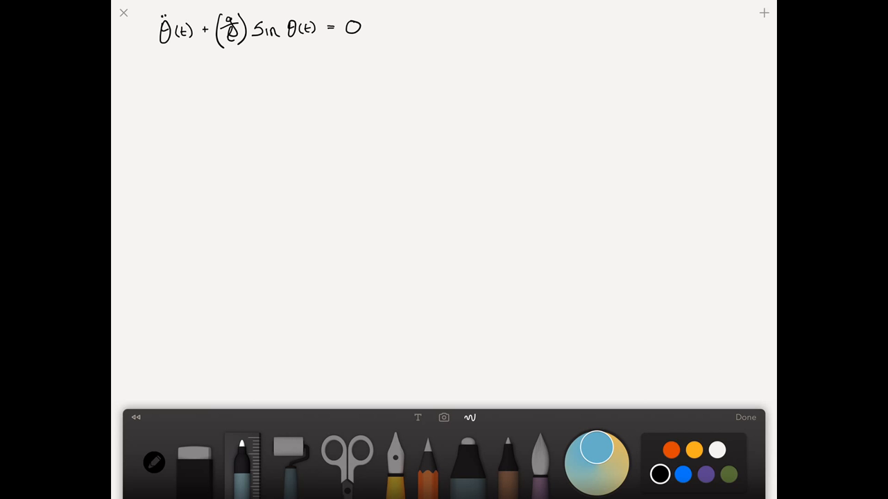
# Step: Label the pendulum equation '2nd Order ODE' and begin rearranging it for θ̈
pyautogui.moveTo(392, 32); pyautogui.dragTo(416, 31)
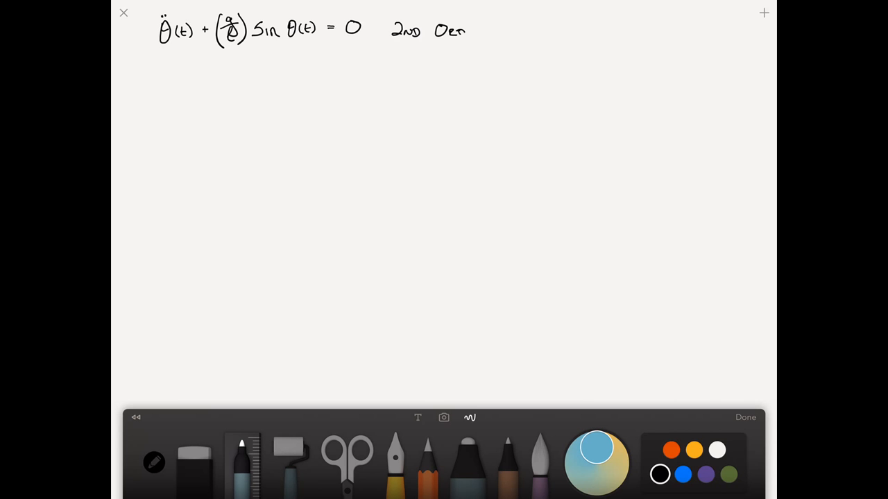
pyautogui.moveTo(457, 31); pyautogui.dragTo(506, 31)
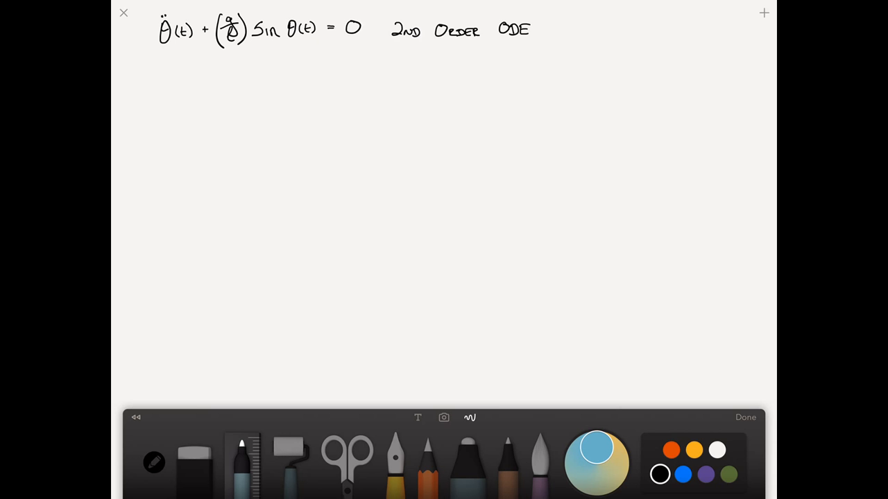
pyautogui.moveTo(154, 69); pyautogui.dragTo(159, 83)
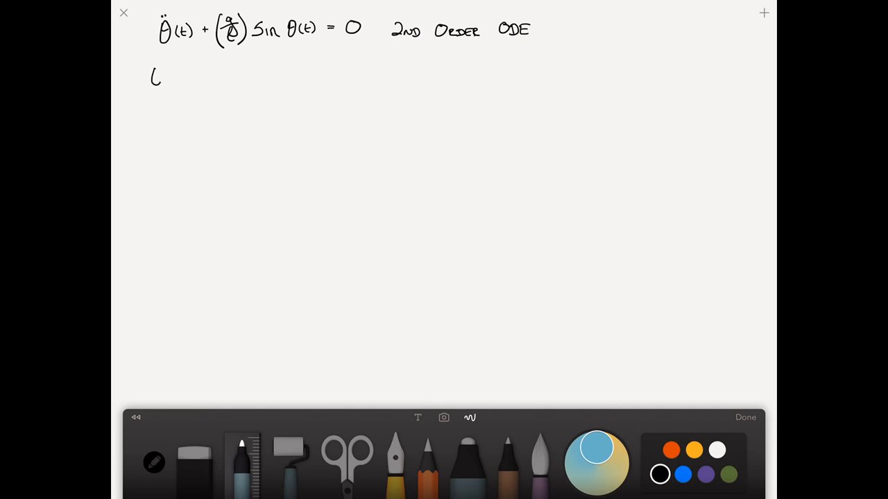
pyautogui.moveTo(151, 82); pyautogui.dragTo(177, 69)
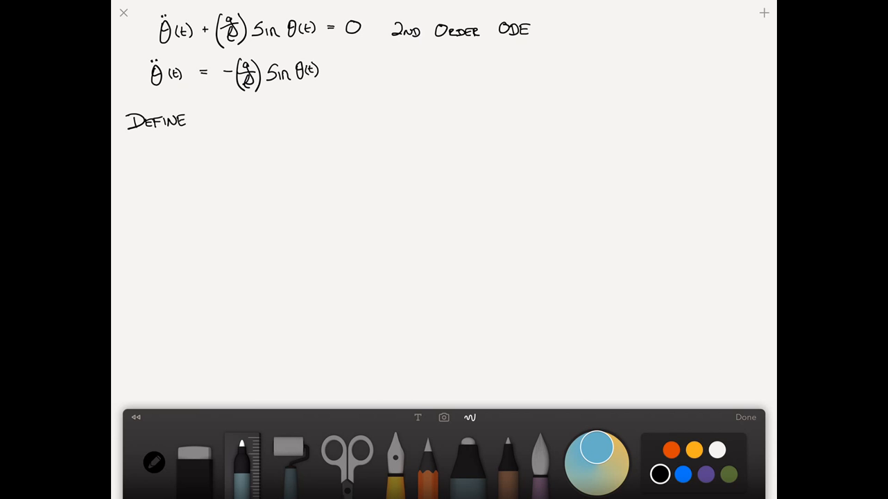
# Step: Define x = θ̇ as equation (2) and derive ẋ = −(g/ℓ) sin θ as equation (3)
pyautogui.moveTo(222, 111); pyautogui.dragTo(236, 125)
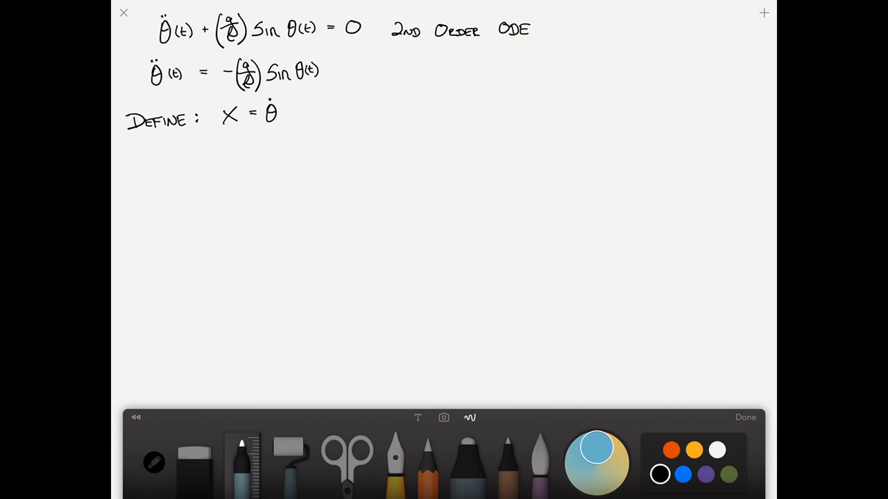
pyautogui.moveTo(319, 107); pyautogui.dragTo(333, 121)
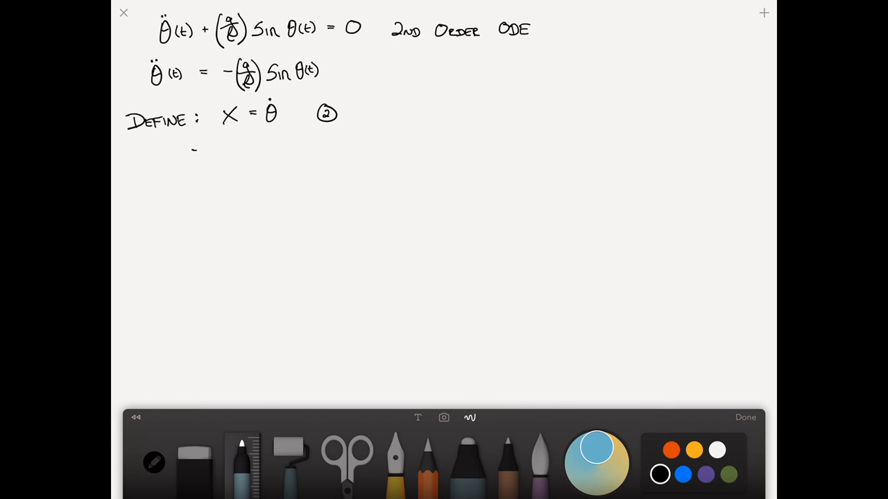
pyautogui.moveTo(194, 151); pyautogui.dragTo(243, 151)
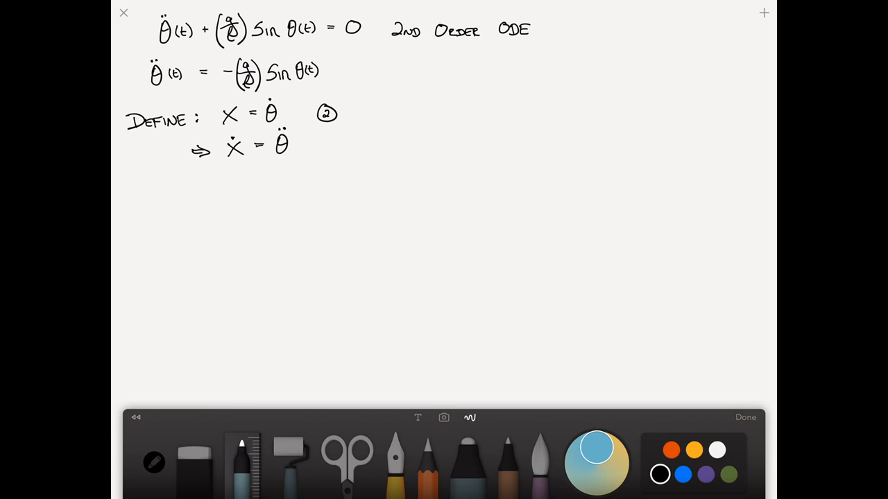
pyautogui.moveTo(192, 182); pyautogui.dragTo(215, 179)
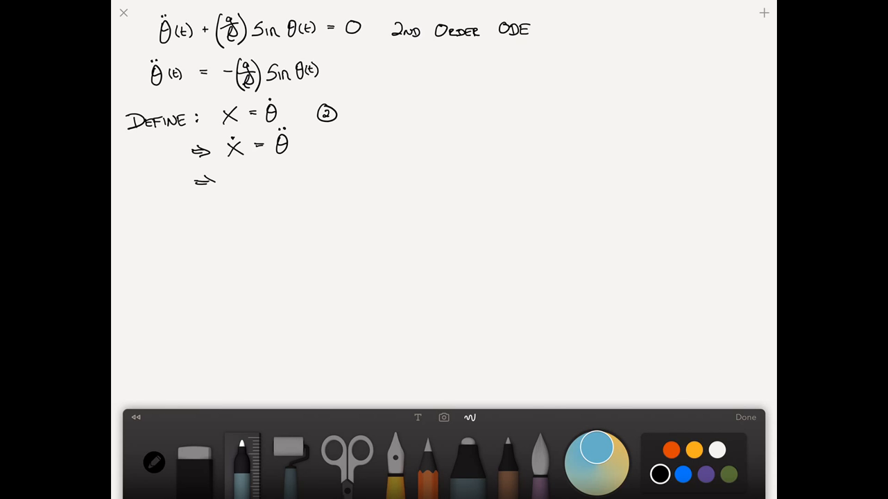
pyautogui.moveTo(233, 174); pyautogui.dragTo(253, 187)
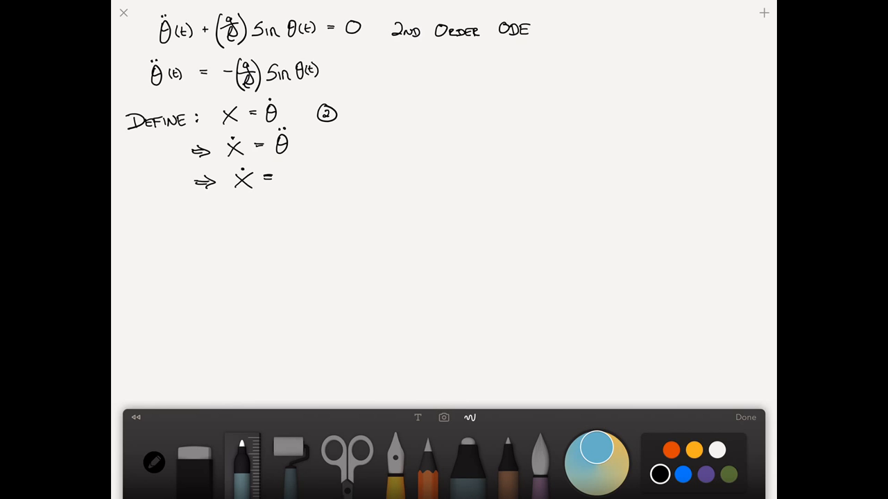
pyautogui.moveTo(284, 173); pyautogui.dragTo(326, 170)
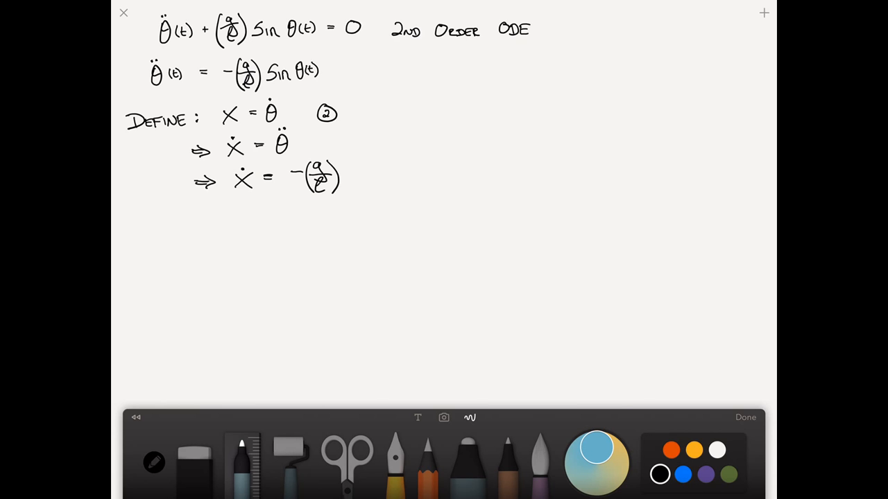
pyautogui.moveTo(346, 177); pyautogui.dragTo(385, 177)
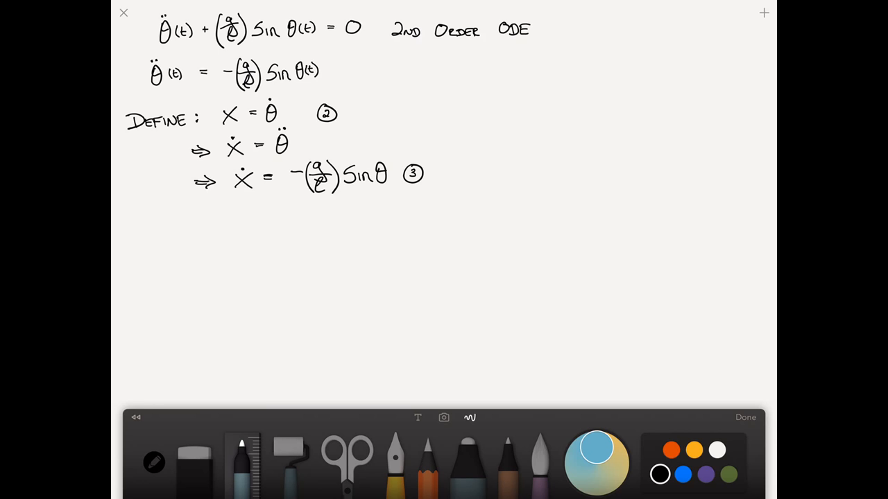
# Step: Handwrite θ̇ = x and ẋ = −(g/ℓ) sin θ, bracketed together as system (4)
pyautogui.moveTo(208, 226); pyautogui.dragTo(211, 243)
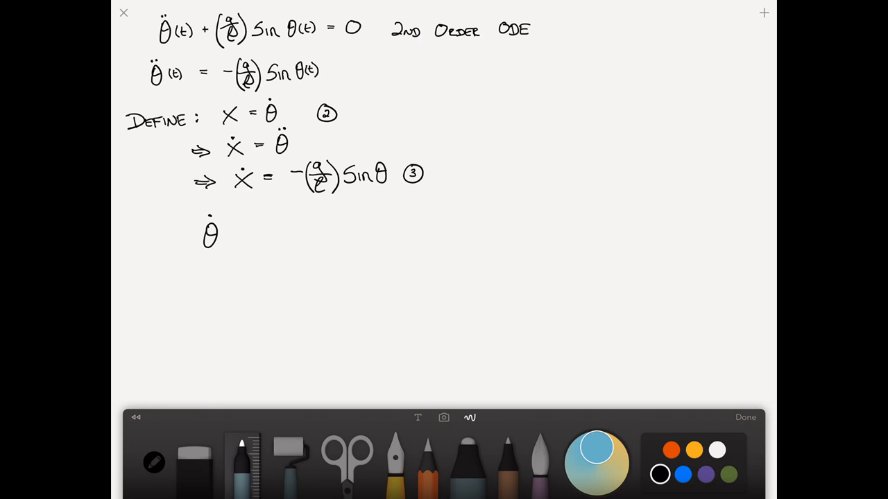
pyautogui.moveTo(243, 230); pyautogui.dragTo(258, 229)
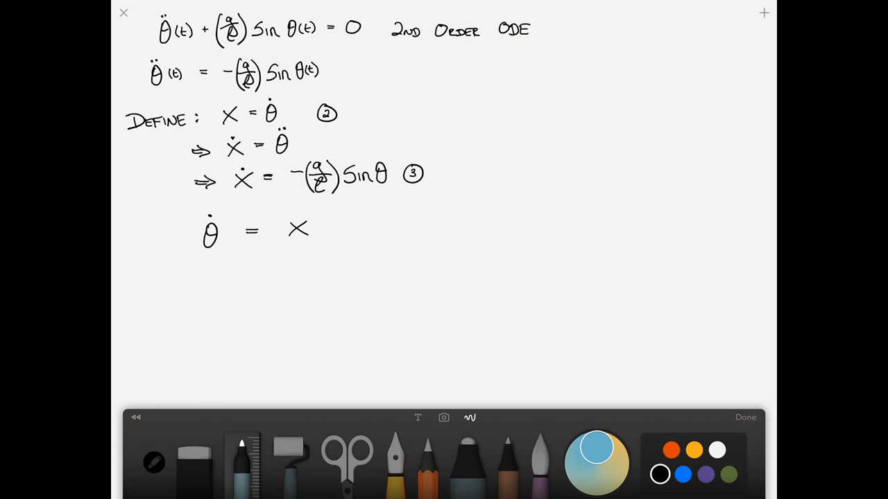
pyautogui.moveTo(204, 267); pyautogui.dragTo(219, 277)
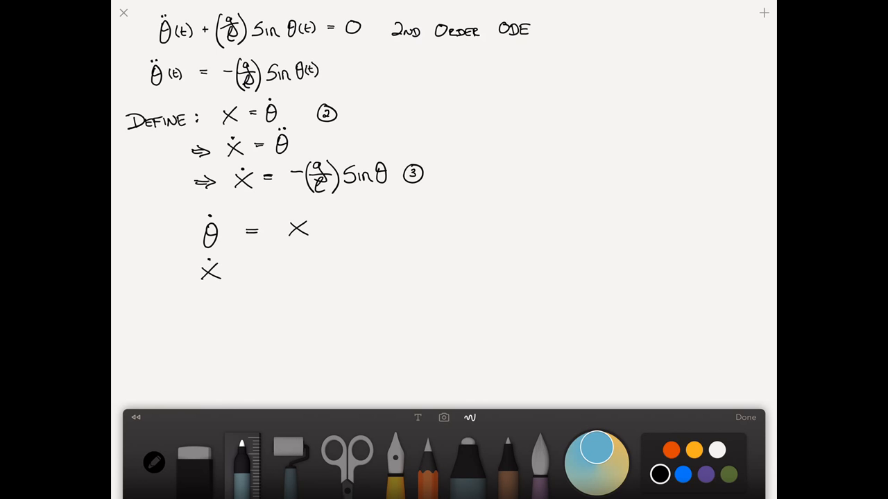
pyautogui.moveTo(246, 265); pyautogui.dragTo(260, 266)
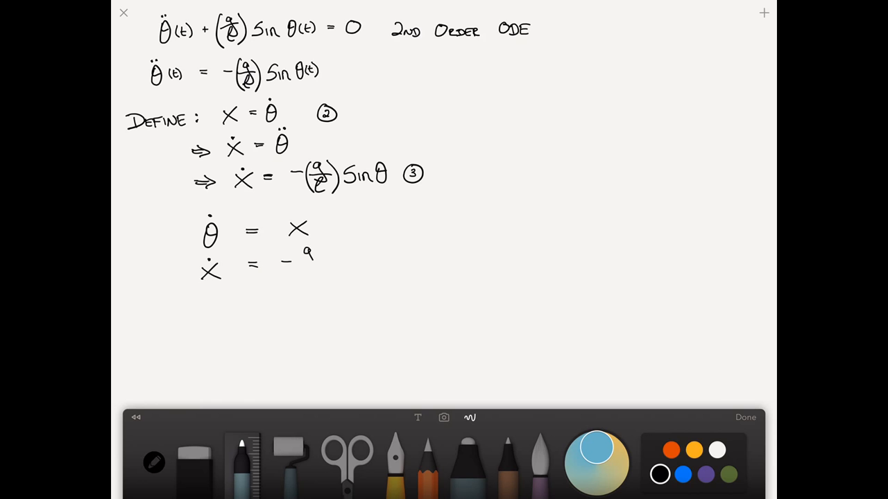
pyautogui.moveTo(299, 260); pyautogui.dragTo(308, 271)
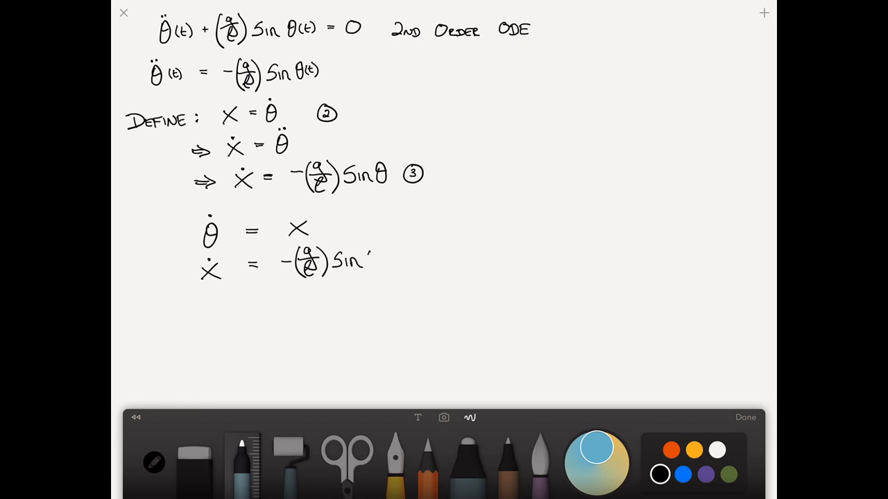
pyautogui.click(369, 261)
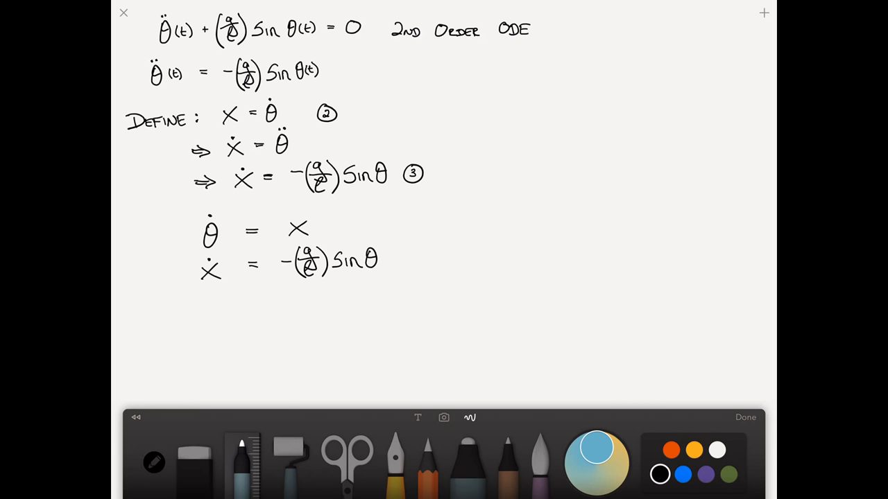
pyautogui.moveTo(194, 208); pyautogui.dragTo(208, 284)
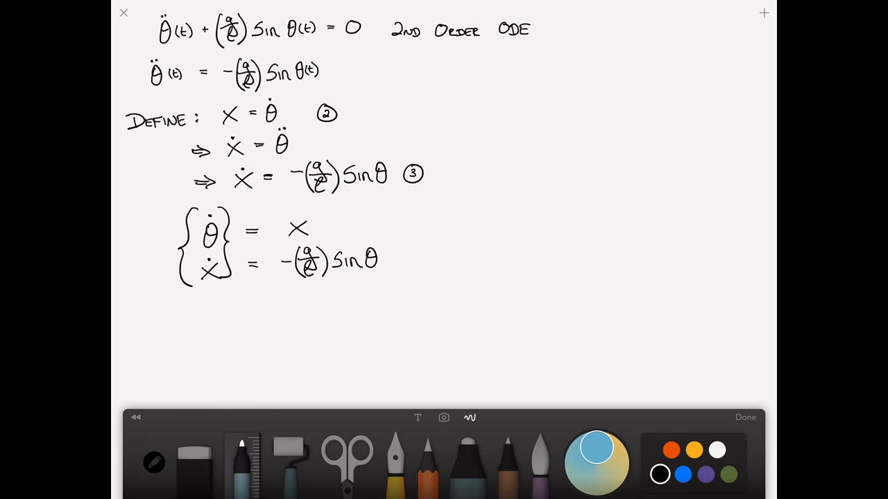
pyautogui.moveTo(277, 215); pyautogui.dragTo(274, 277)
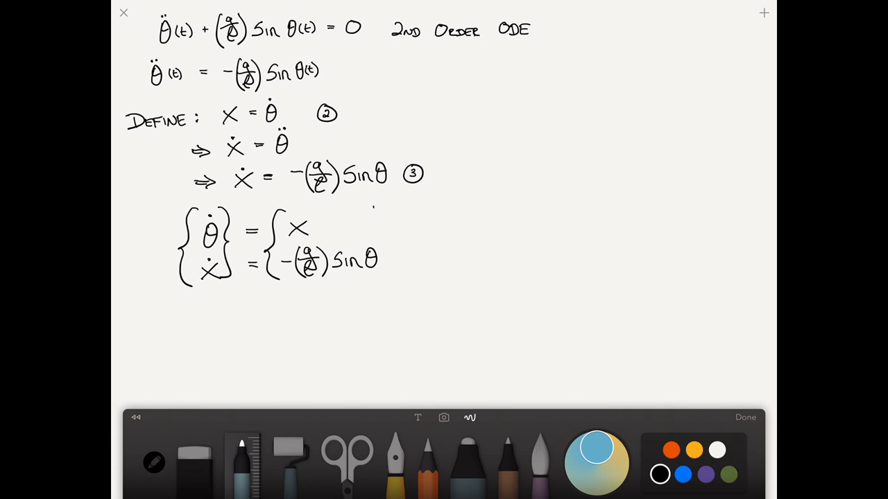
pyautogui.moveTo(378, 205); pyautogui.dragTo(378, 284)
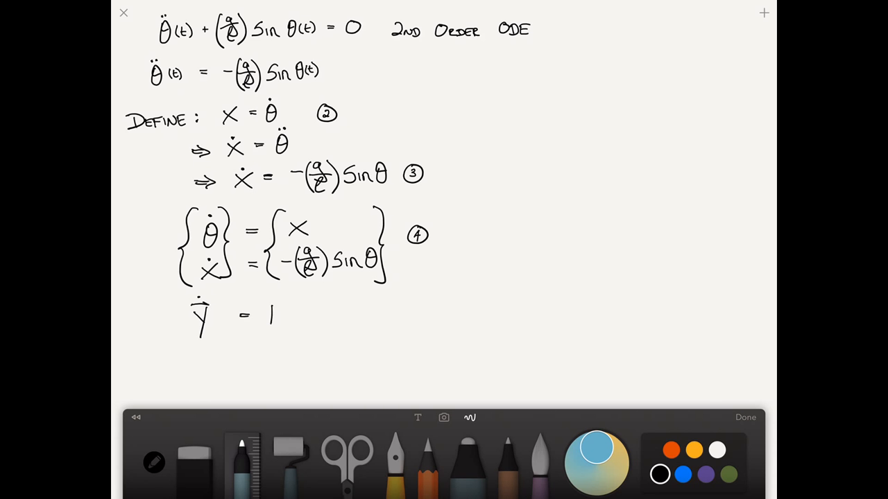
# Step: Write Ẏ = F, the update Y(t+1) = Y(t) + Δt·F, and state vector Y = (θ, x)
pyautogui.write('F')
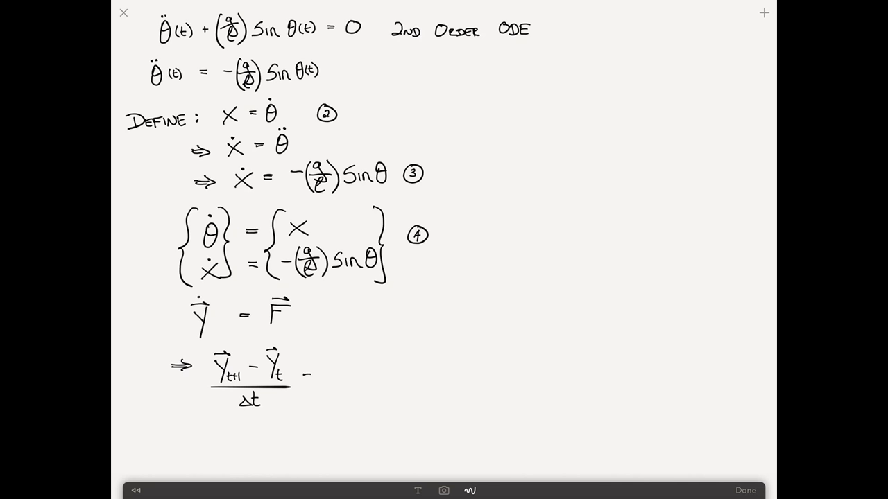
pyautogui.write('=F')
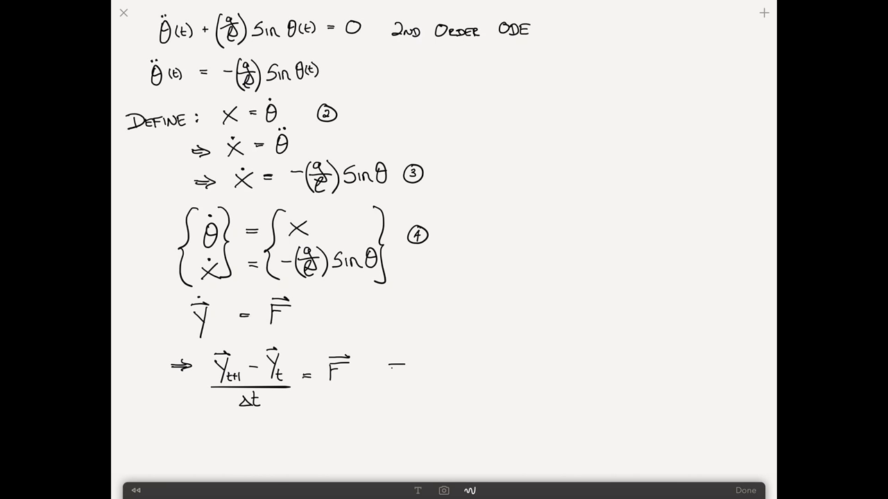
pyautogui.moveTo(388, 364); pyautogui.dragTo(444, 368)
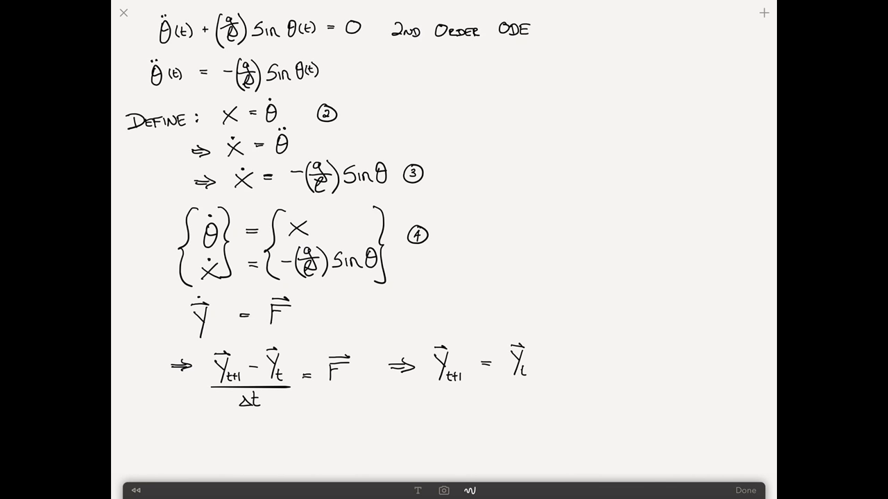
pyautogui.write('+ Δt·F')
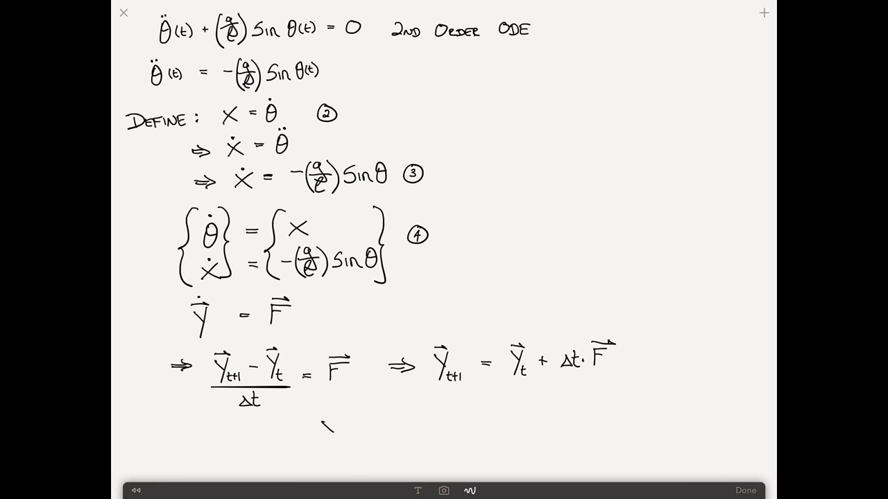
pyautogui.moveTo(326, 420); pyautogui.dragTo(333, 437)
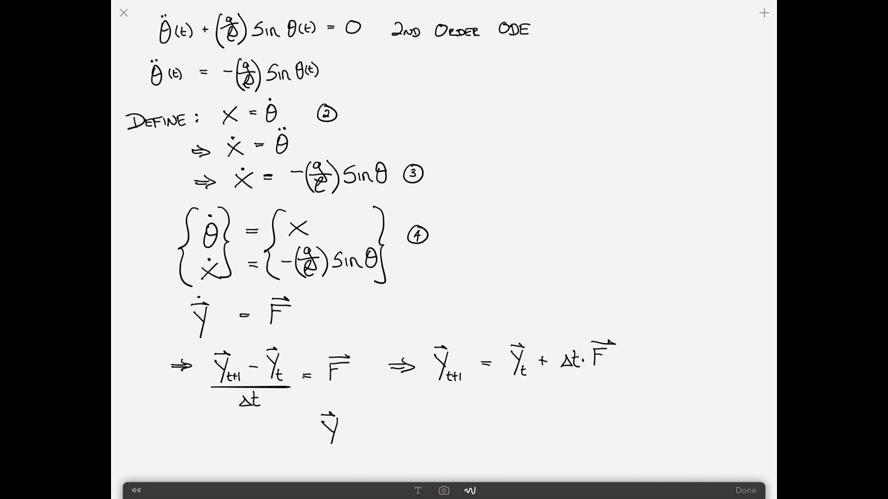
pyautogui.write('=')
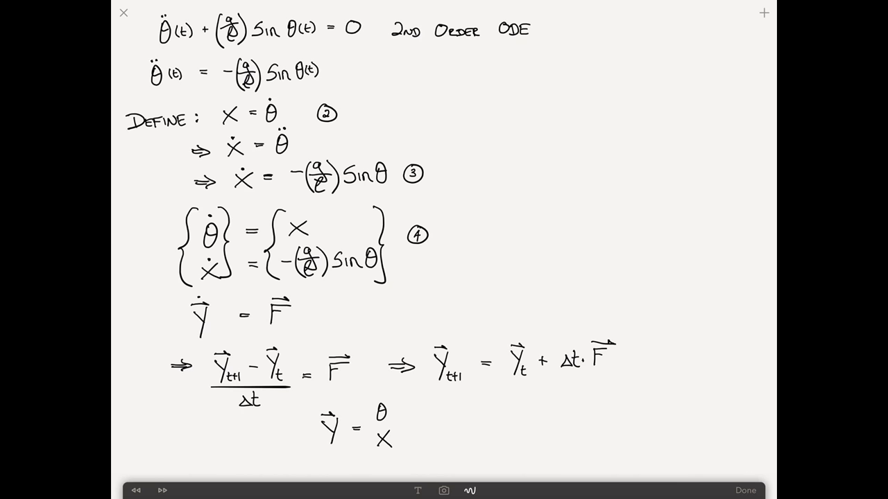
pyautogui.moveTo(371, 402); pyautogui.dragTo(371, 458)
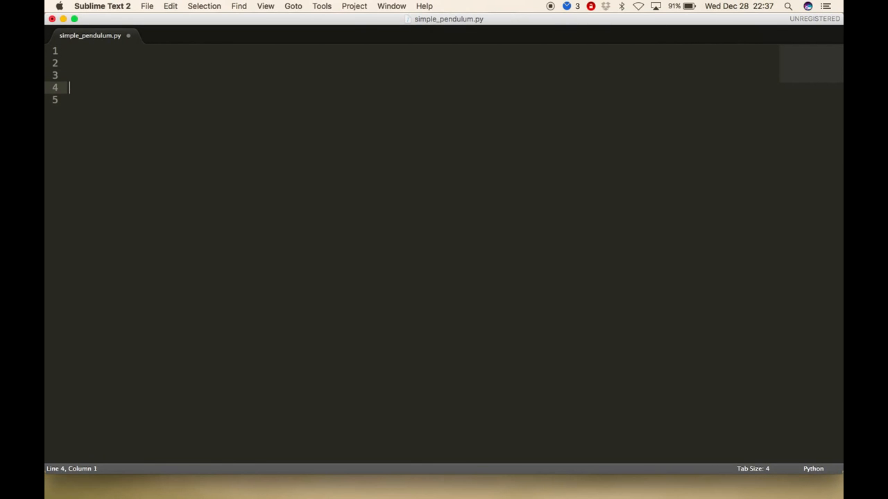
# Step: Add comments for equations, parameters, initial conditions and the nonlinear-problem solution
pyautogui.write('# define the equa')
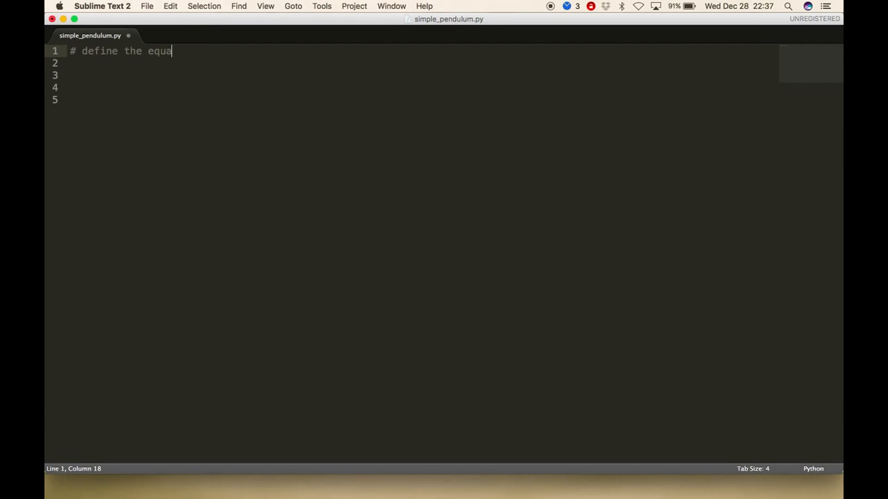
pyautogui.write('tions')
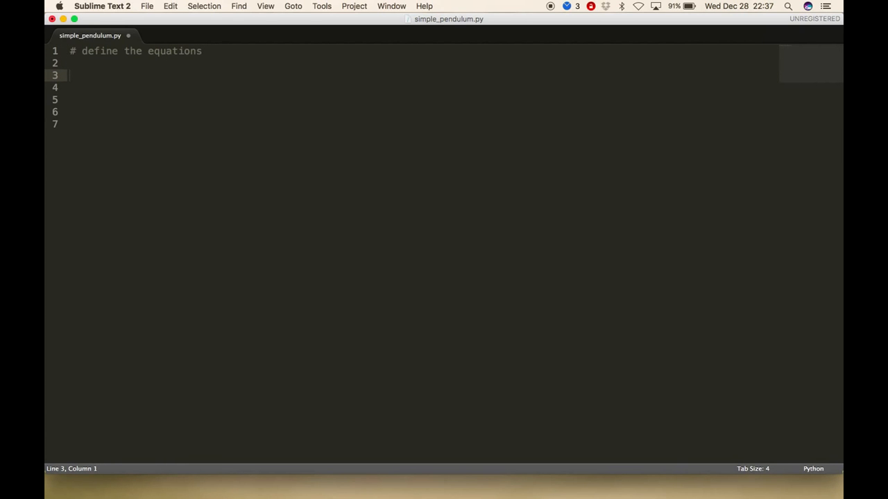
pyautogui.write('# para')
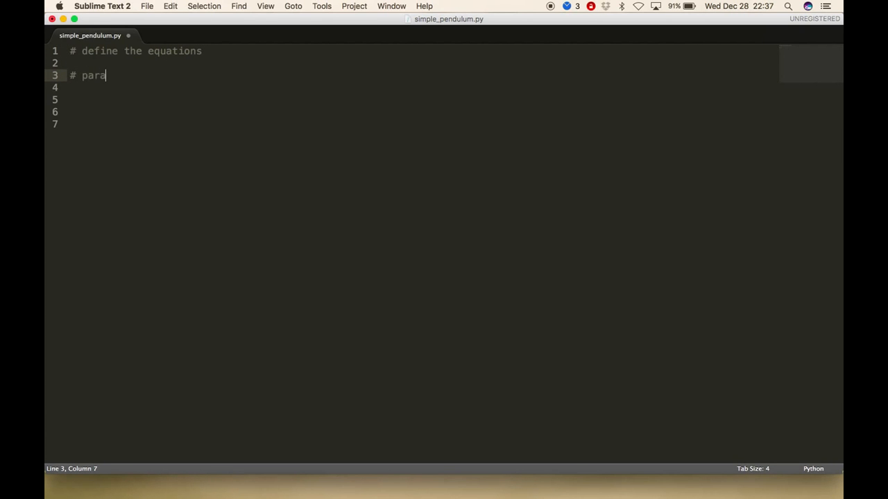
pyautogui.write('meters')
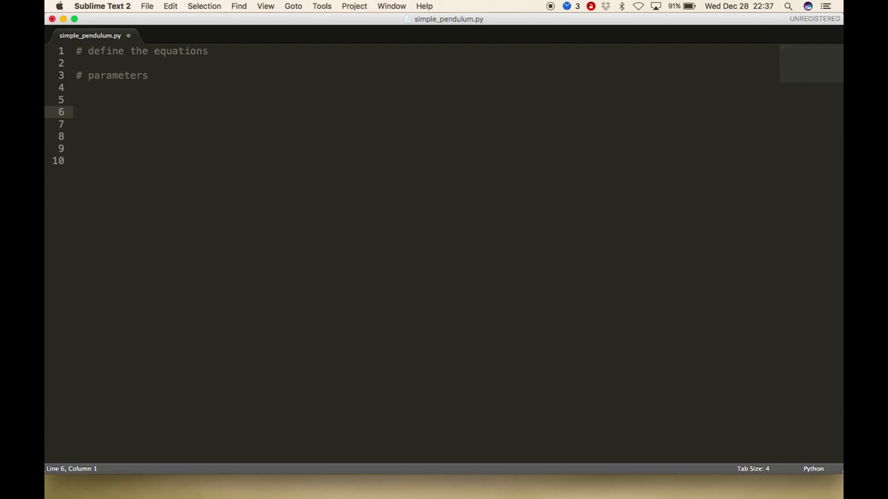
pyautogui.write('# initial conditions')
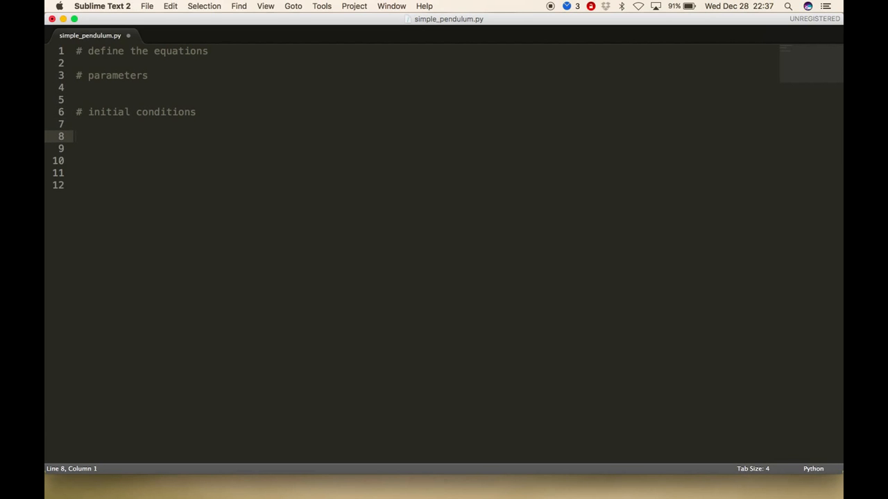
pyautogui.press('Return')
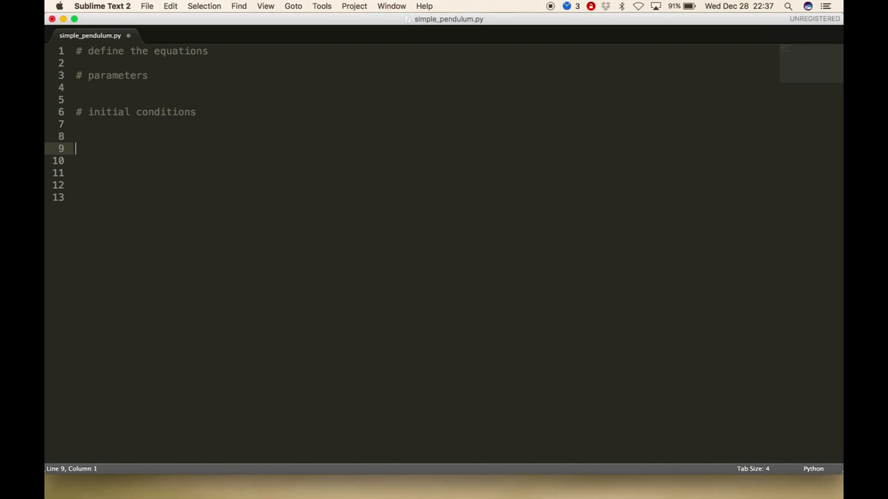
pyautogui.write('# find the so')
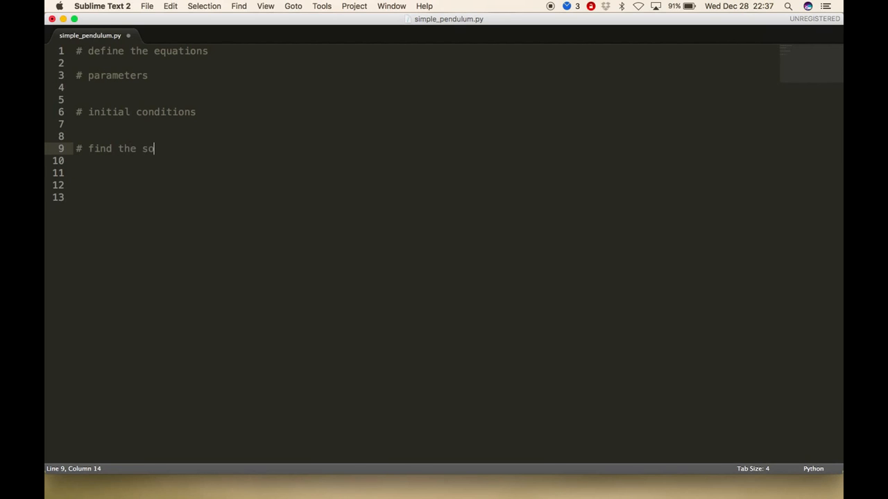
pyautogui.write('lution')
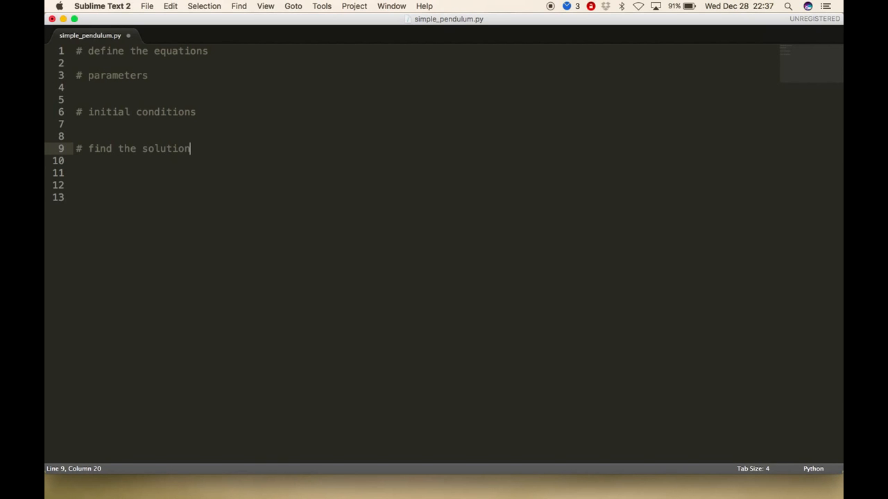
pyautogui.write('to the non')
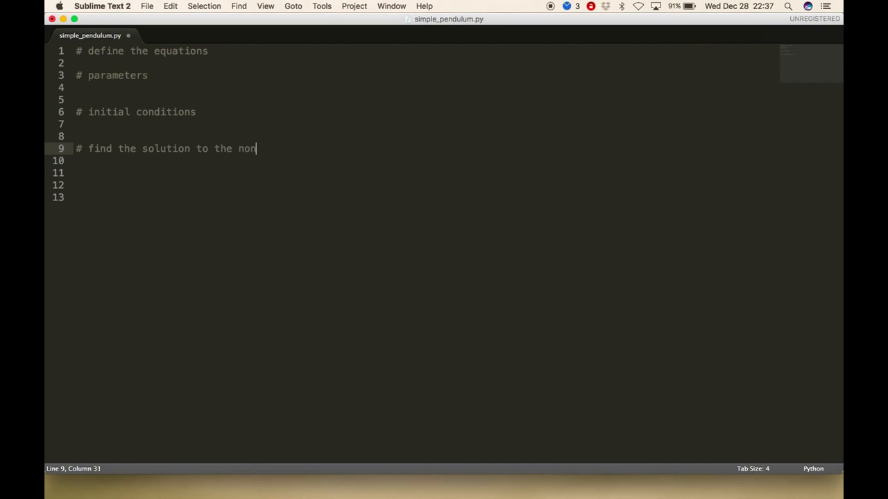
pyautogui.write('linear problem')
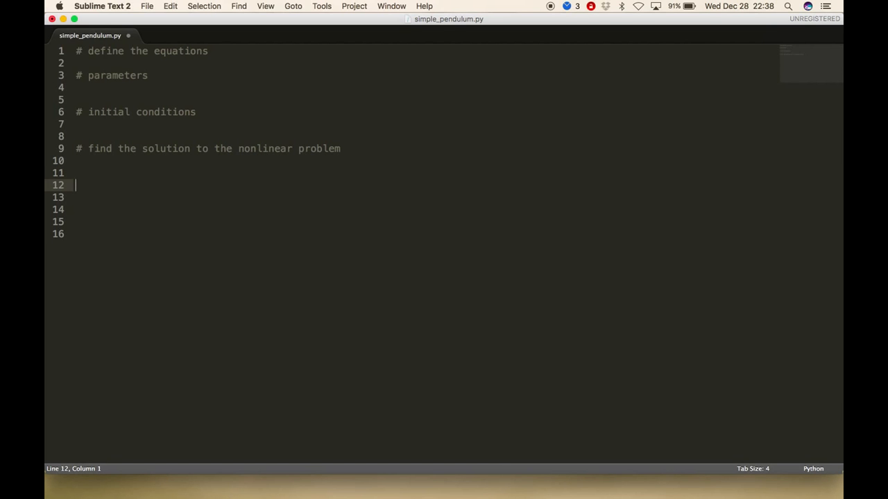
# Step: Add '# find the solution to the linear problem' and '# plot the results' comments
pyautogui.write('# find the s')
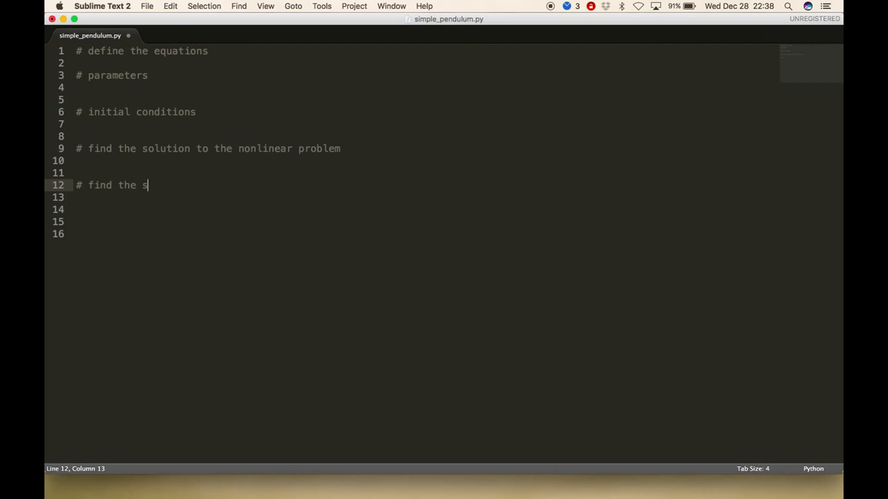
pyautogui.write('olution to the l')
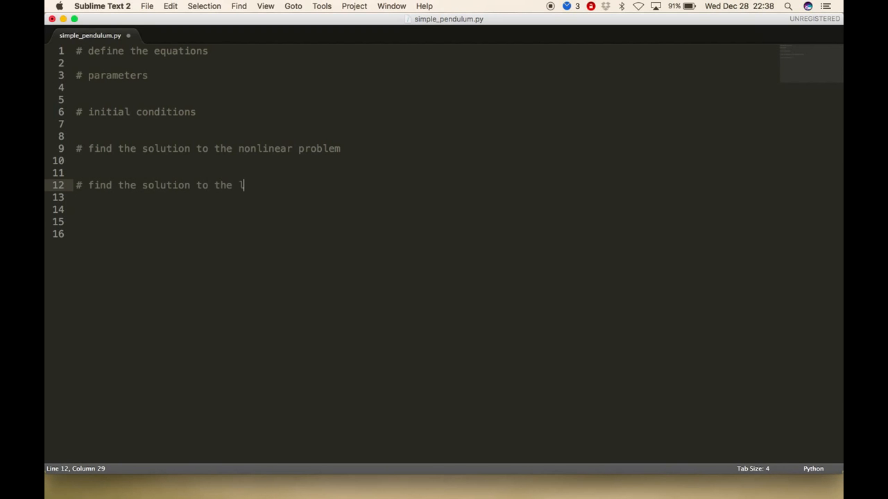
pyautogui.write('inear problem')
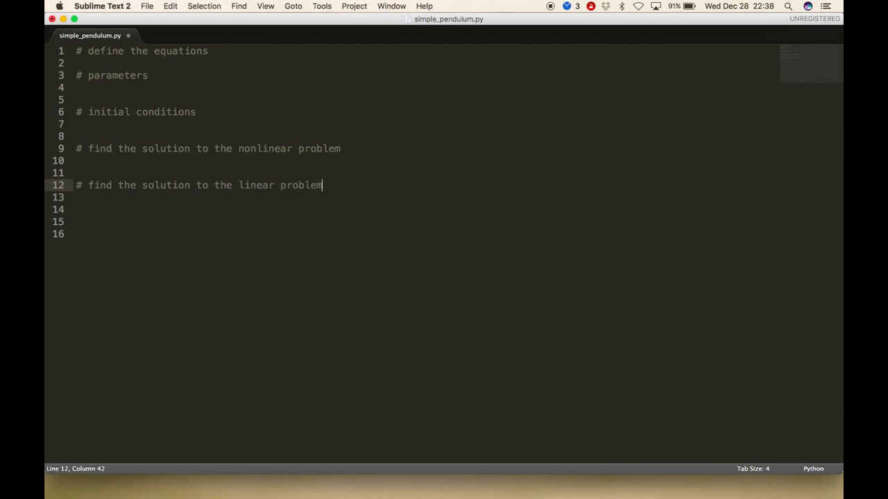
pyautogui.press('enter')
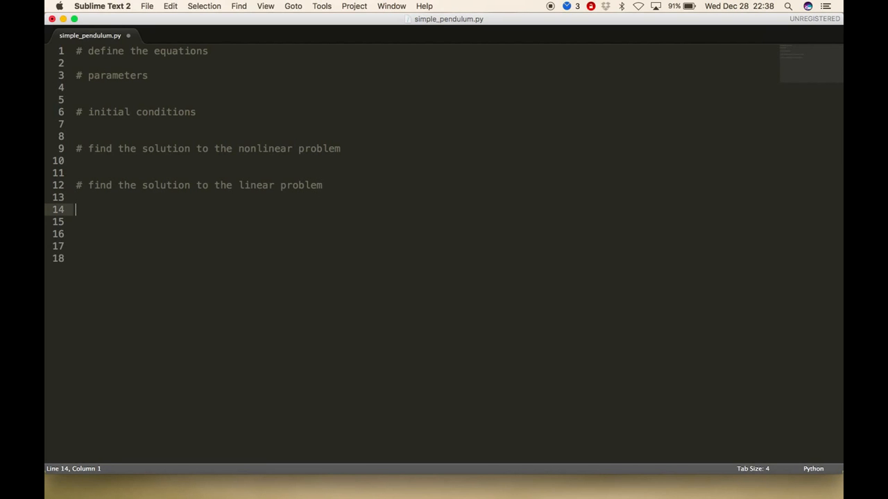
pyautogui.write('#')
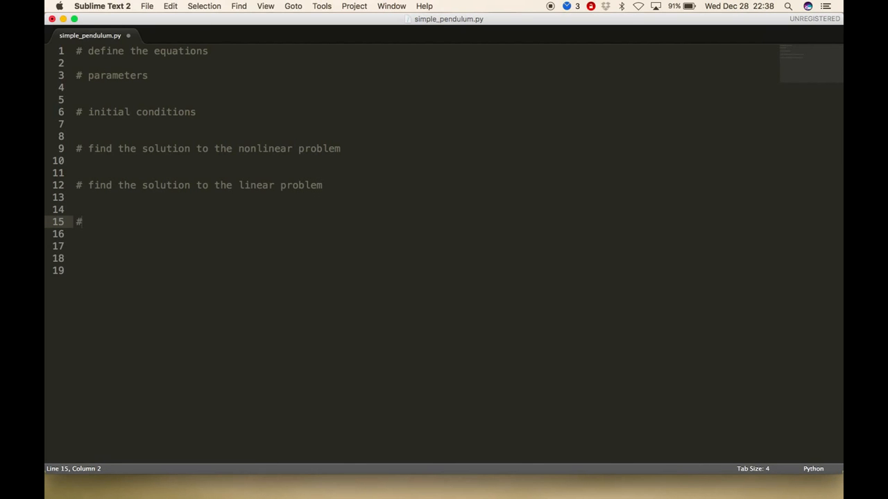
pyautogui.write('plot the result')
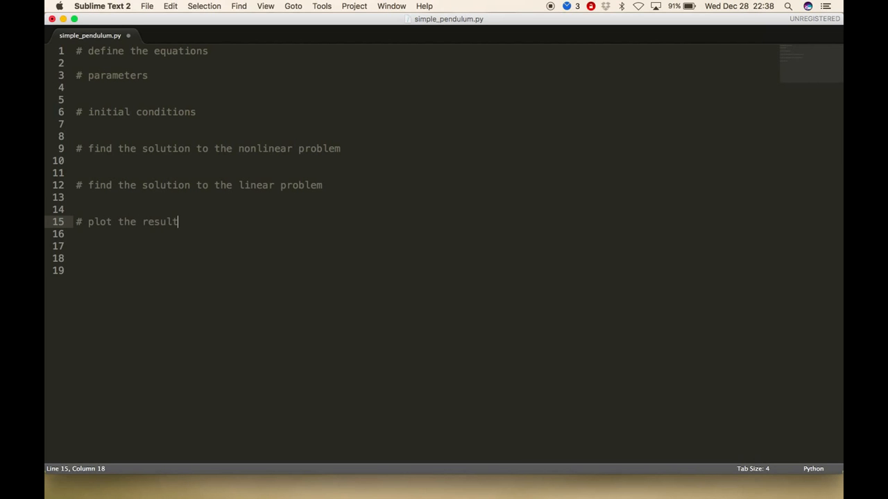
pyautogui.write('s')
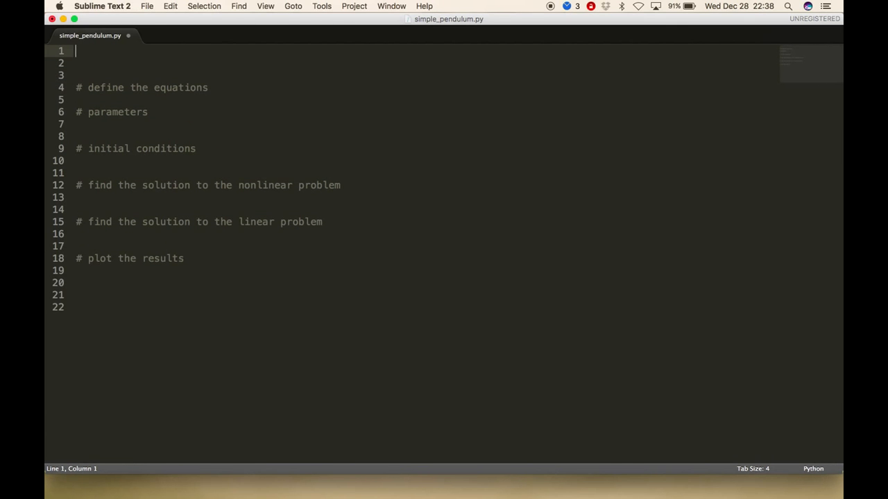
# Step: Add 'import numpy as np' and 'from numpy import sin, cos' as the first two lines
pyautogui.write('impo')
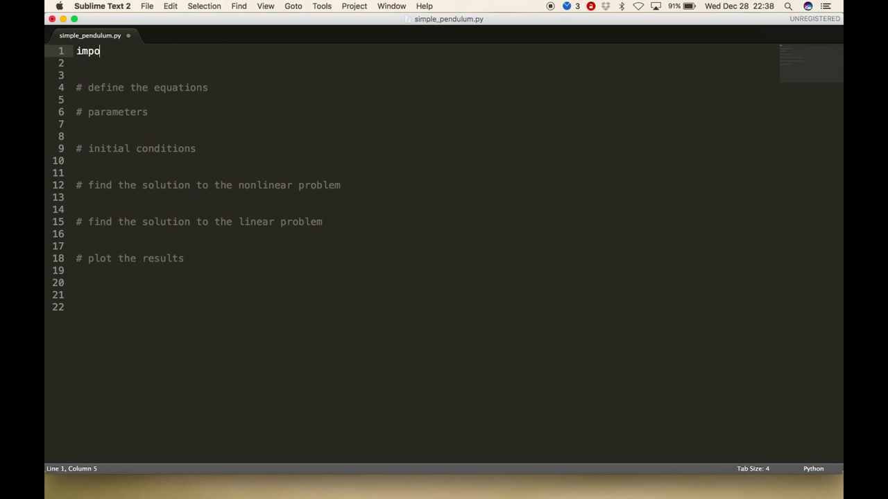
pyautogui.write('rt numpy as np')
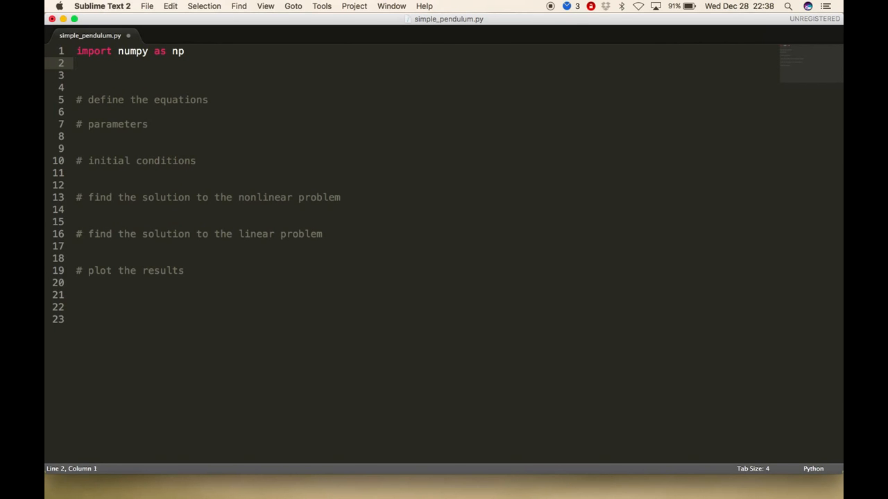
pyautogui.write('from')
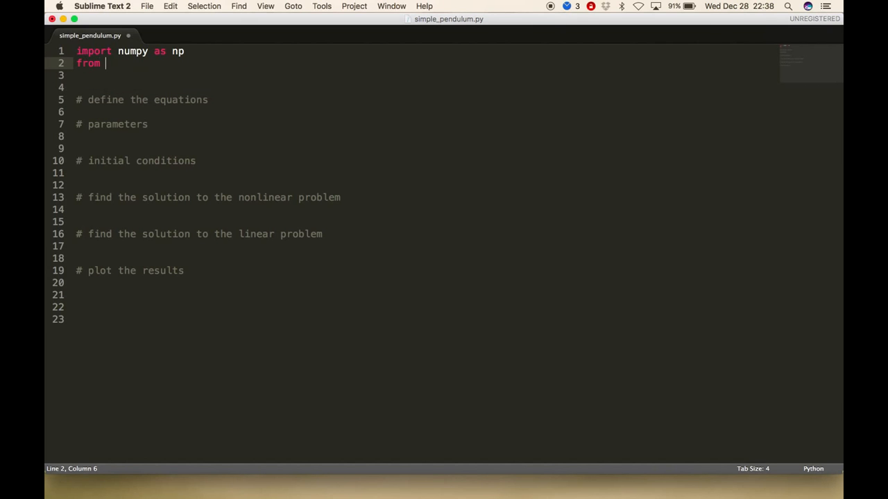
pyautogui.write('numpy import')
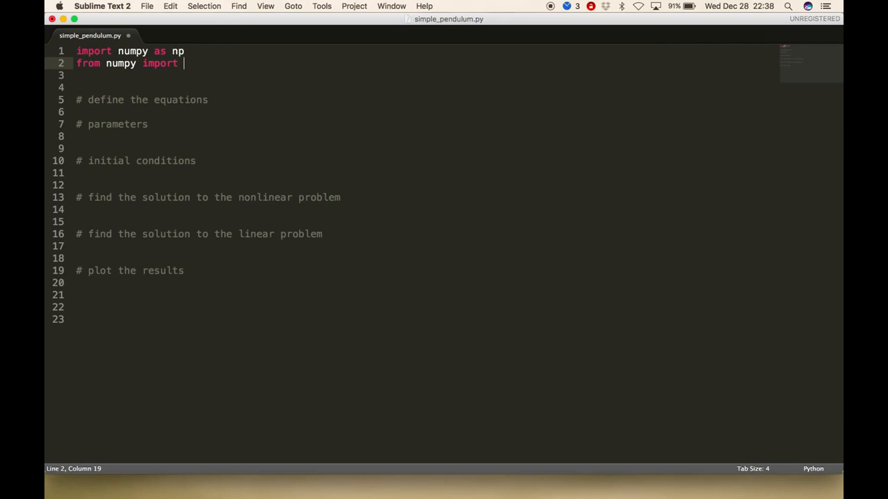
pyautogui.write('son, cos')
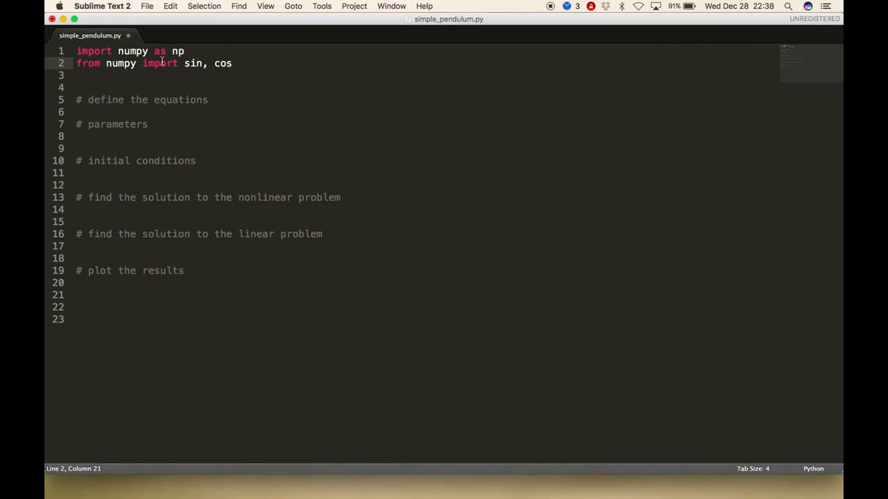
pyautogui.click(238, 63)
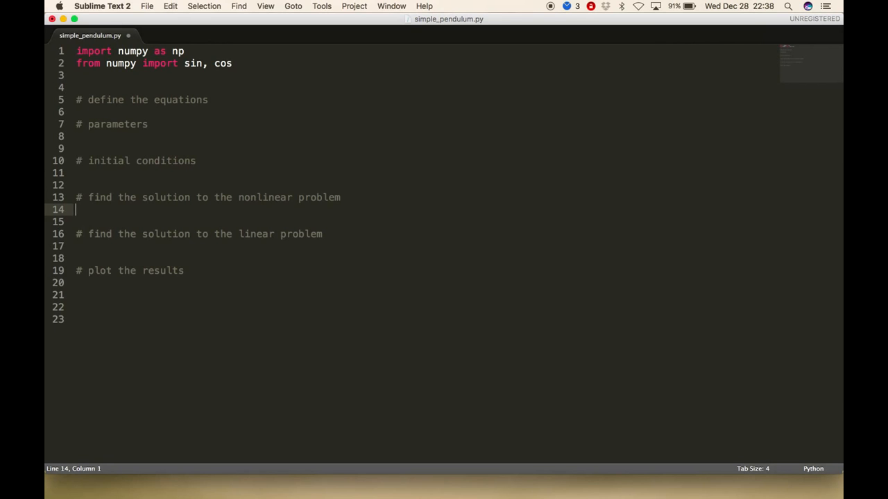
# Step: Write the placeholder call odeint(equations, [initial conditions], time) beneath the nonlinear comment
pyautogui.write('odeint')
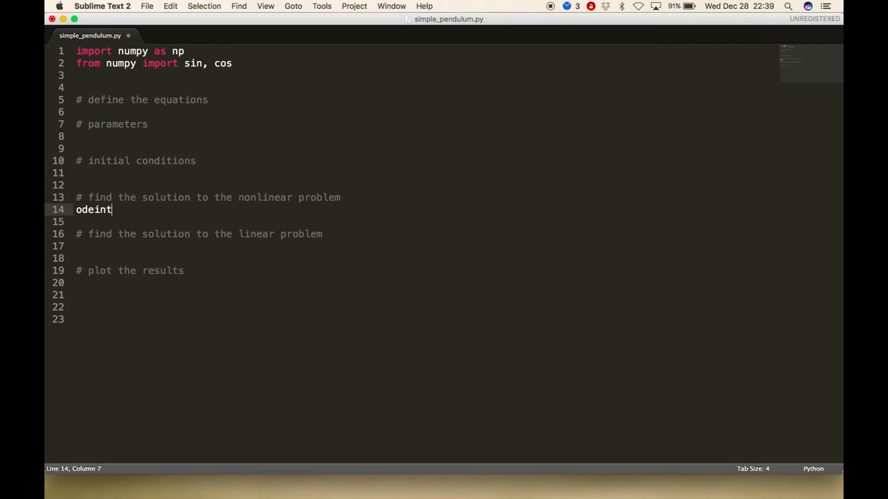
pyautogui.write('()')
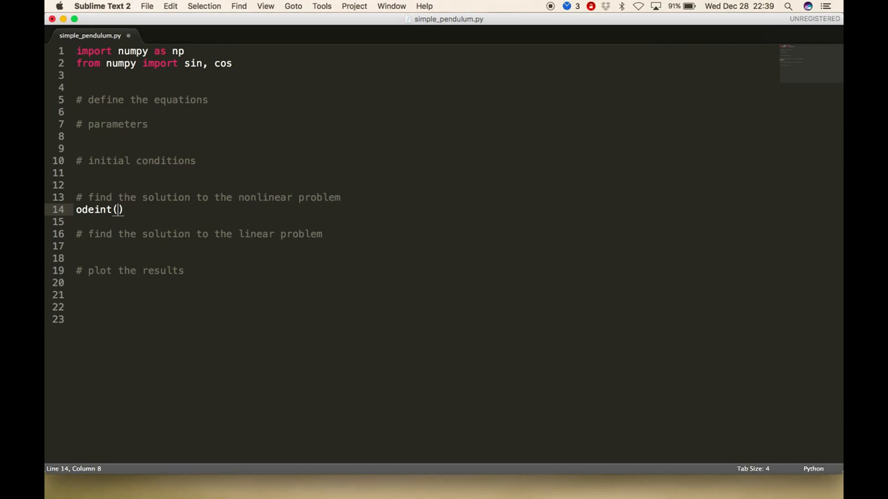
pyautogui.write('equations, [')
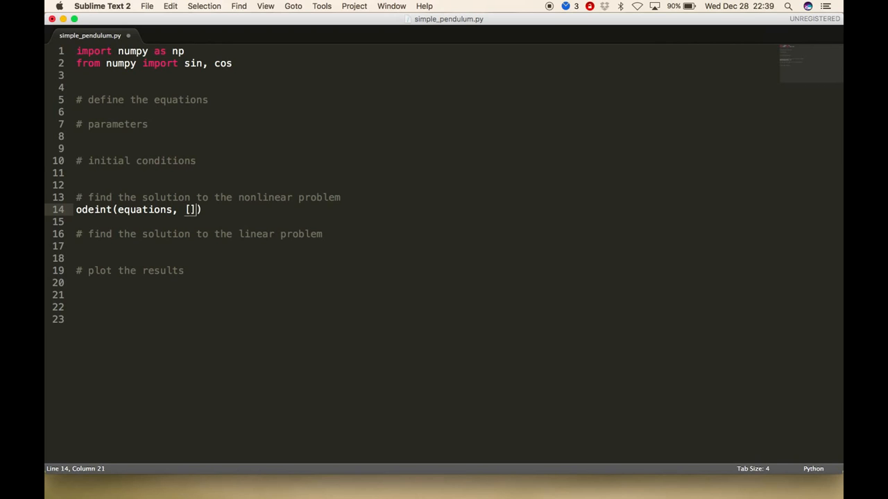
pyautogui.write('initial')
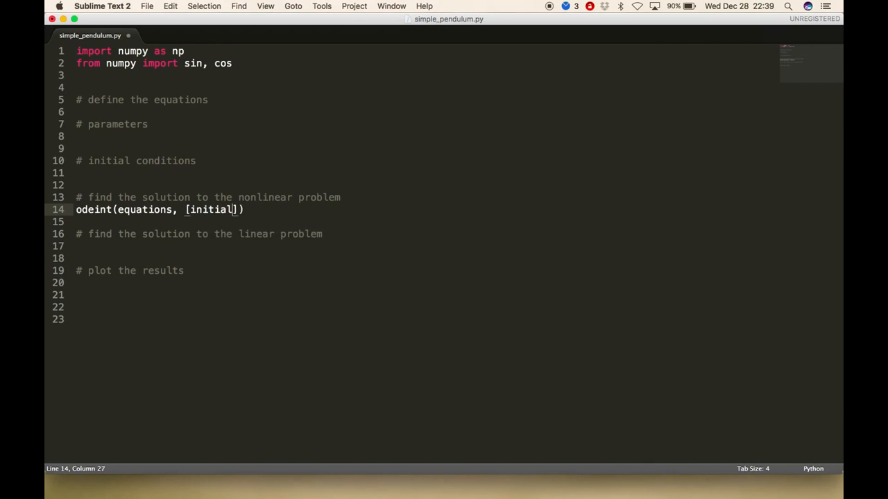
pyautogui.write('conditions')
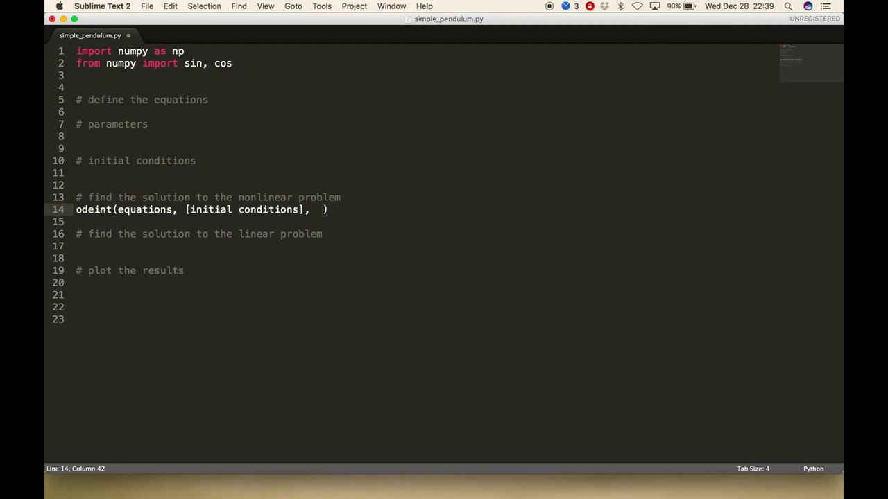
pyautogui.write('time')
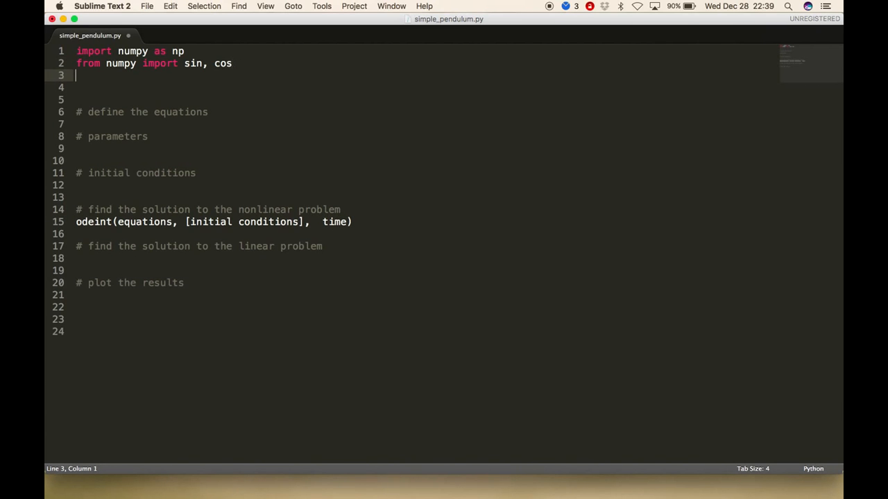
# Step: Replace the unfinished line with 'from scipy.integrate import odeint'
pyautogui.write('import')
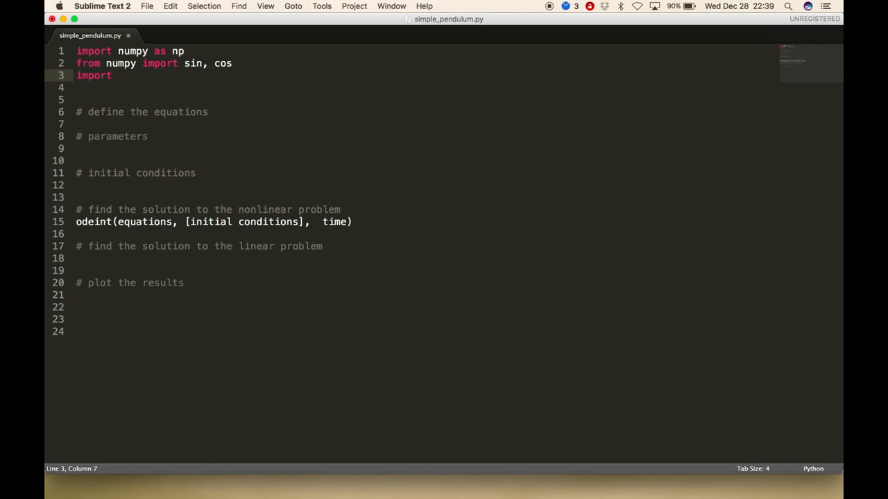
pyautogui.press('cmd+backspace')
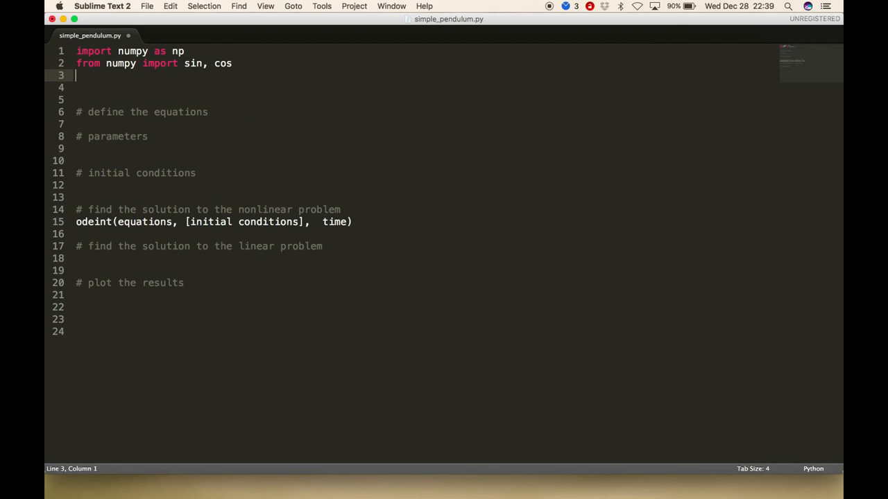
pyautogui.write('from scipy')
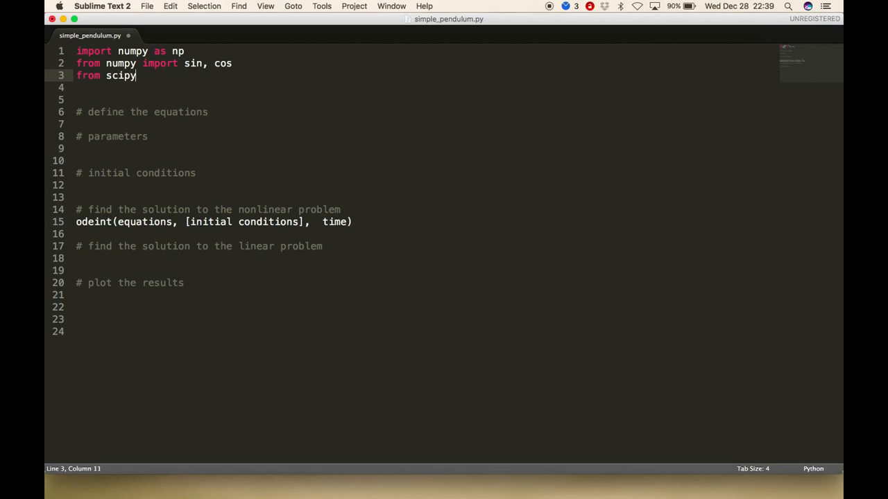
pyautogui.write('.integrate import')
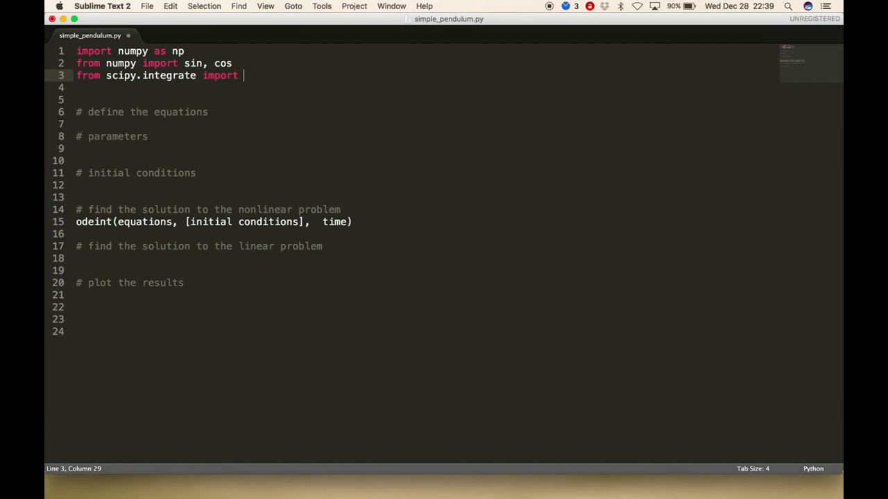
pyautogui.write('odeint')
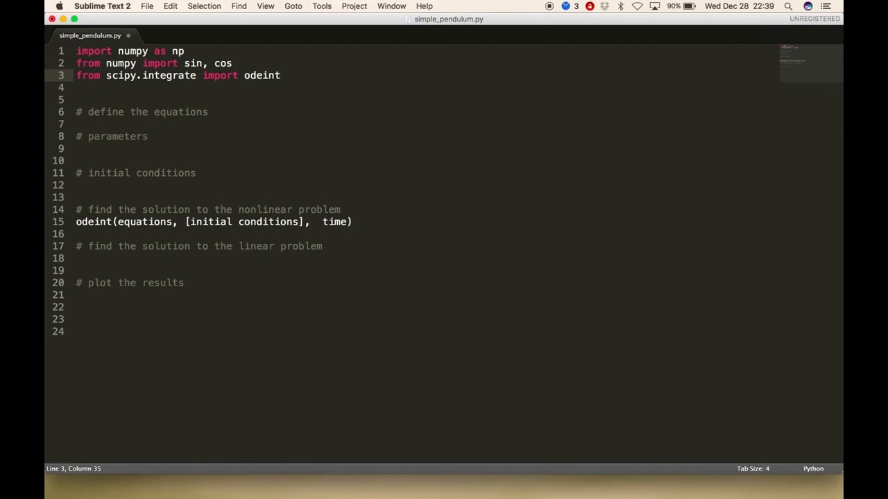
# Step: Add the import for matplotlib.pyplot as plt
pyautogui.write('f')
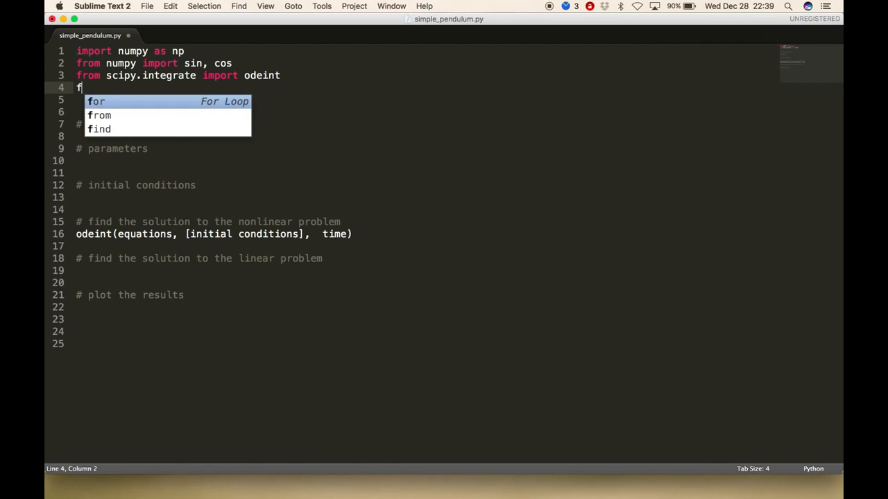
pyautogui.write('rom matplotl')
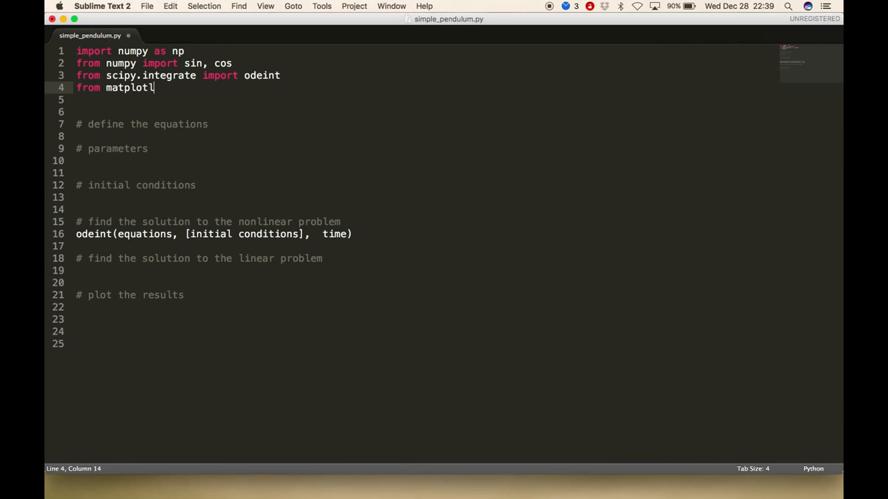
pyautogui.write('lib.py')
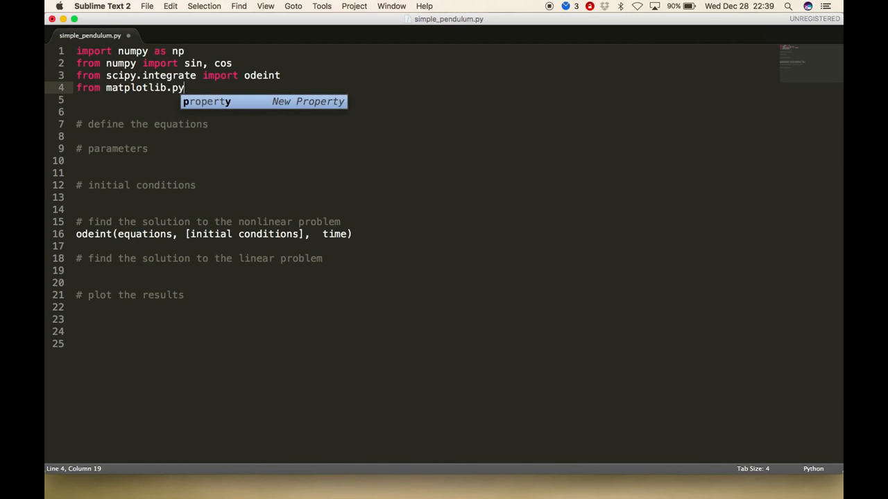
pyautogui.write('plo')
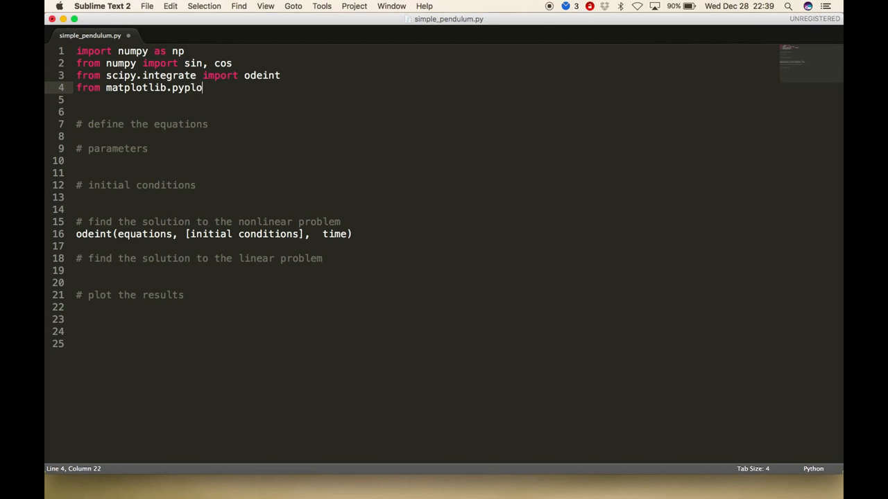
pyautogui.write('t as plt')
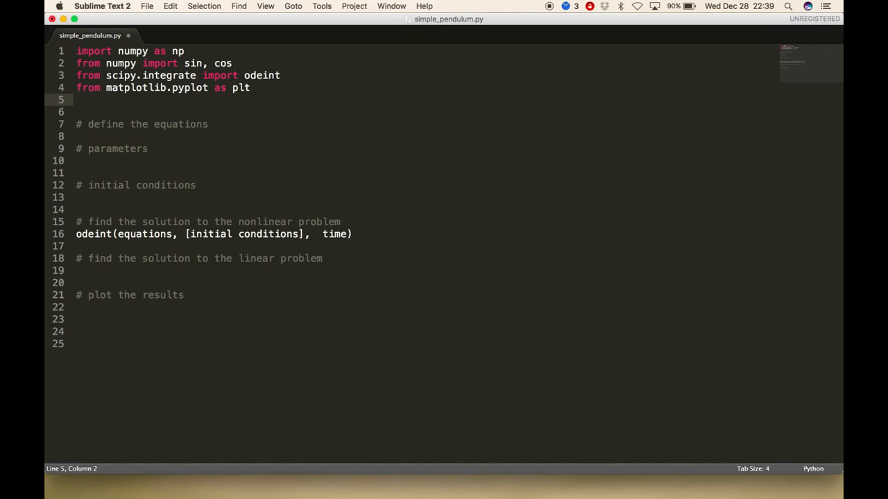
pyautogui.click(208, 124)
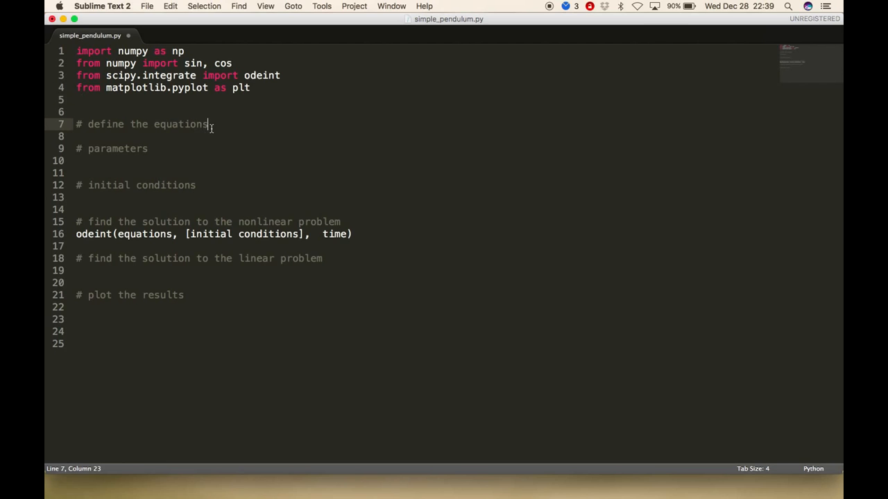
# Step: Start 'def equations(y0, t):' with the line 'theta, y = y0'
pyautogui.write('def equa')
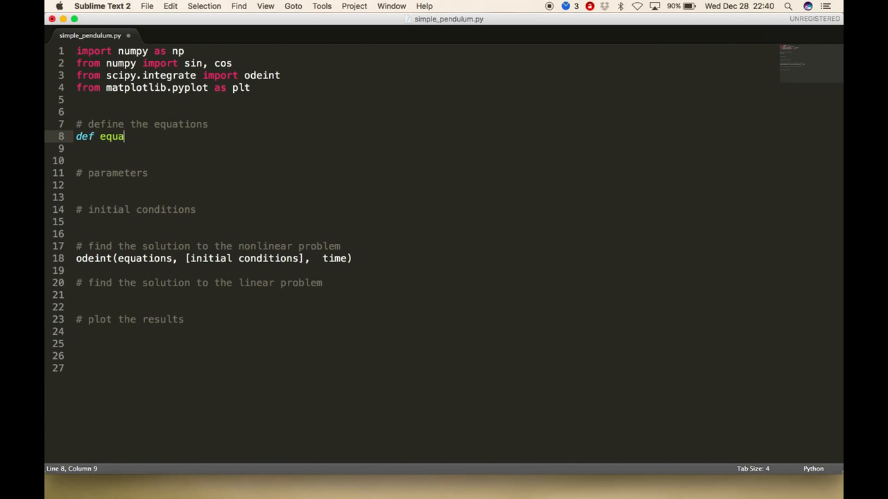
pyautogui.write('tions')
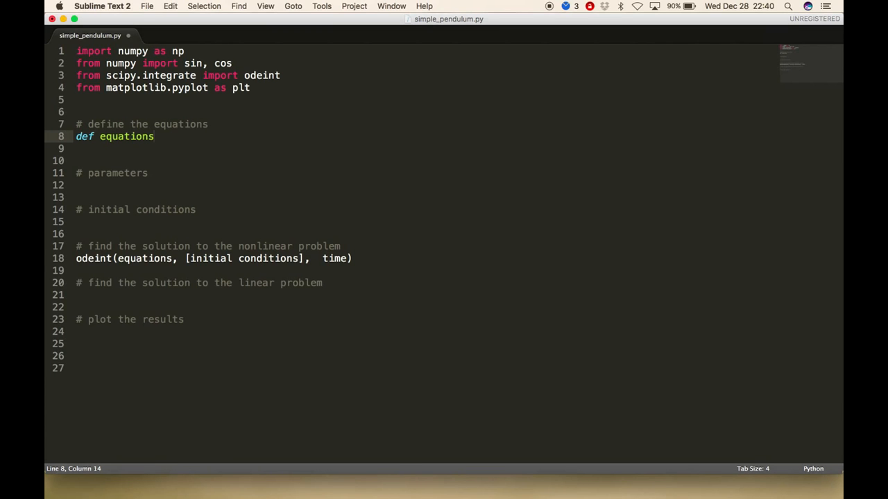
pyautogui.write('()')
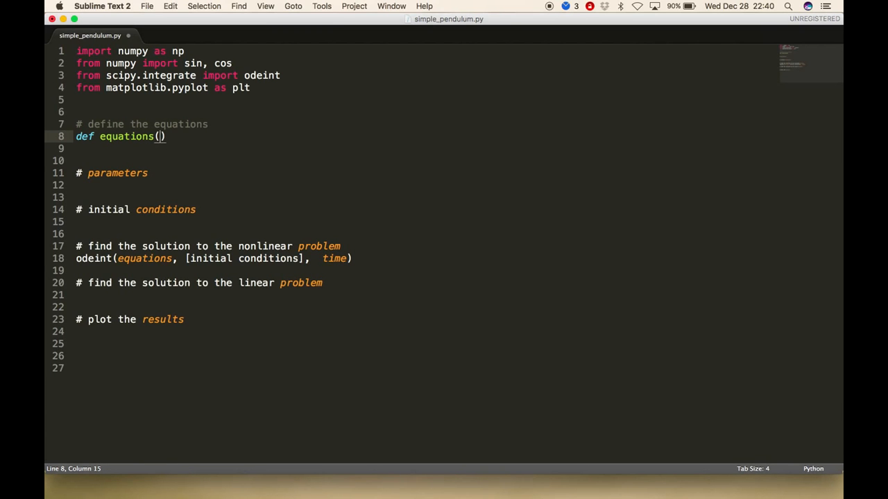
pyautogui.write('y0,')
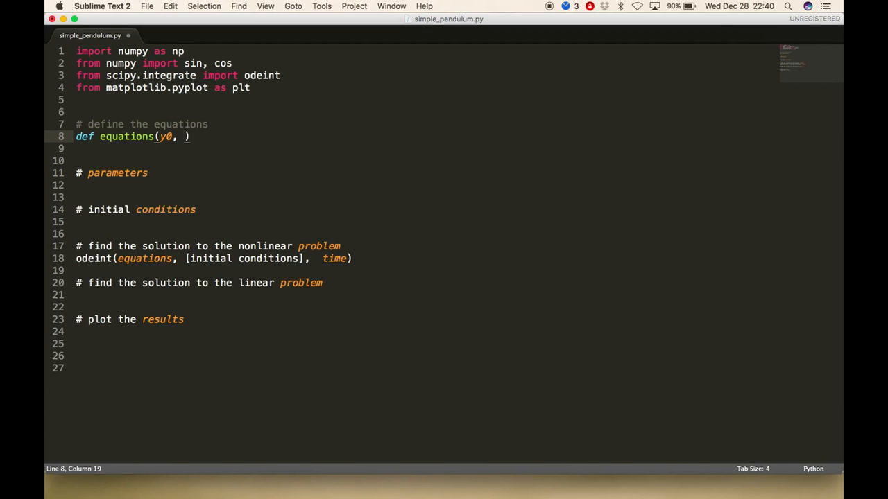
pyautogui.write('t')
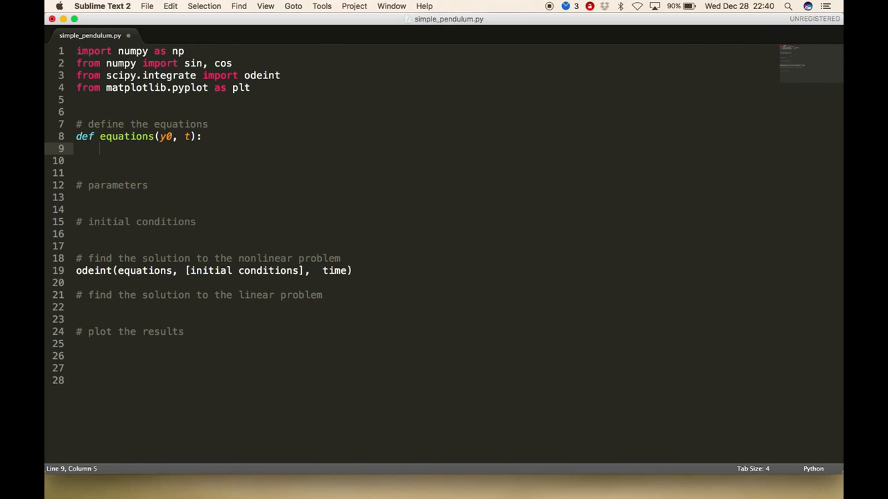
pyautogui.write('theta,')
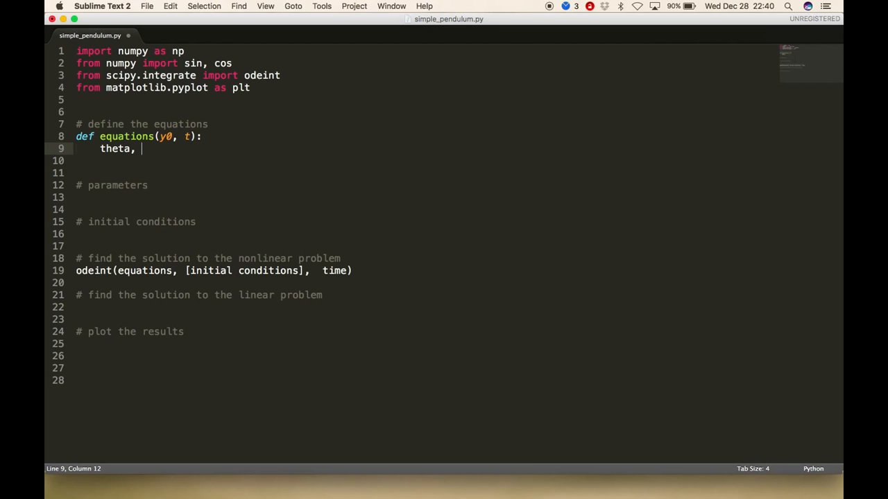
pyautogui.write('y')
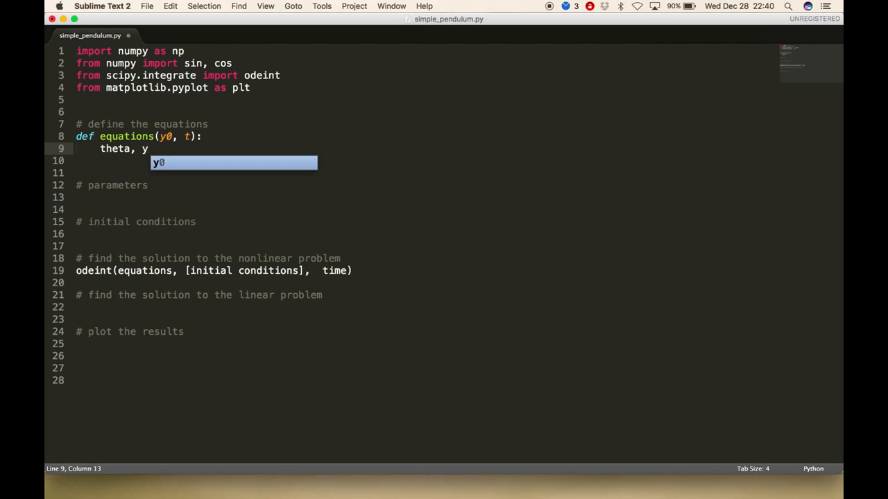
pyautogui.write('= y0')
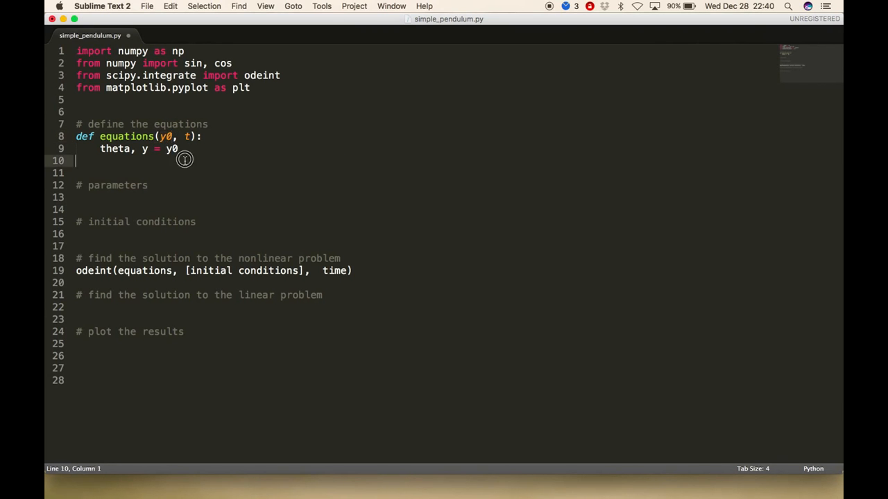
# Step: Add f = [x, -(g/l) * sin(theta)] inside the function
pyautogui.click(178, 149)
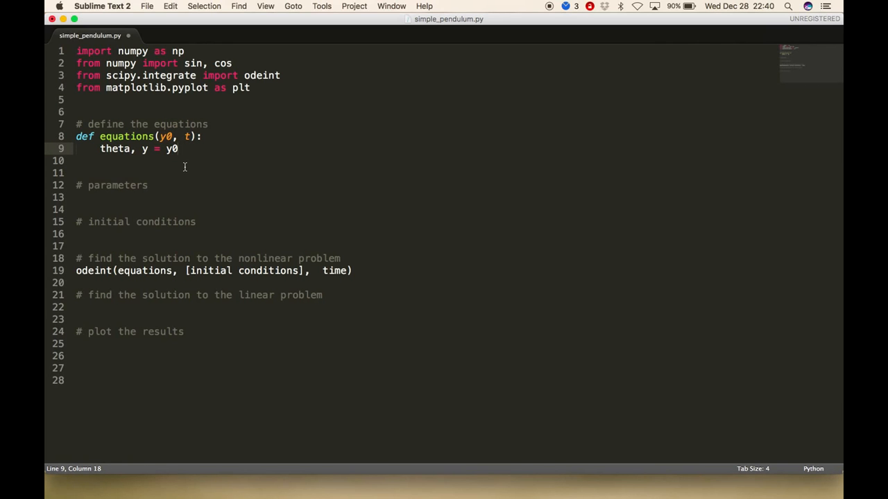
pyautogui.press('enter')
pyautogui.write('f =')
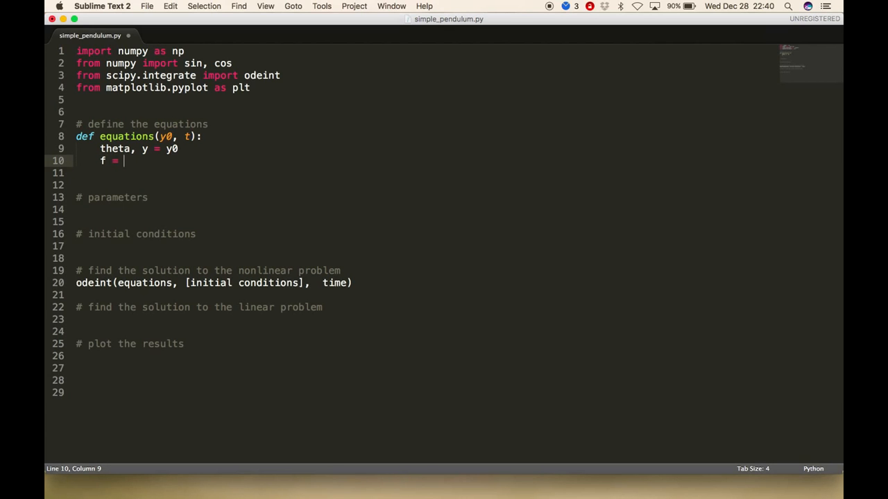
pyautogui.write('[]')
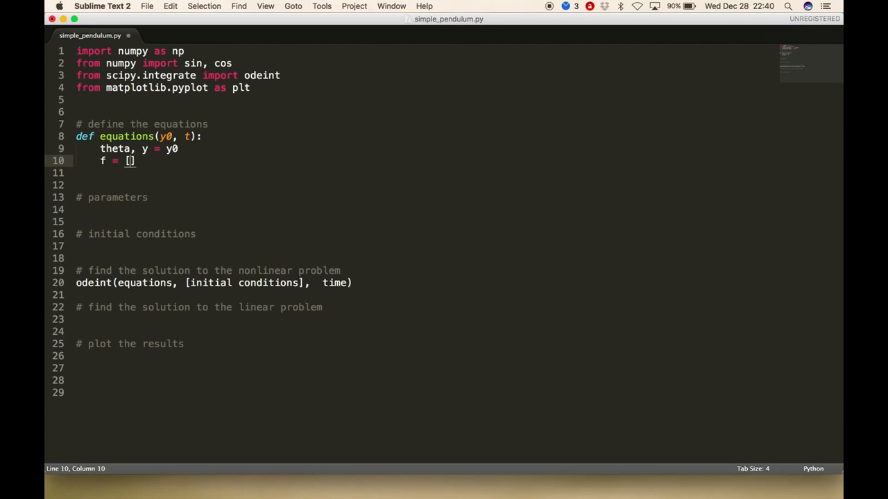
pyautogui.write('x,')
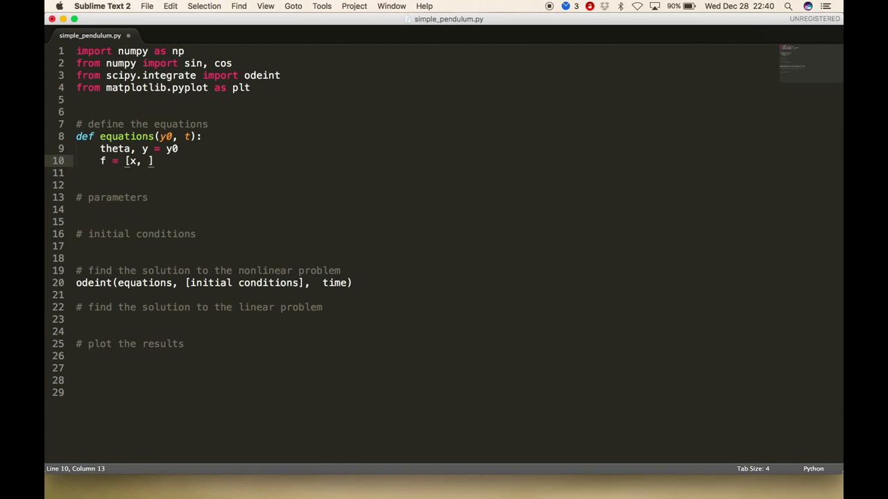
pyautogui.write('-()')
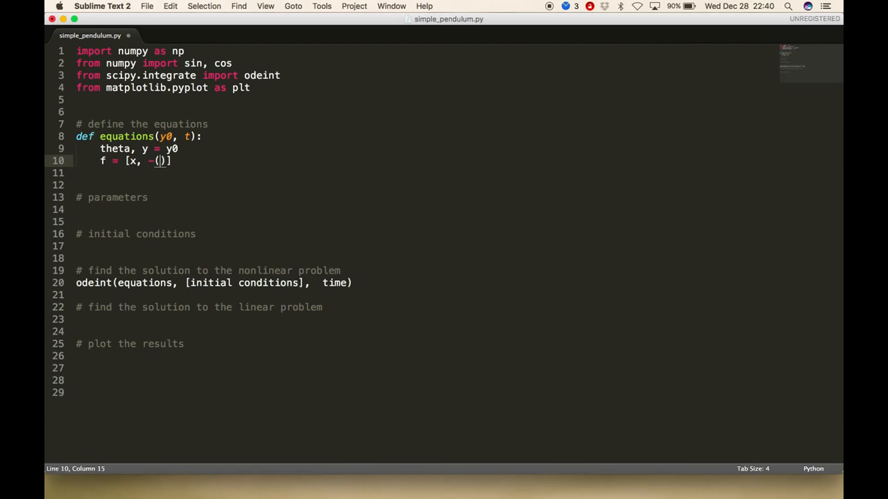
pyautogui.write('g/l) *')
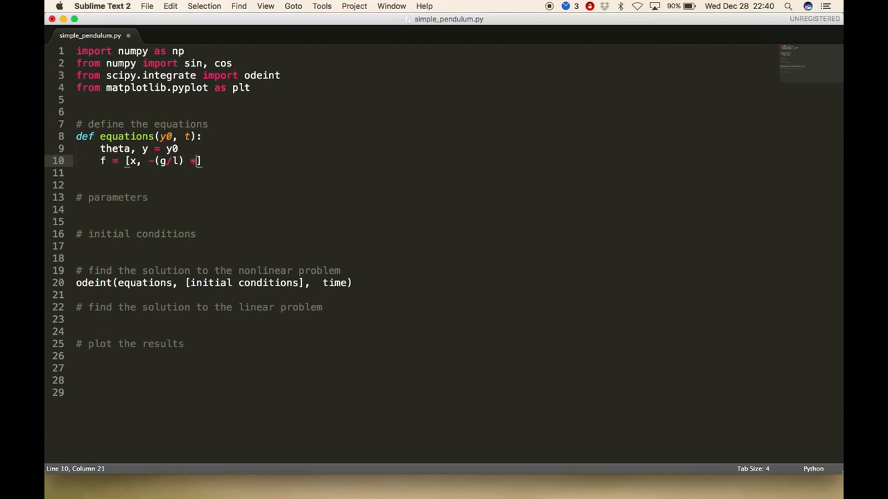
pyautogui.write('" "')
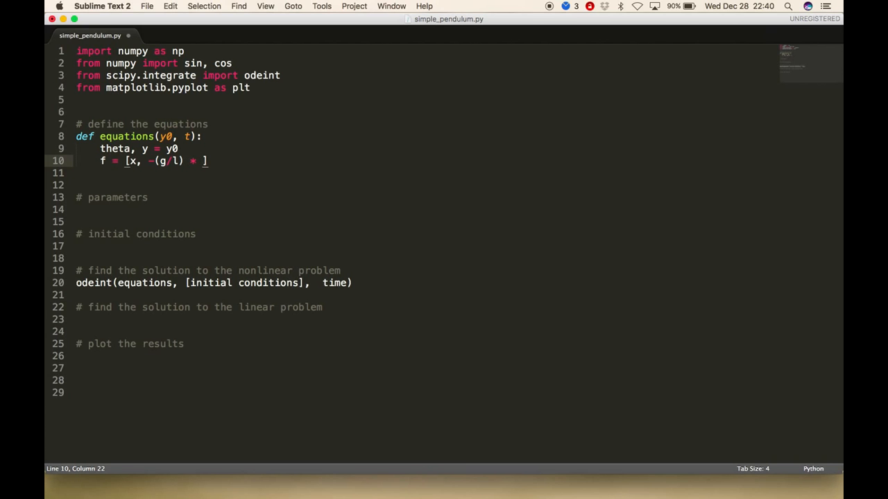
pyautogui.write('sin thet')
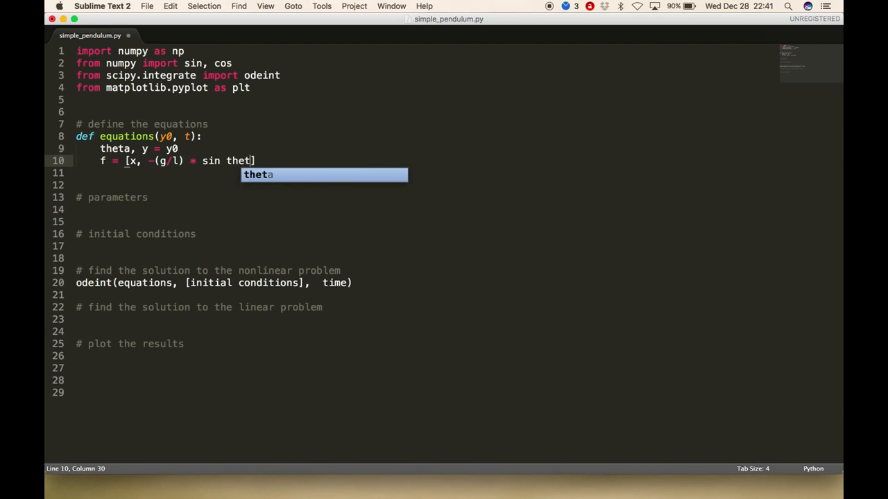
pyautogui.press('backspace')
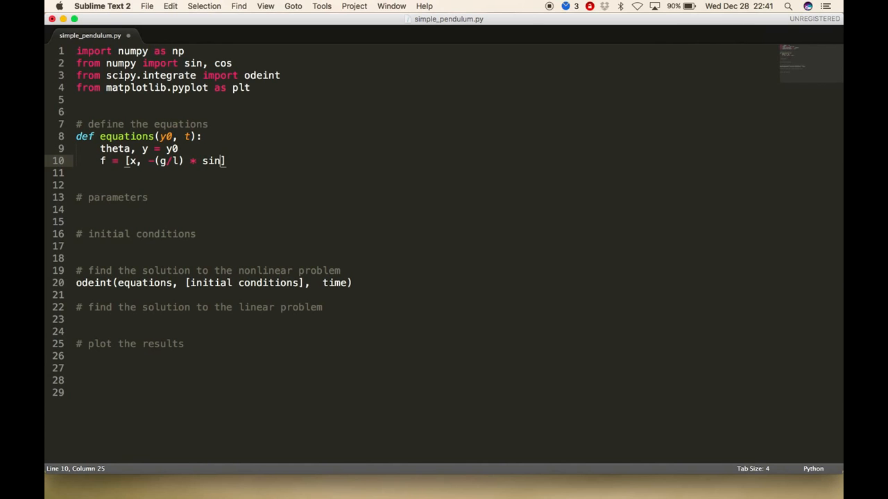
pyautogui.write('(theta)')
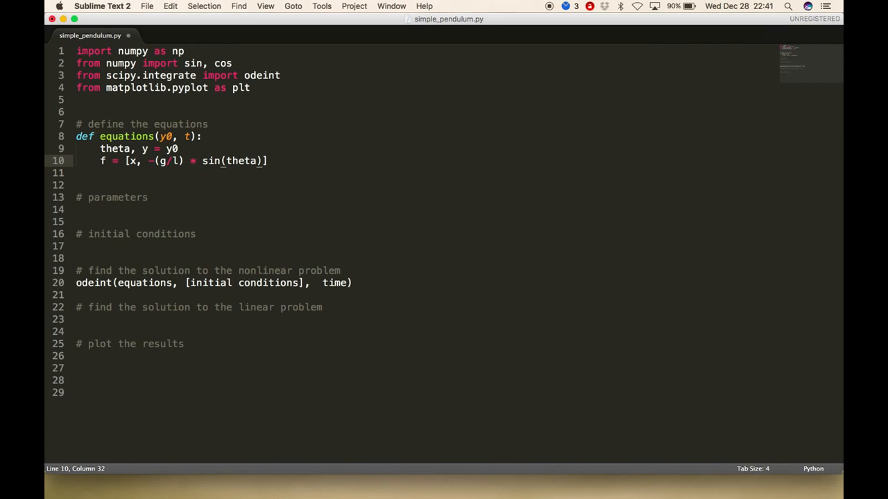
# Step: Add 'return f' and remove the extra blank line
pyautogui.write('return')
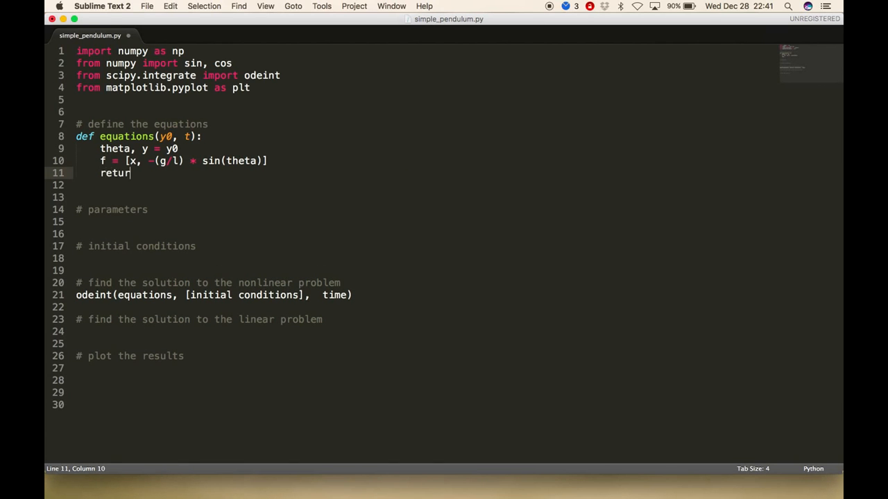
pyautogui.write('f')
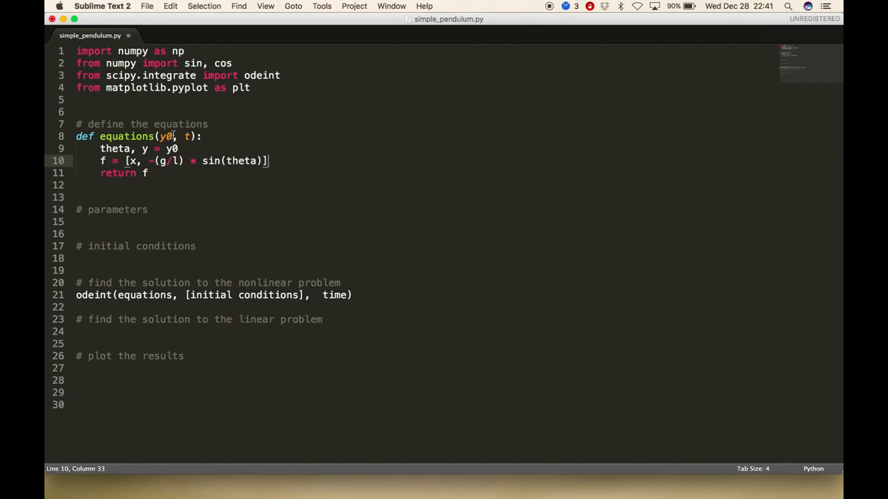
pyautogui.click(180, 148)
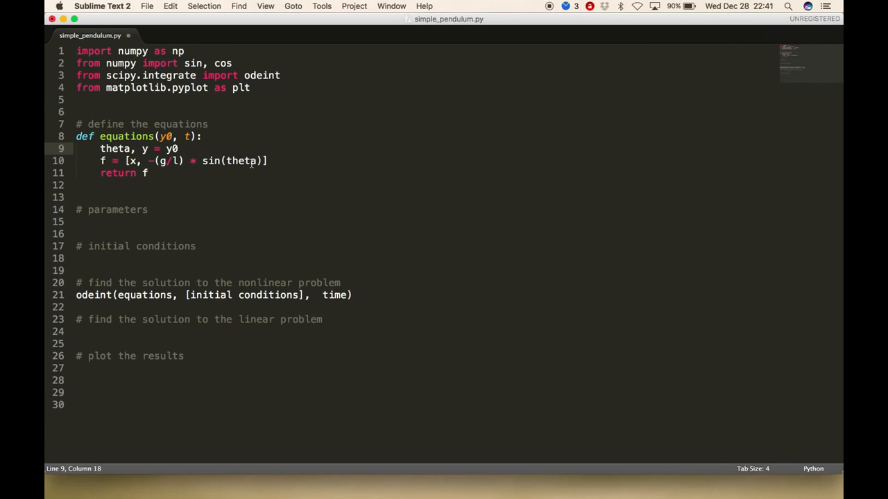
pyautogui.moveTo(204, 156)
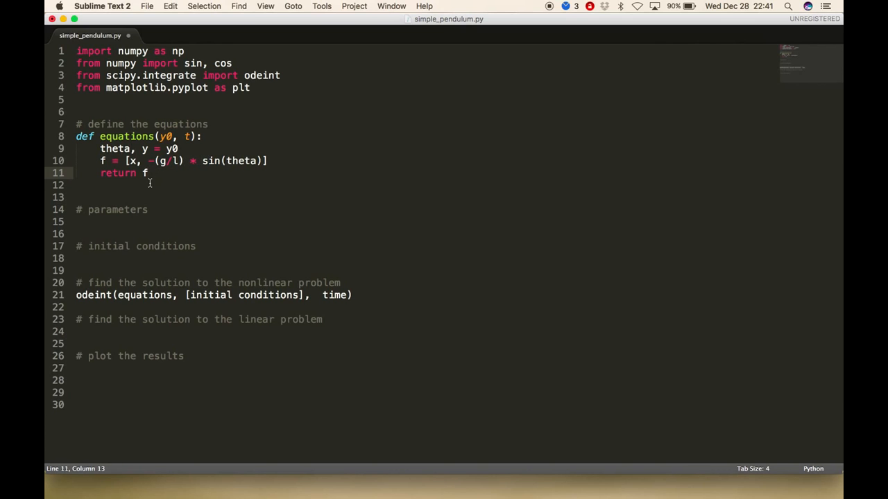
pyautogui.click(129, 196)
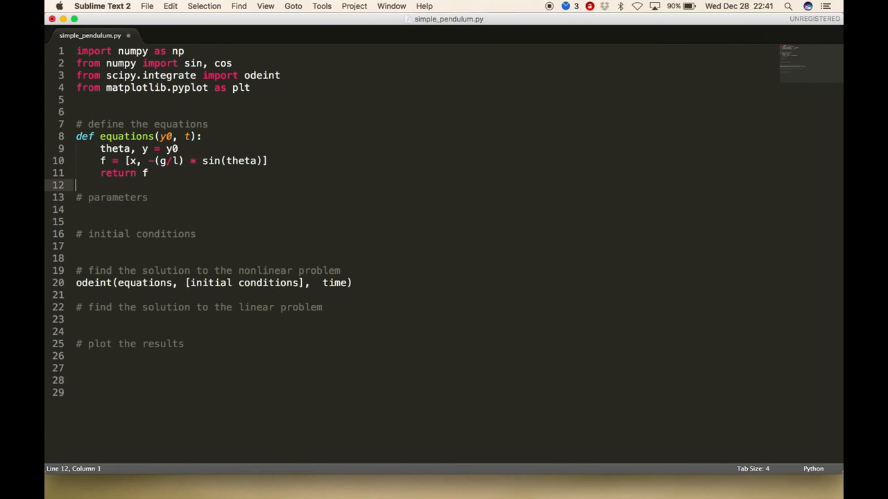
# Step: Set the parameters g = 9.81 and l = 1.0
pyautogui.click(124, 210)
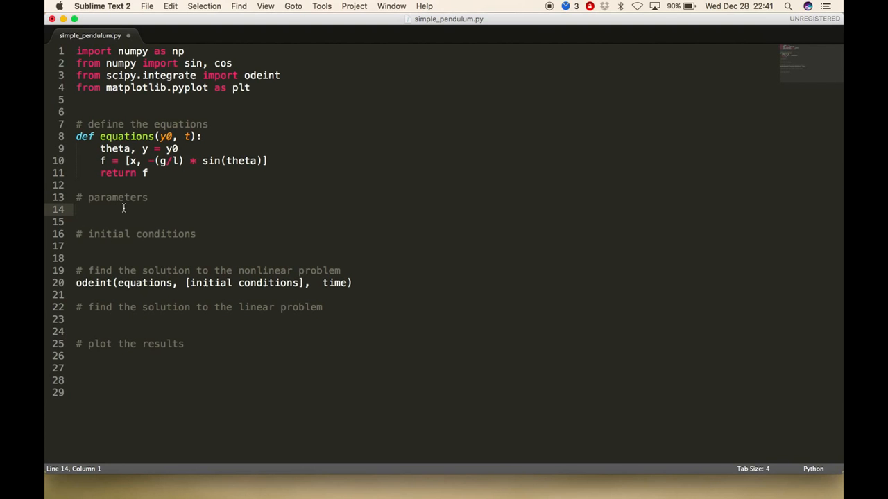
pyautogui.write('9 =')
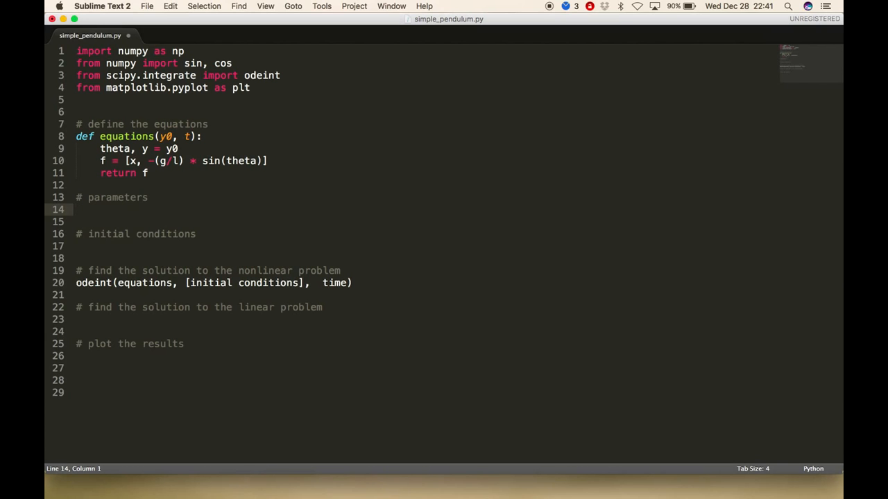
pyautogui.write('g = 9.81')
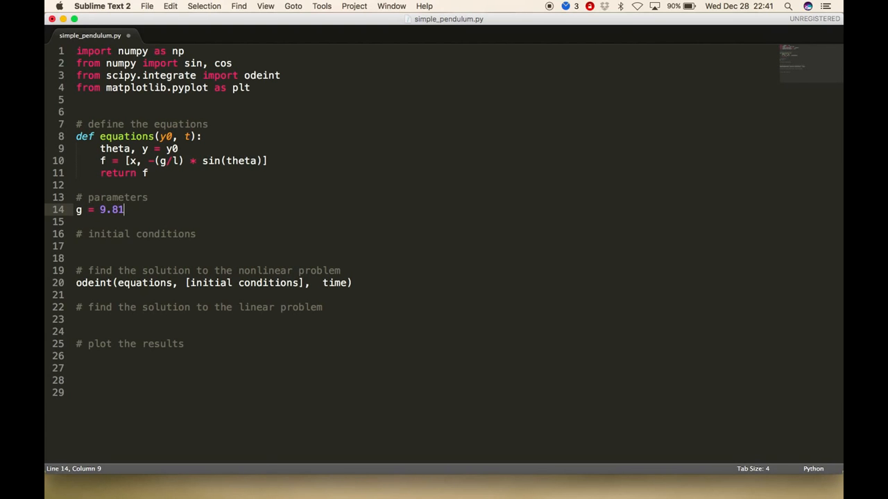
pyautogui.press('Return')
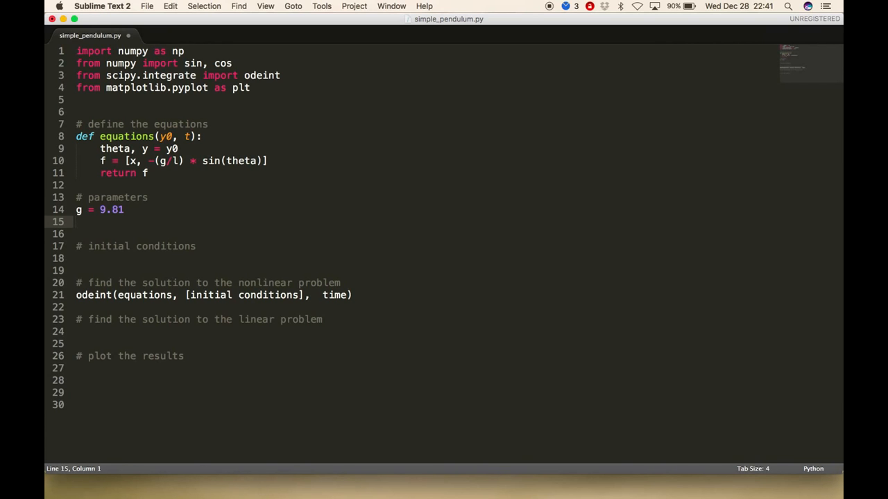
pyautogui.write('l =')
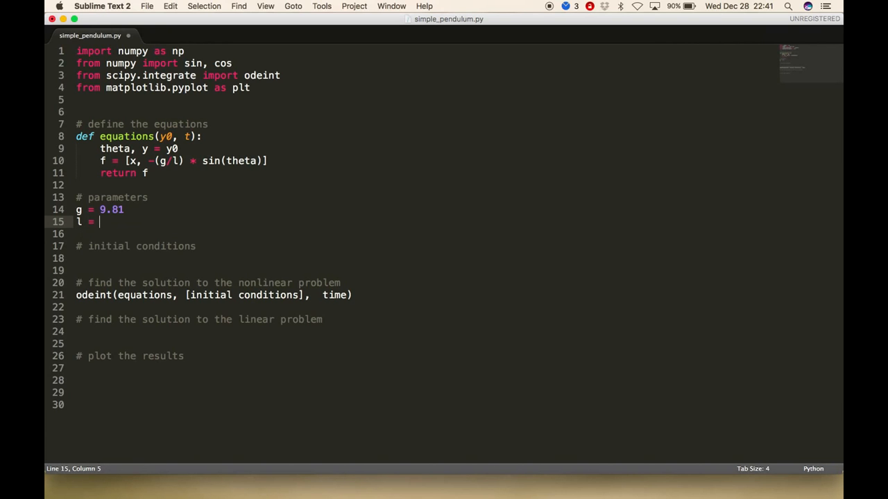
pyautogui.write('1.0')
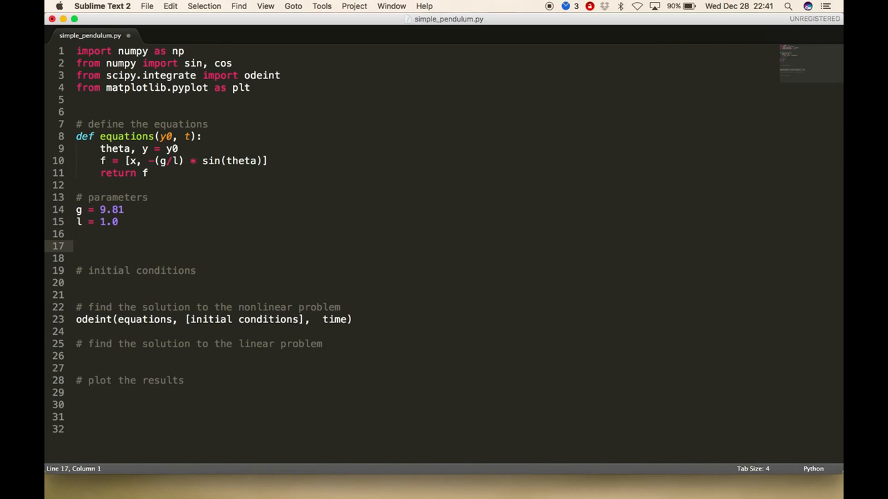
# Step: Define time = np.arange(0, 10.0, 0.025)
pyautogui.write('t')
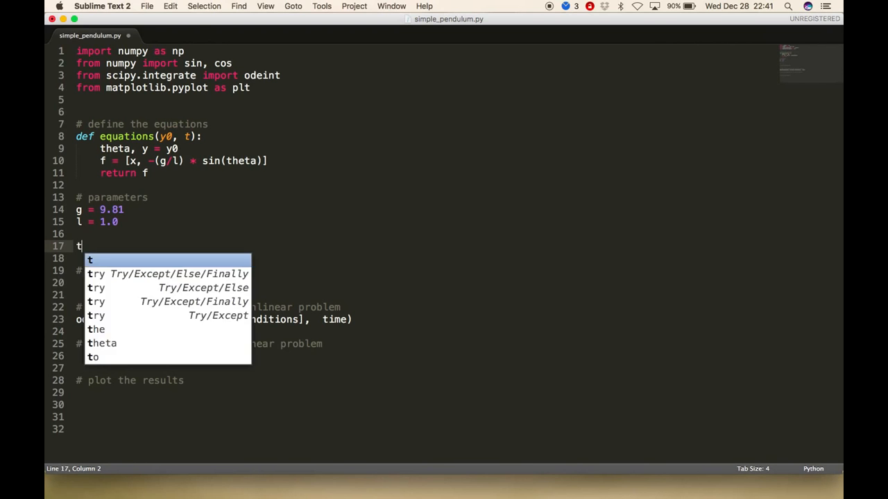
pyautogui.write('ime =')
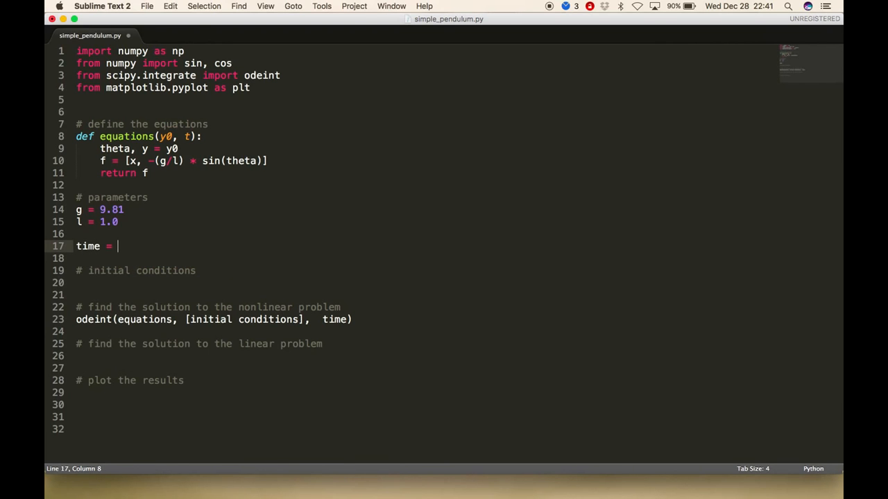
pyautogui.write('n')
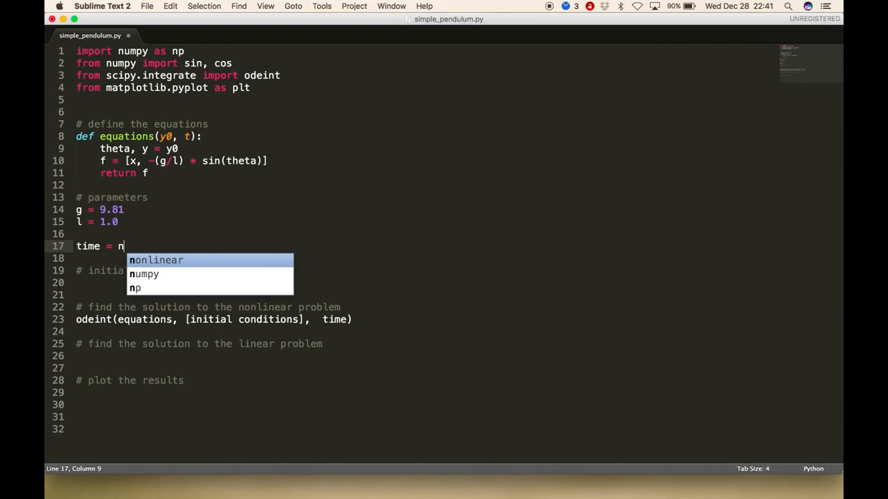
pyautogui.write('p.arange')
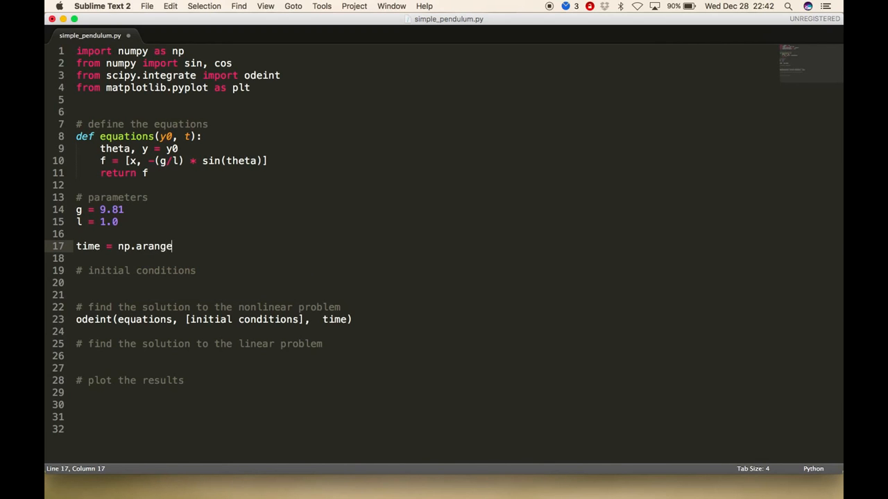
pyautogui.write('()')
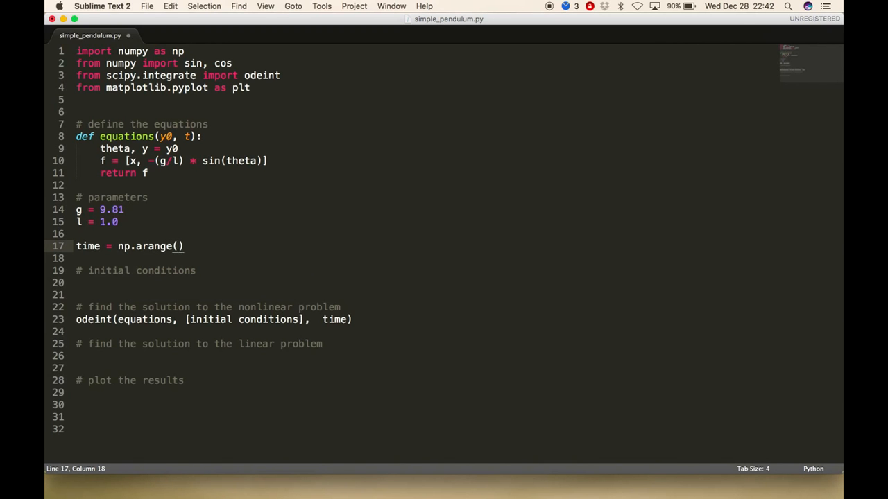
pyautogui.write('0, 10')
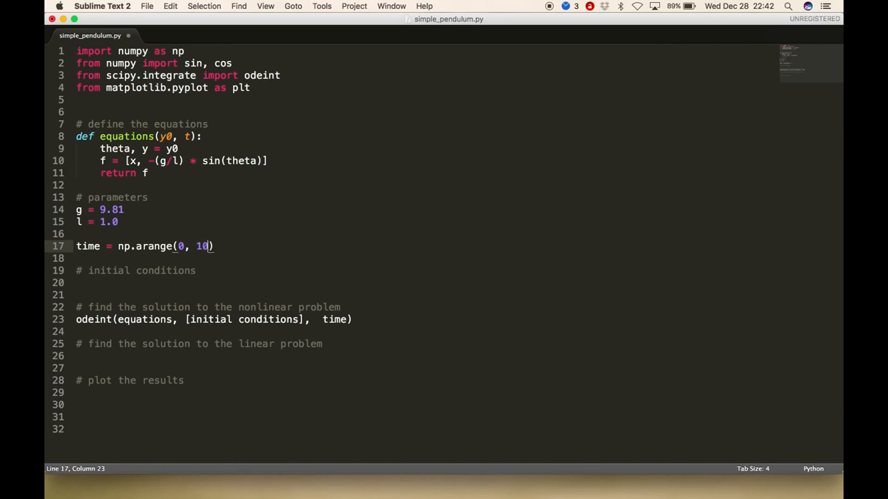
pyautogui.write('.0,')
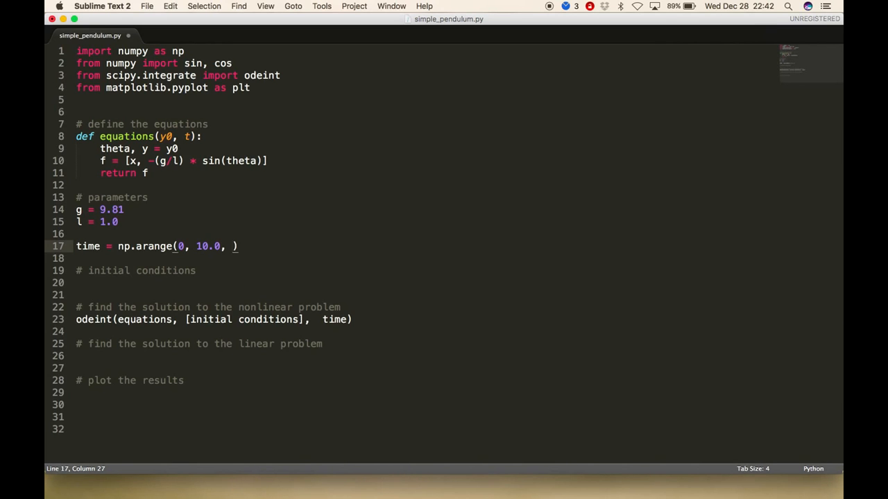
pyautogui.write('0.0')
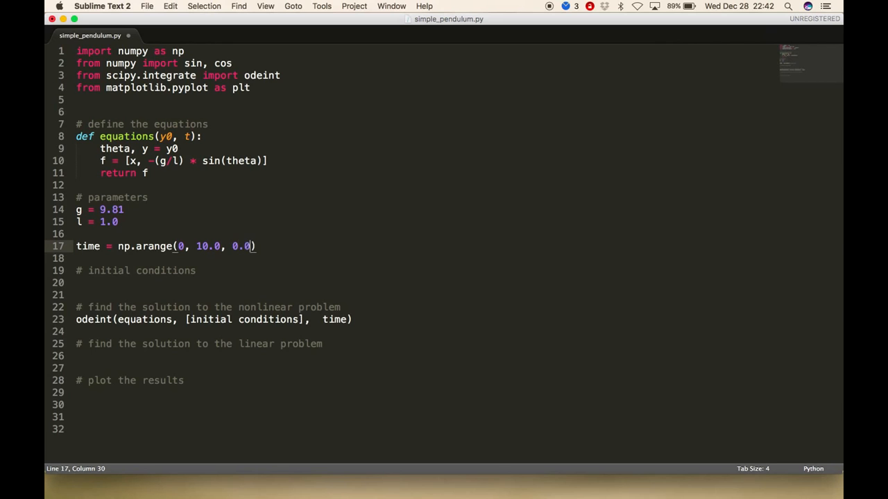
pyautogui.write('25')
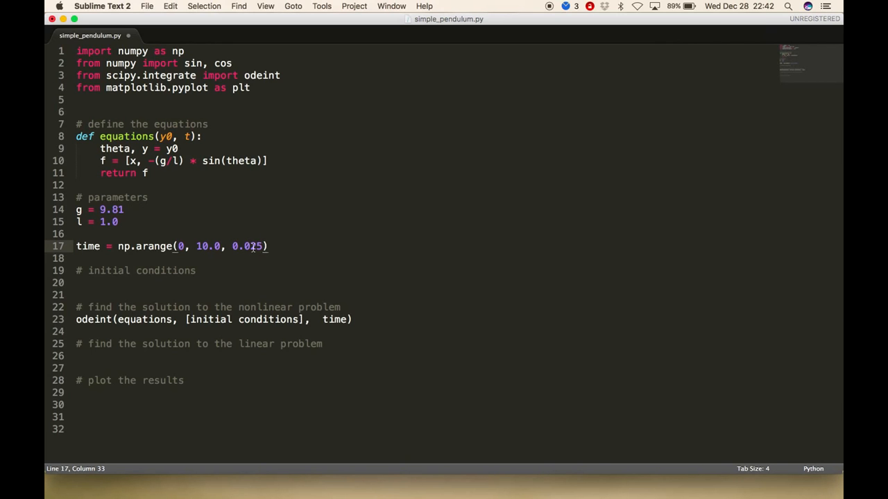
pyautogui.doubleClick(246, 246)
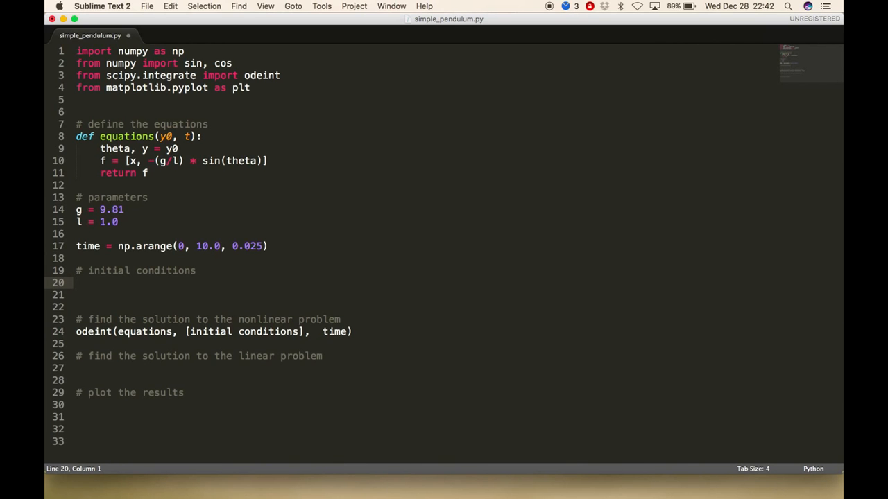
# Step: Enter initial_angle = 45.0, fixing typos, and begin the next line
pyautogui.write('ini')
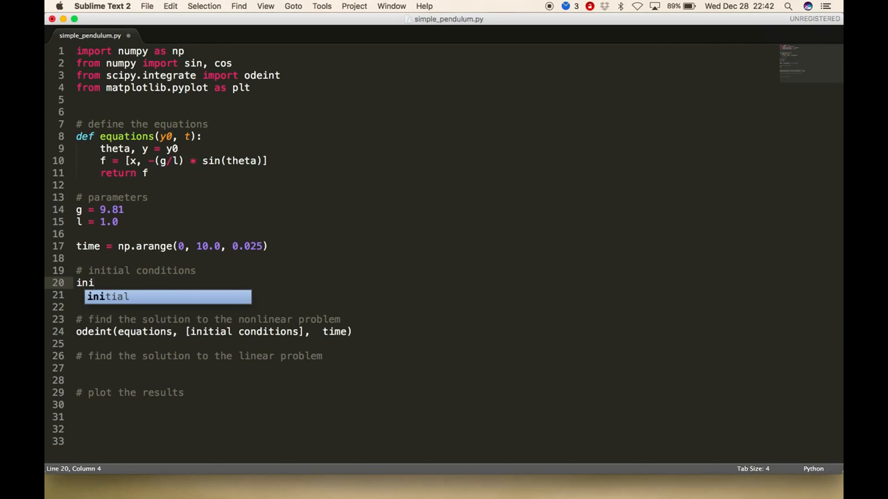
pyautogui.press('escape')
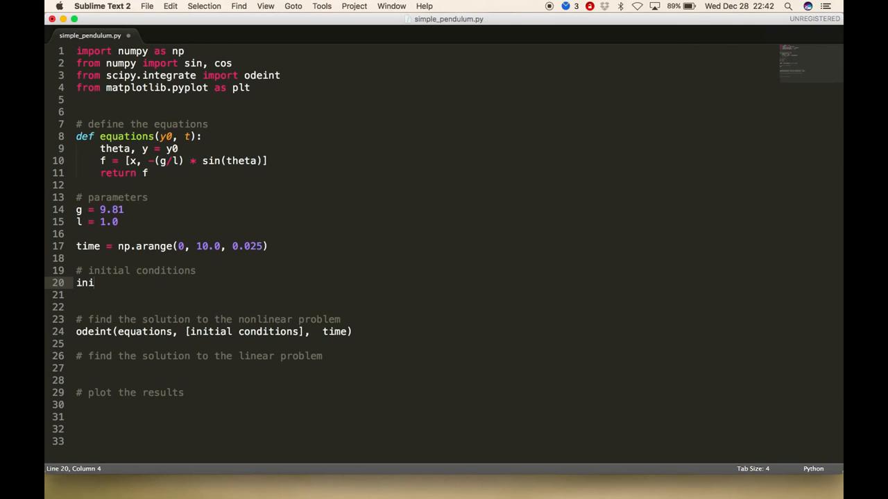
pyautogui.write('al')
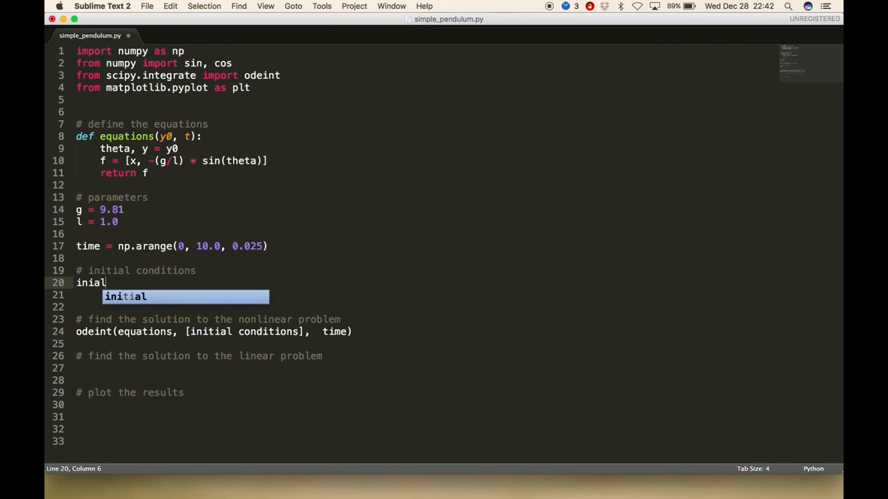
pyautogui.press('backspace')
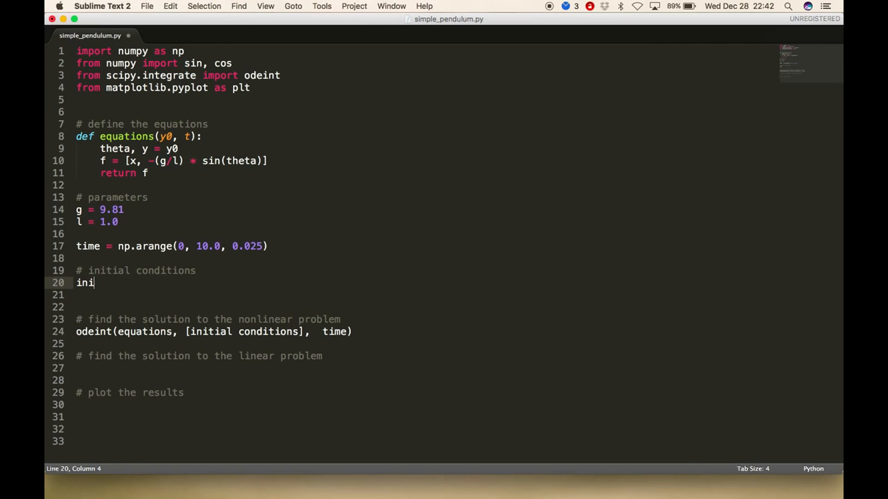
pyautogui.write('tial_ang')
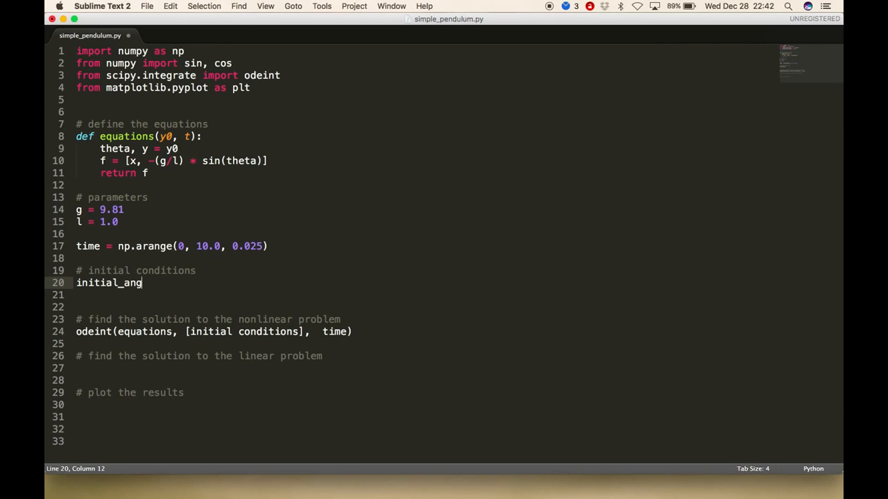
pyautogui.write('le =')
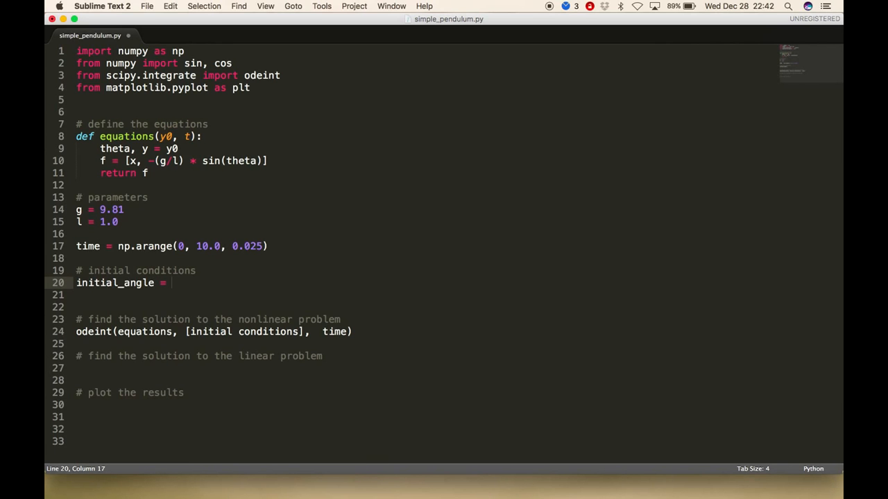
pyautogui.write('45.0')
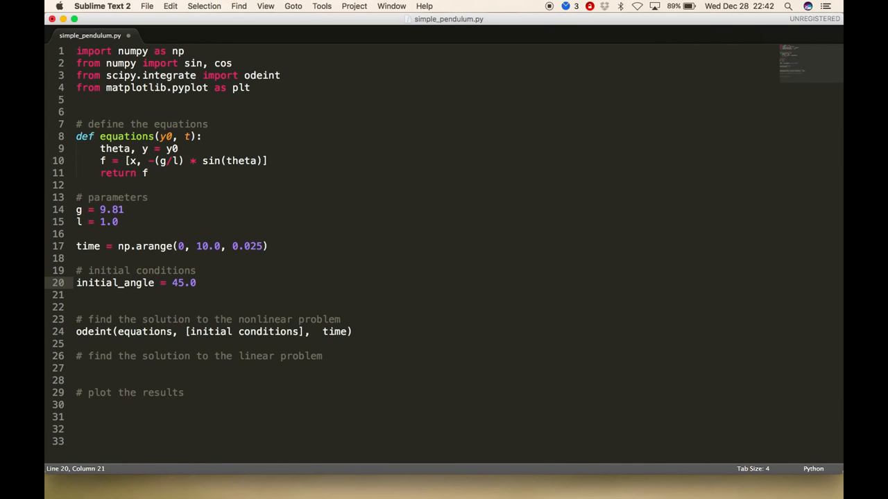
pyautogui.write('10')
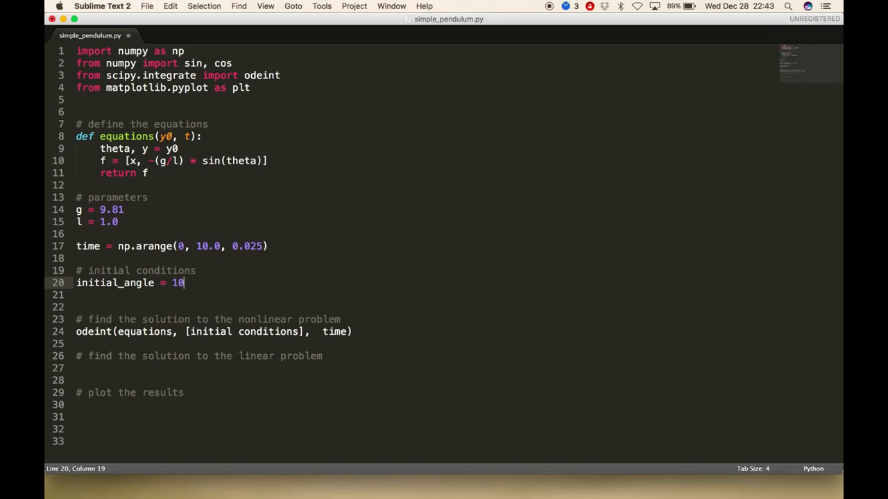
pyautogui.press('backspace')
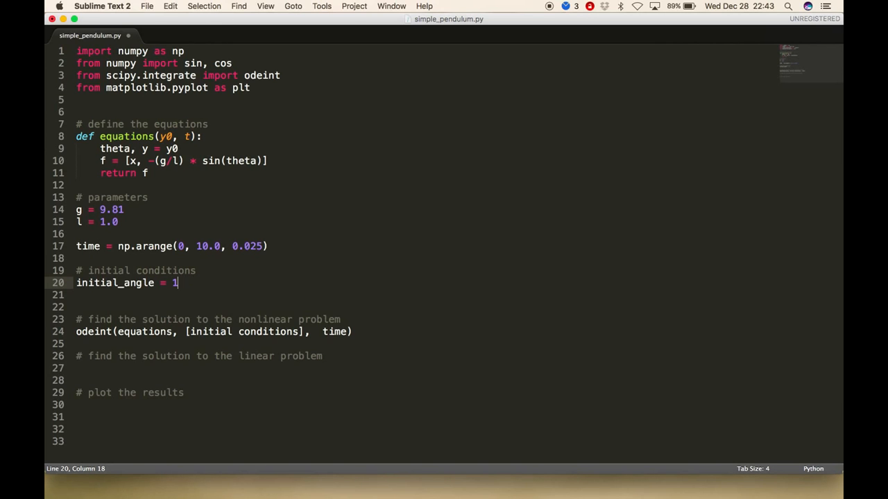
pyautogui.write('5.0')
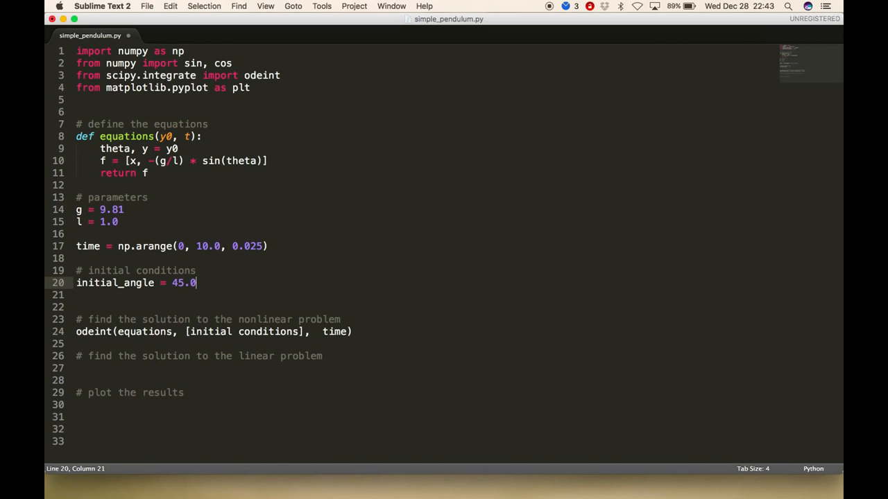
pyautogui.write('th')
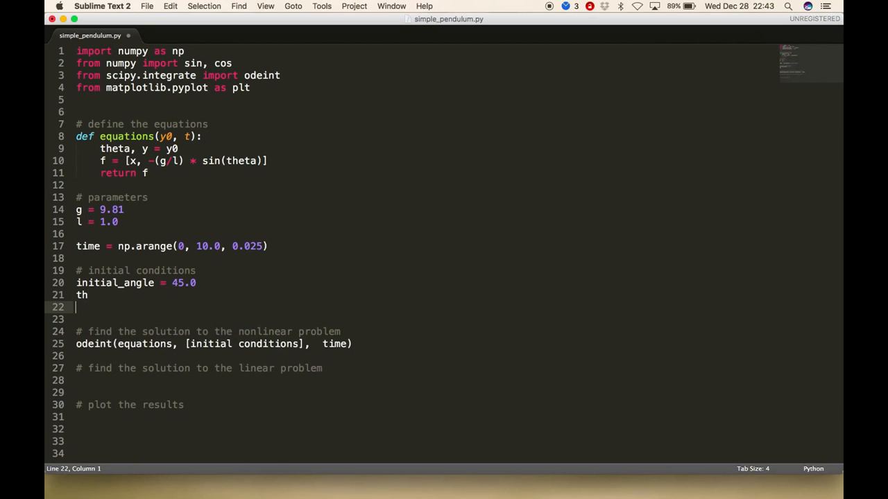
# Step: Define theta0 as np.radians(initial_angle)
pyautogui.write('eta0 =')
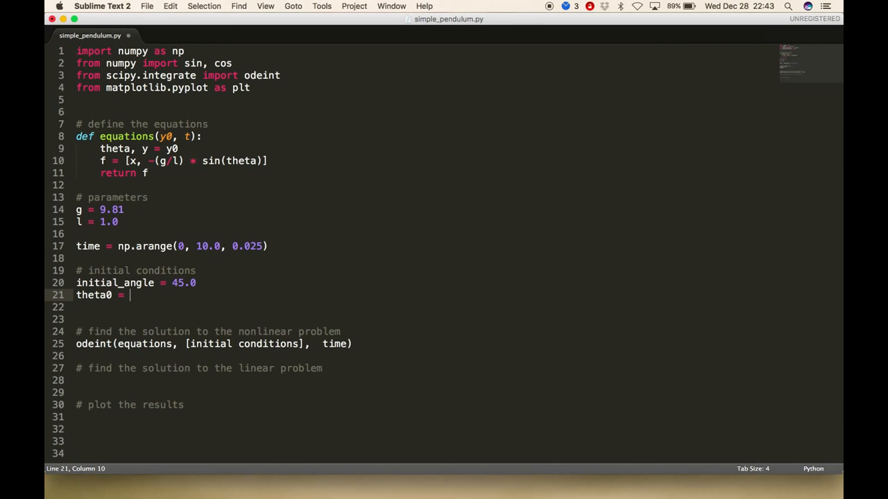
pyautogui.write('np.')
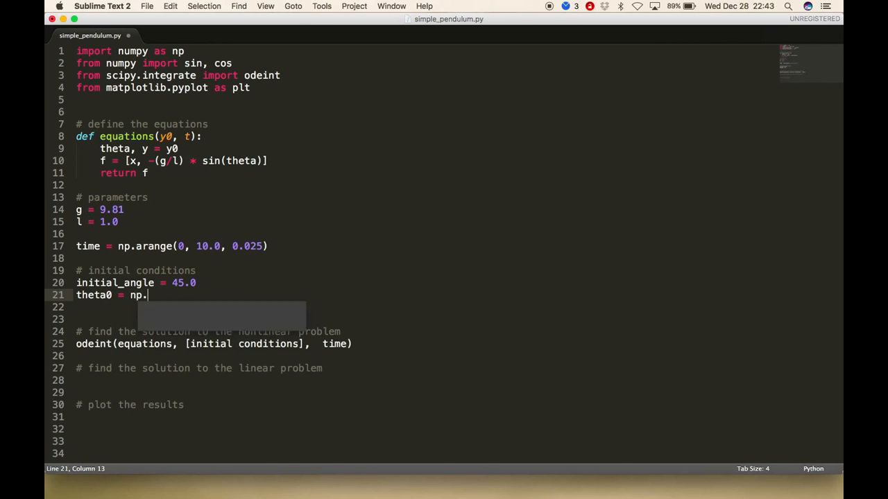
pyautogui.write('radians')
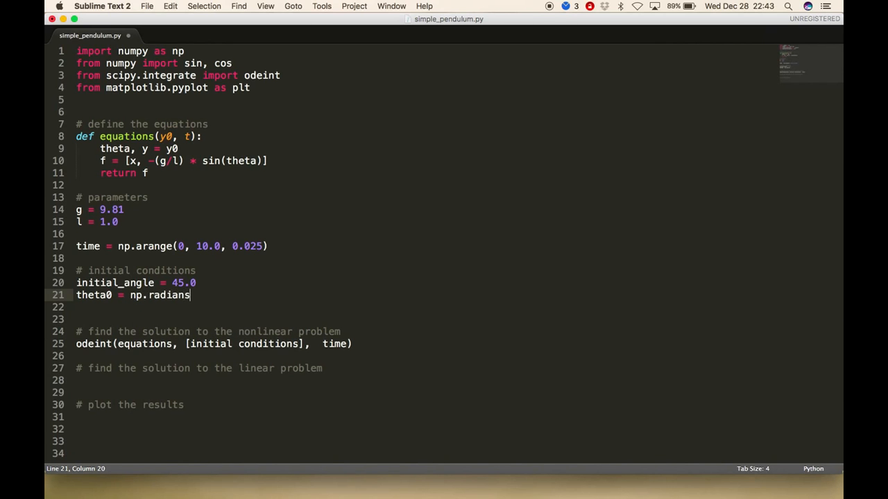
pyautogui.write('(init')
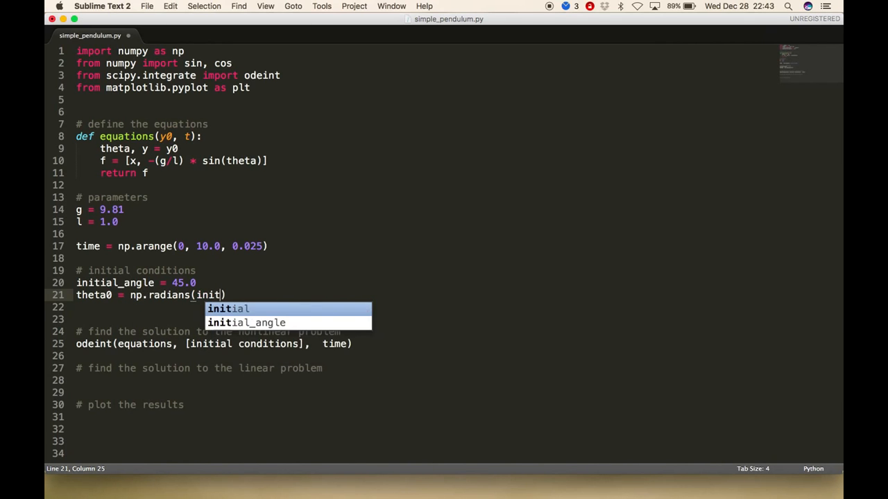
pyautogui.press('tab')
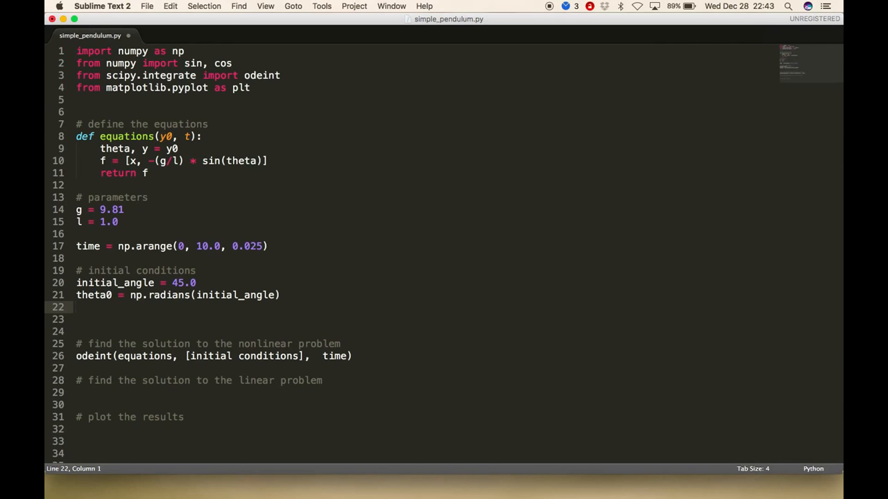
# Step: Define the starting velocity x0 = np.radians(0.0)
pyautogui.write('x0')
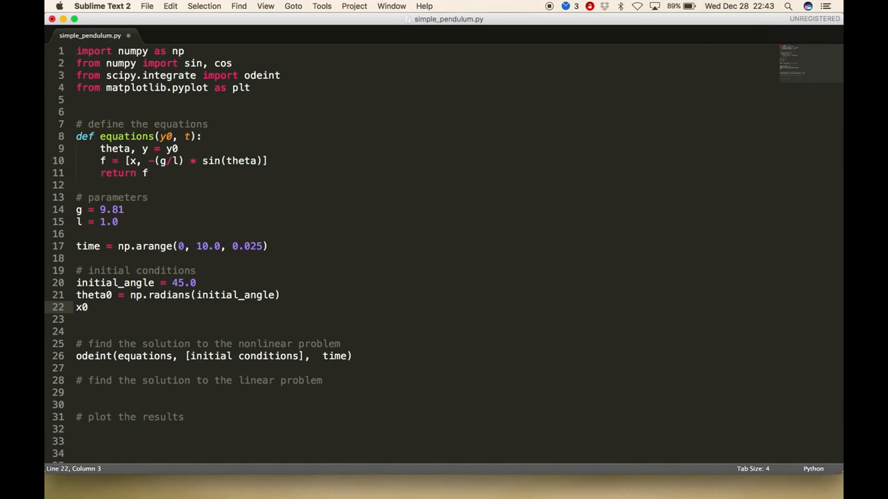
pyautogui.write('=')
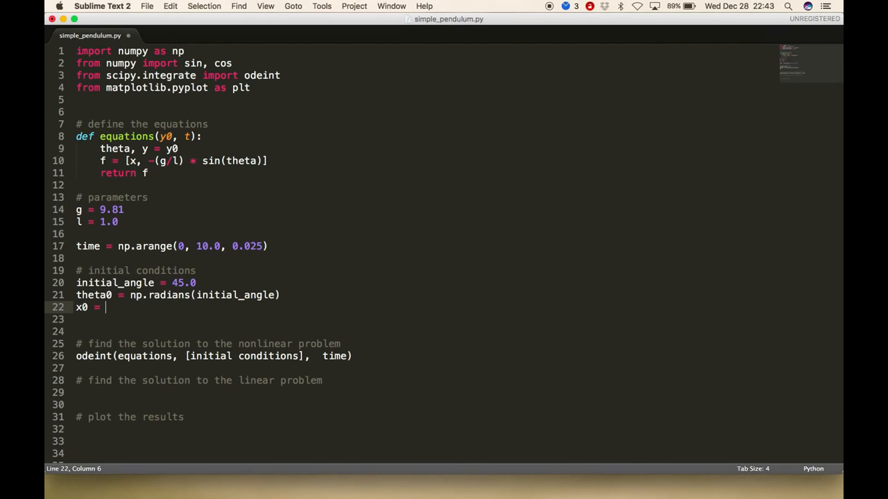
pyautogui.write('np')
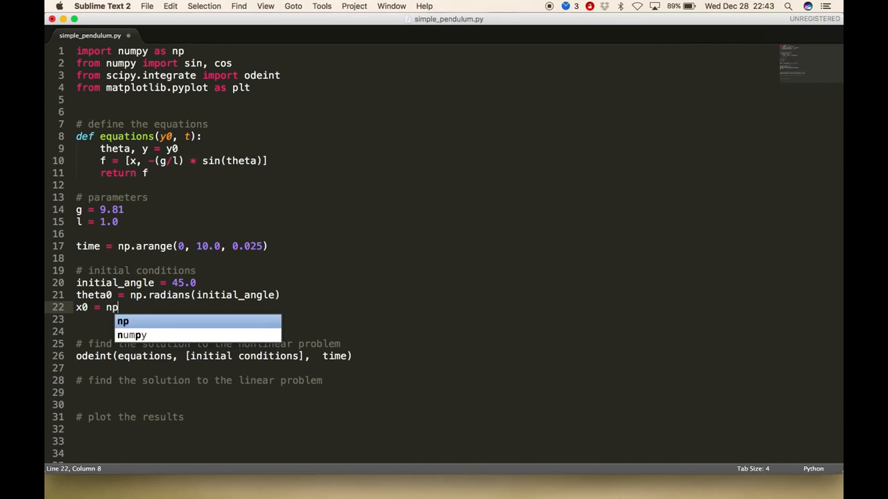
pyautogui.write('.radians')
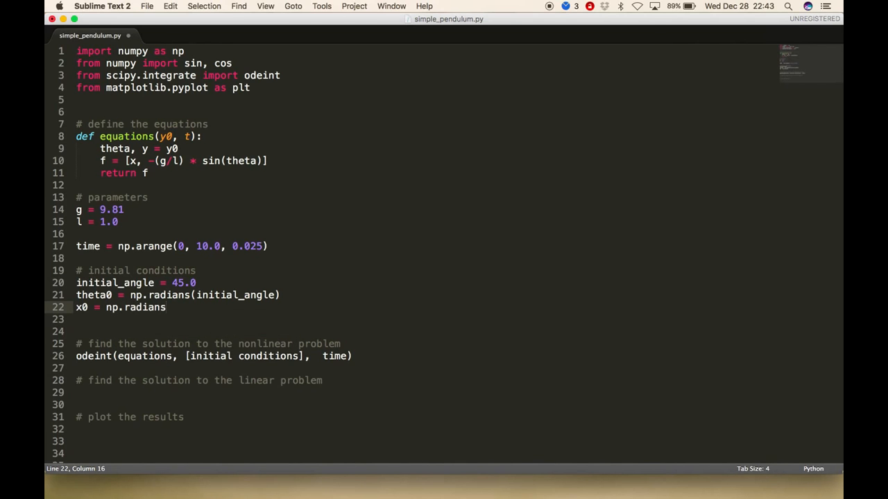
pyautogui.write('(0.0)')
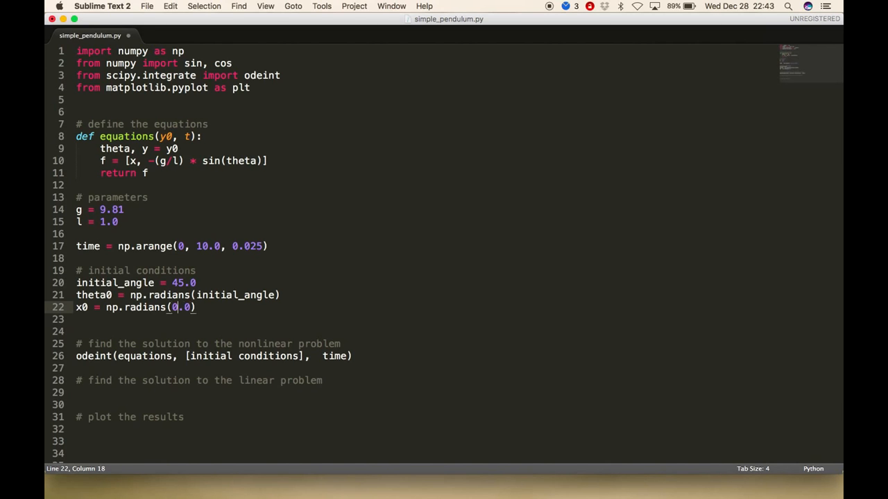
pyautogui.press('left')
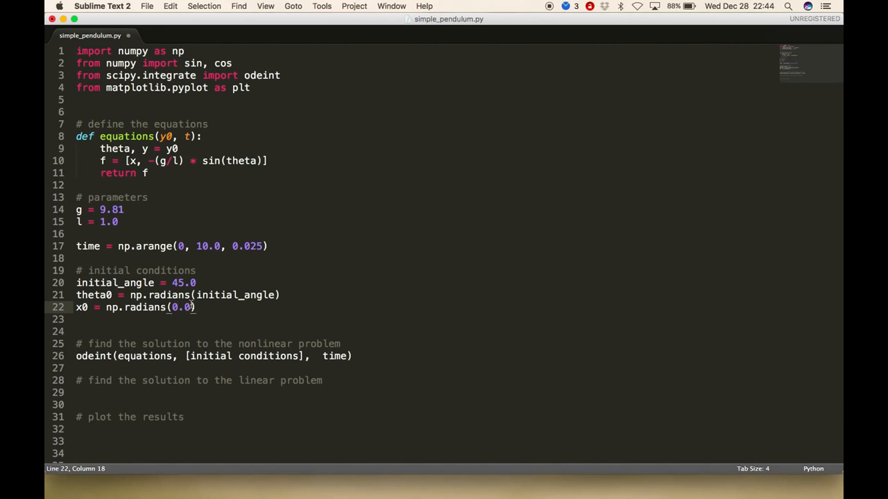
pyautogui.doubleClick(180, 307)
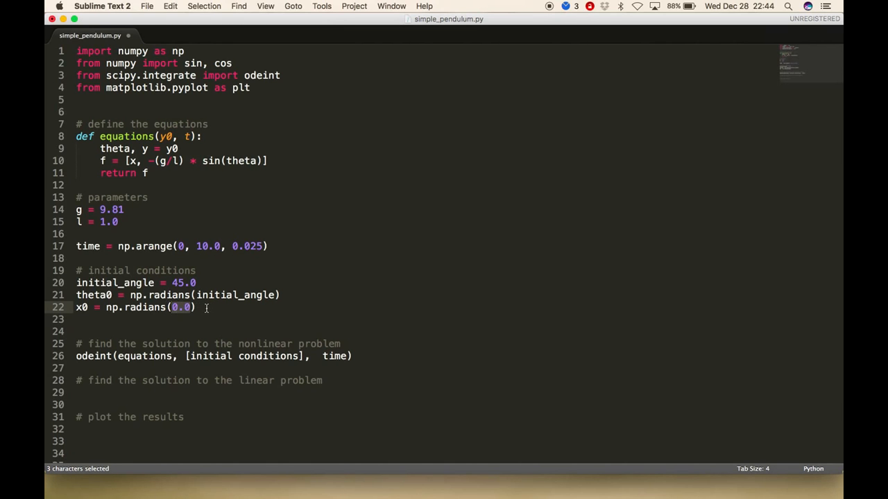
pyautogui.click(194, 307)
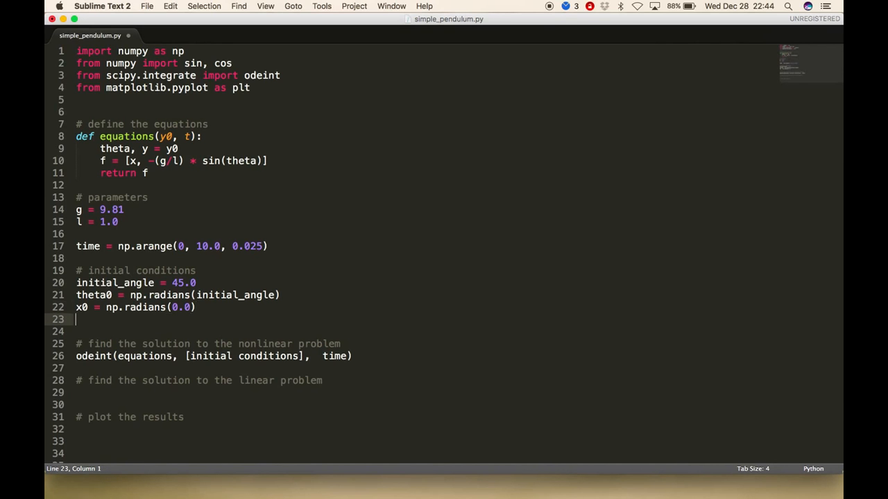
pyautogui.click(193, 356)
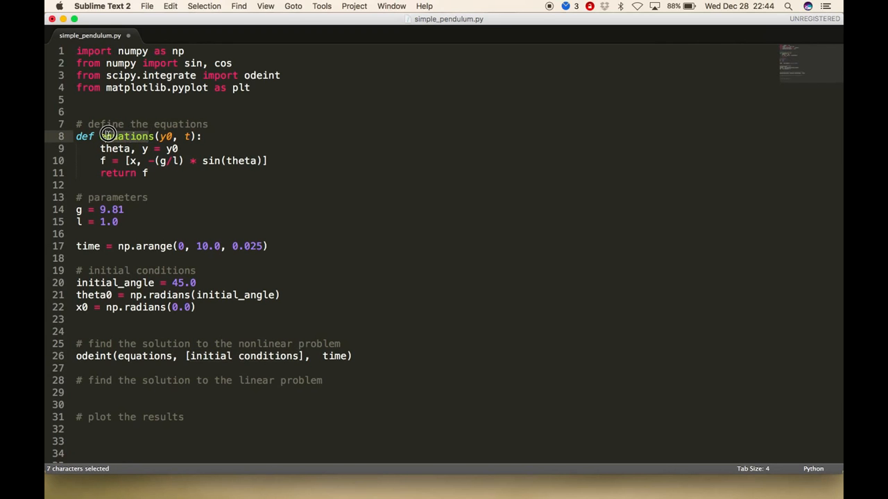
pyautogui.click(334, 355)
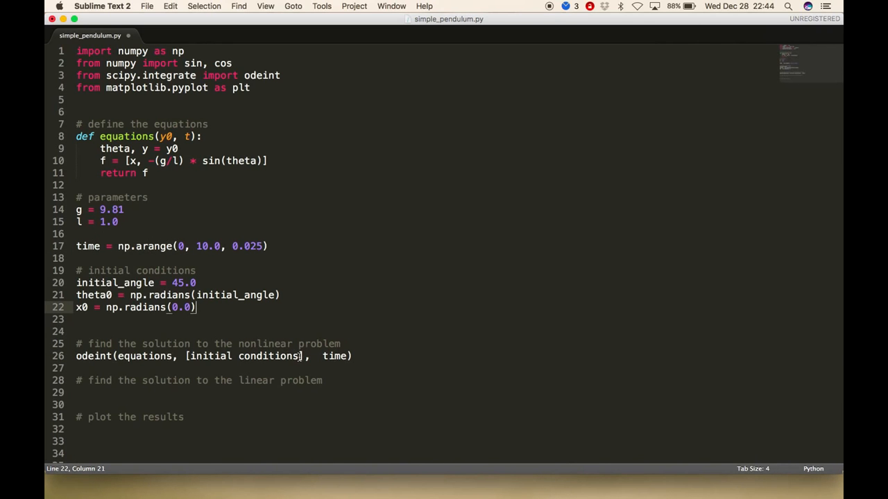
# Step: Replace the odeint initial-conditions placeholder with [theta0, x0] and assign the result to theta1
pyautogui.doubleClick(243, 355)
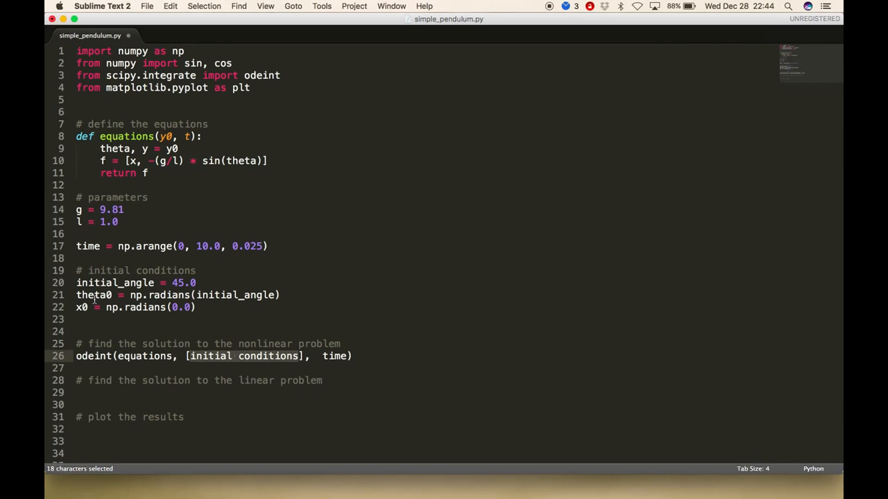
pyautogui.write('theta0')
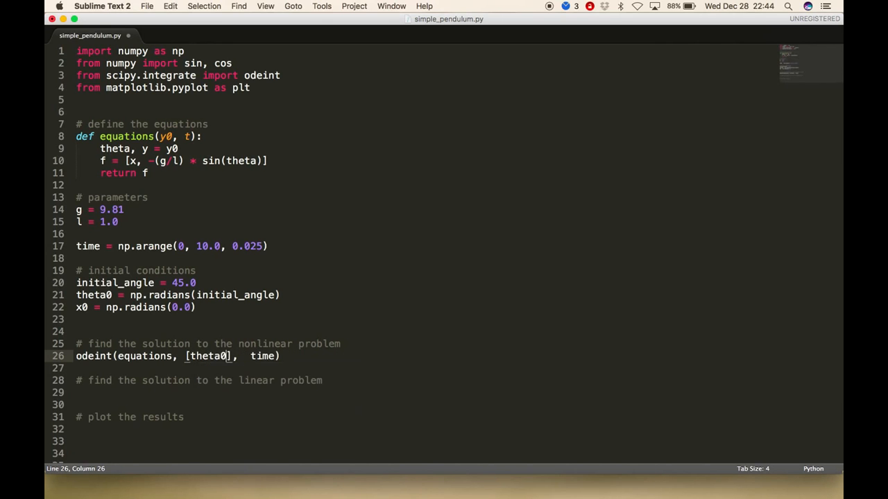
pyautogui.write(', x0')
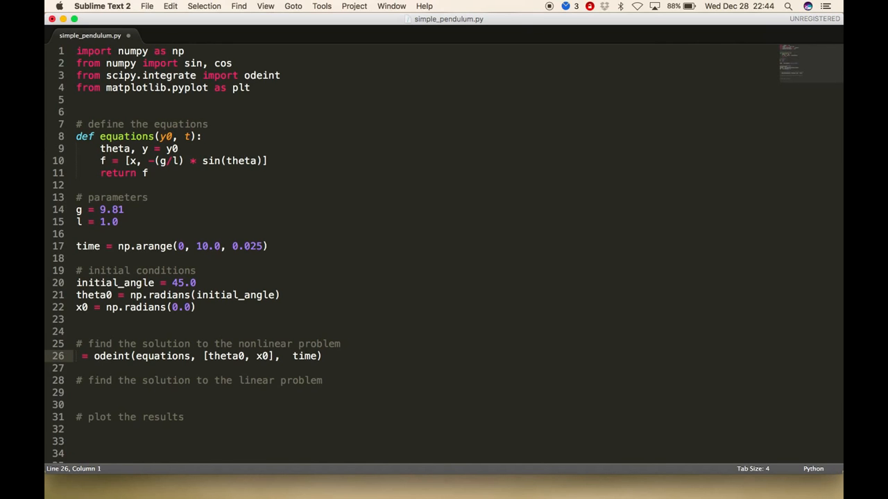
pyautogui.write('t')
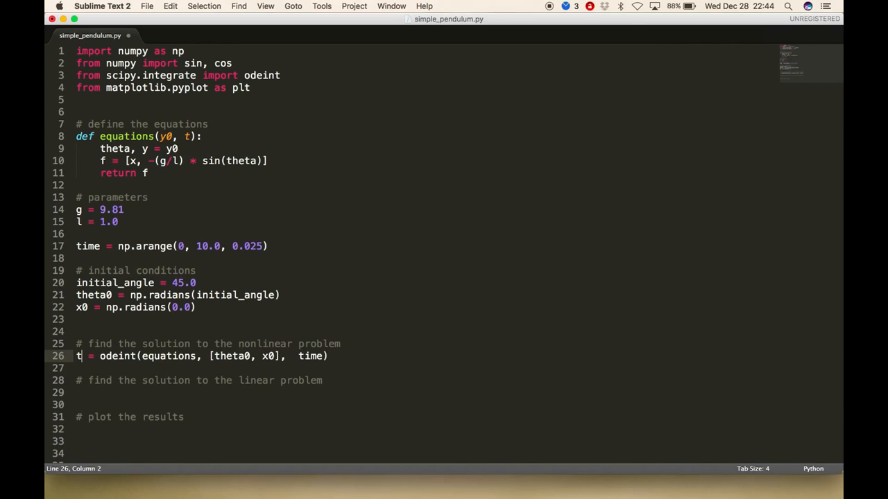
pyautogui.write('heth')
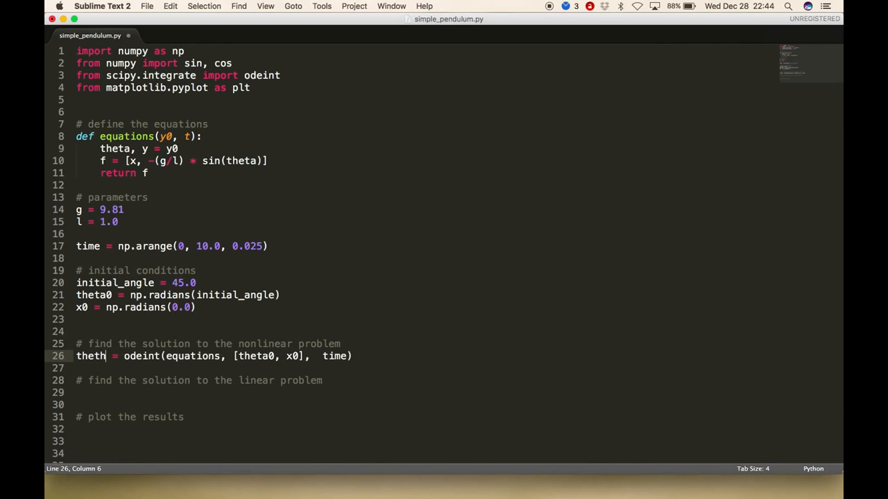
pyautogui.write('a1')
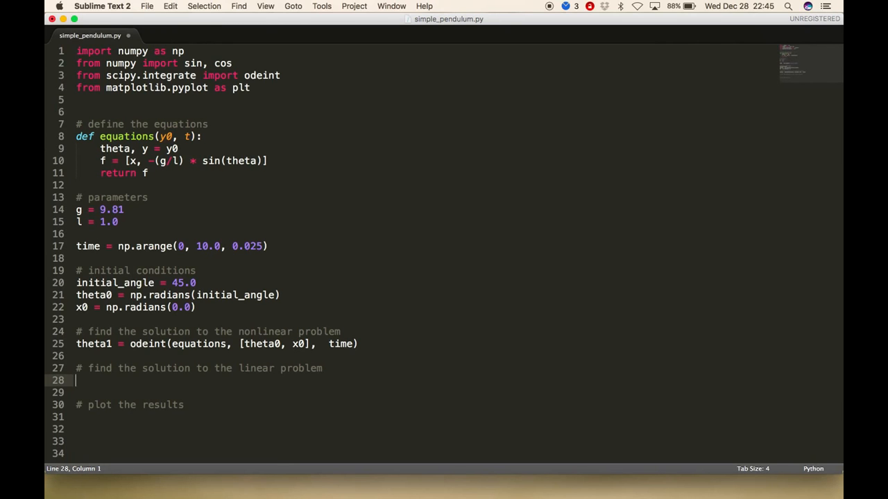
# Step: Define w = np.sqrt(g/l) under the linear problem comment
pyautogui.write('w')
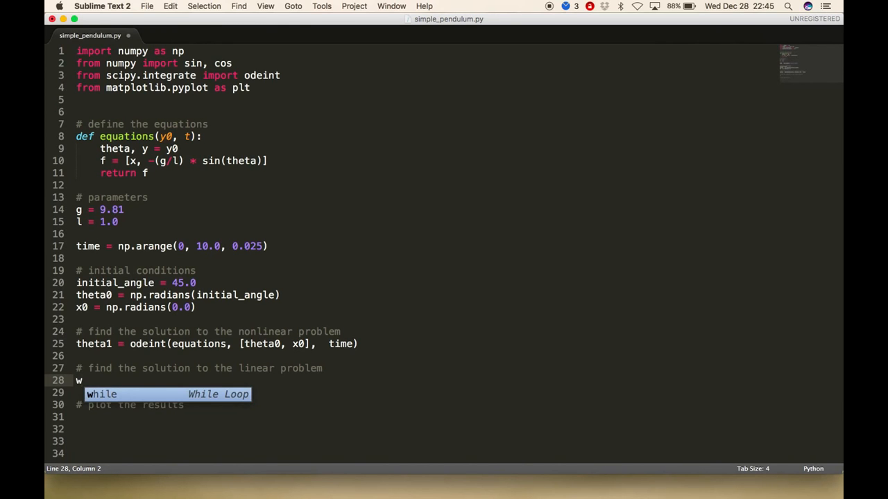
pyautogui.write('=')
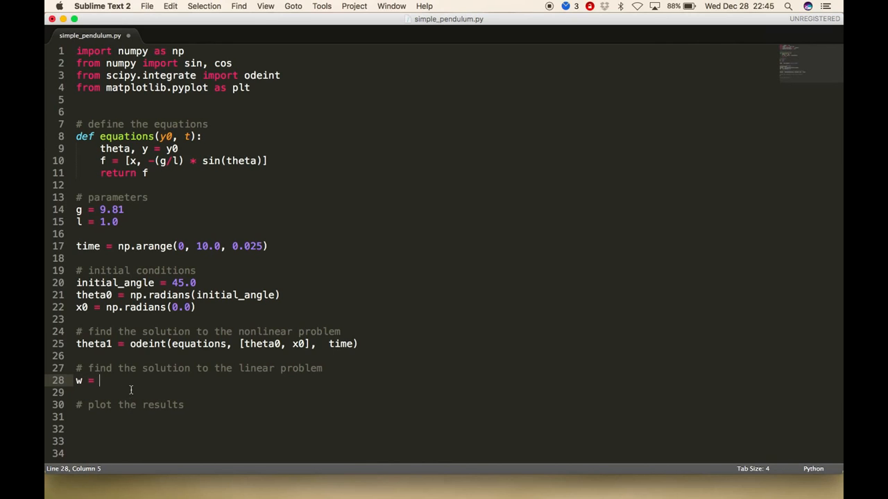
pyautogui.write('np.s')
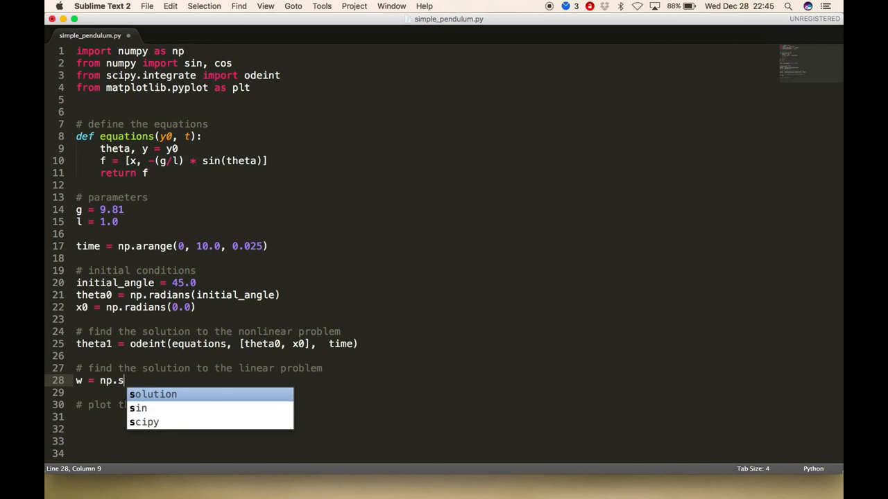
pyautogui.write('qrt(')
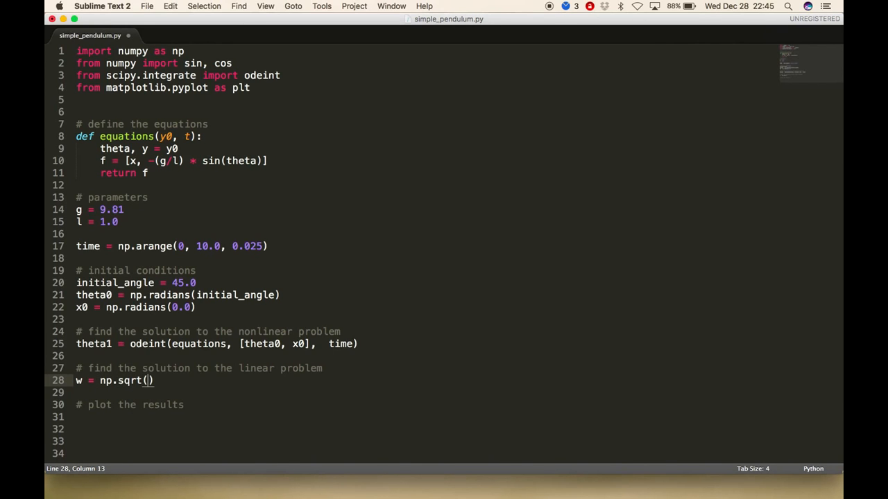
pyautogui.write('g/l')
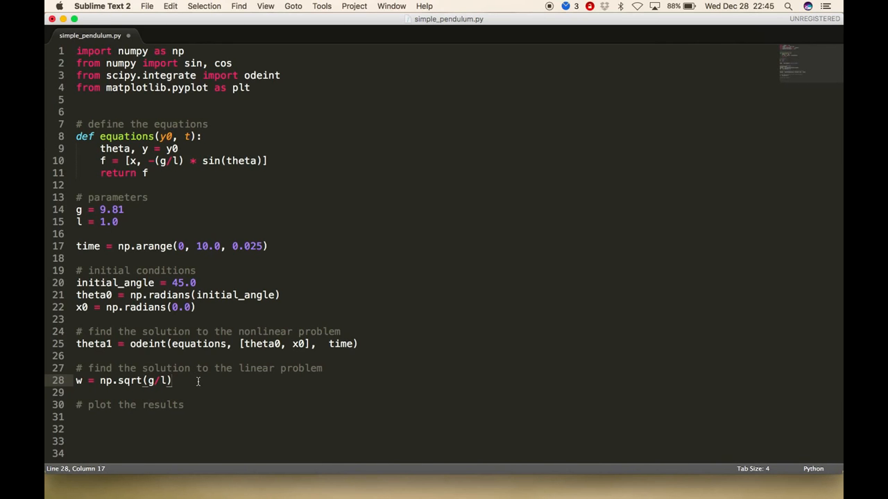
pyautogui.press('Return')
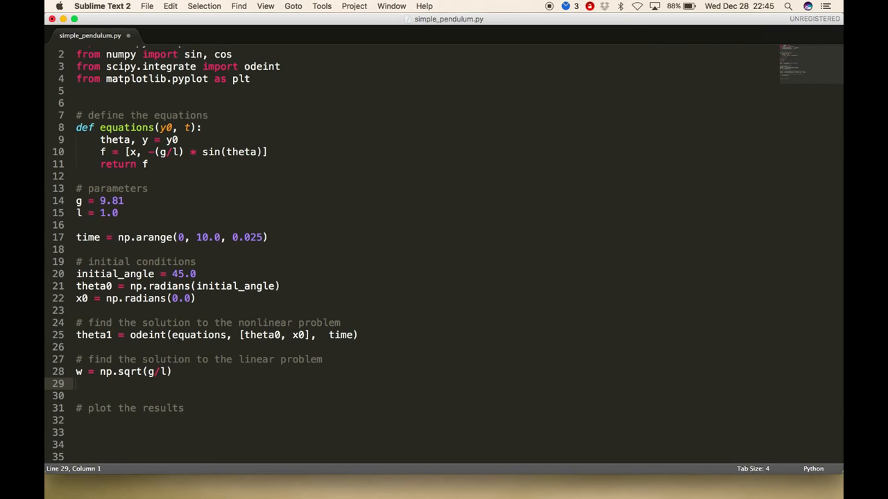
# Step: Add theta2 = [theta0 * cos(w*t) for t in time]
pyautogui.write('th')
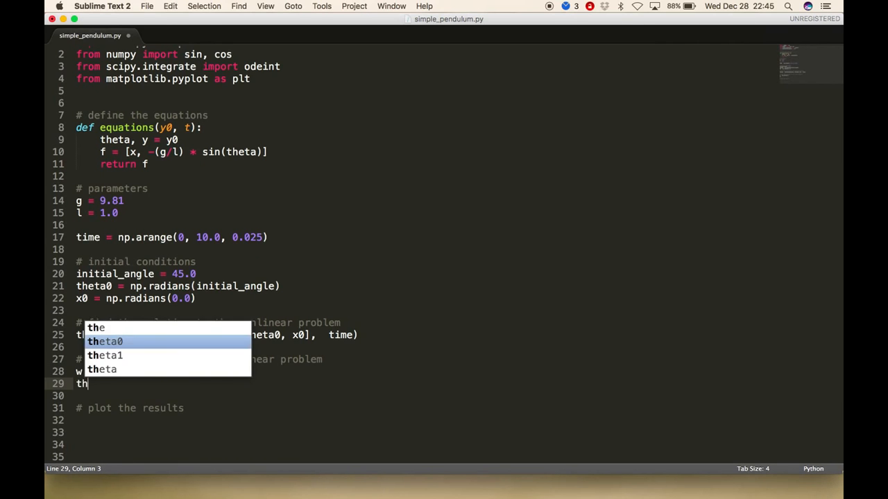
pyautogui.press('Down')
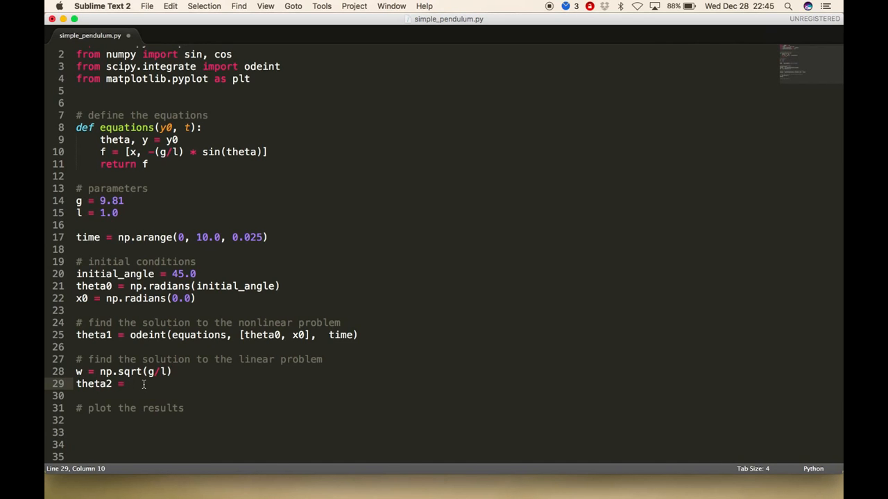
pyautogui.write('[]')
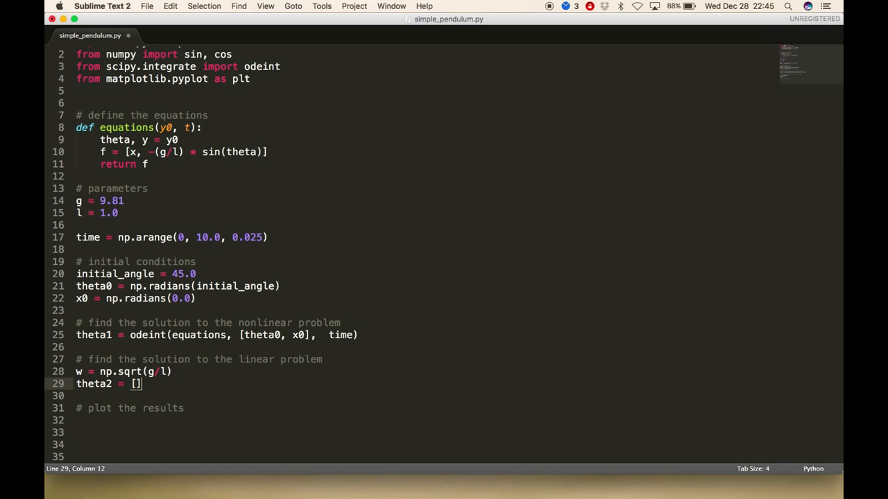
pyautogui.press('left')
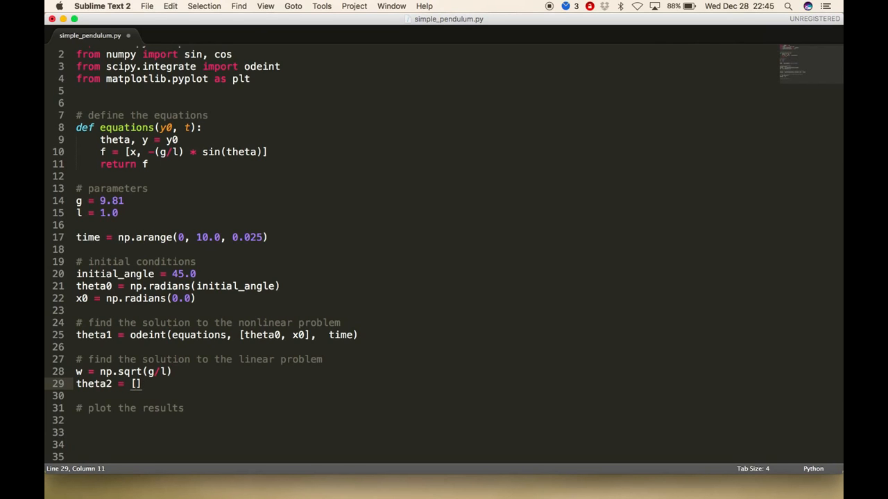
pyautogui.write('for t in time')
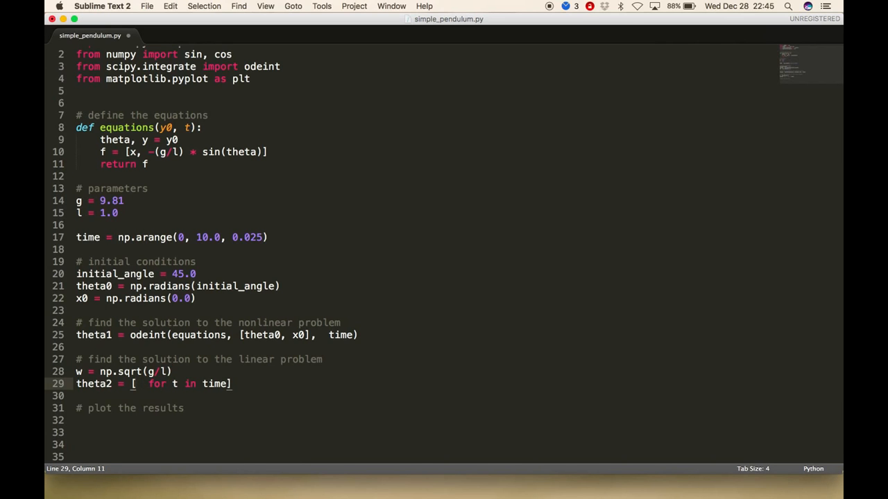
pyautogui.write('theta0 *')
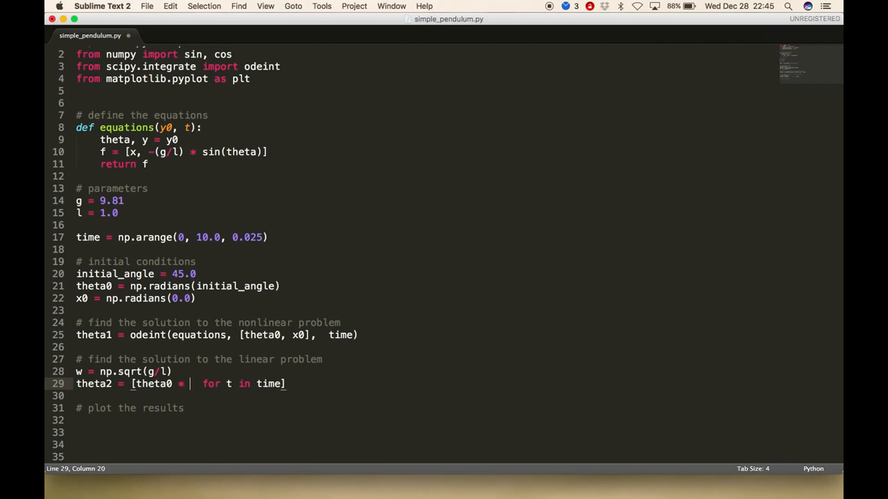
pyautogui.write('cos(')
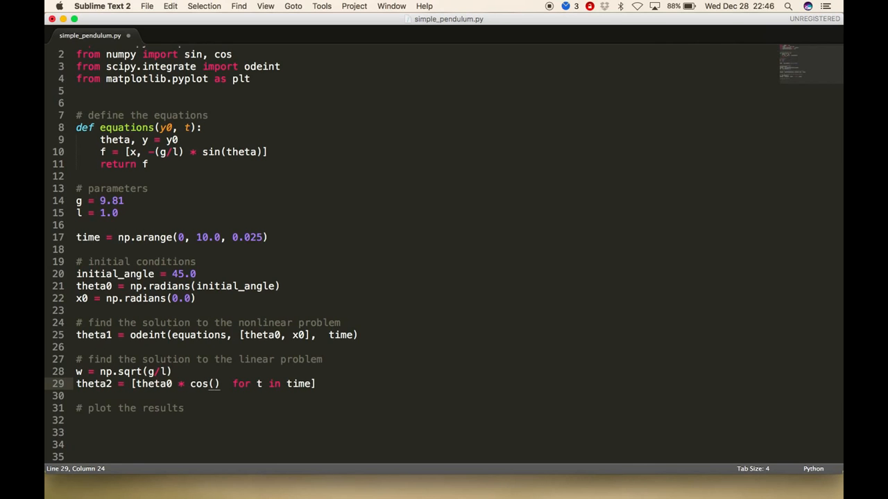
pyautogui.write('w*t')
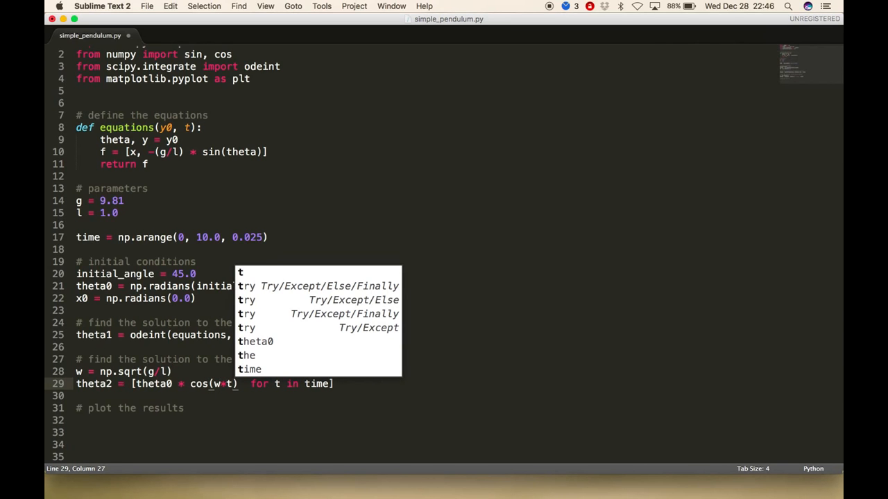
pyautogui.moveTo(228, 445)
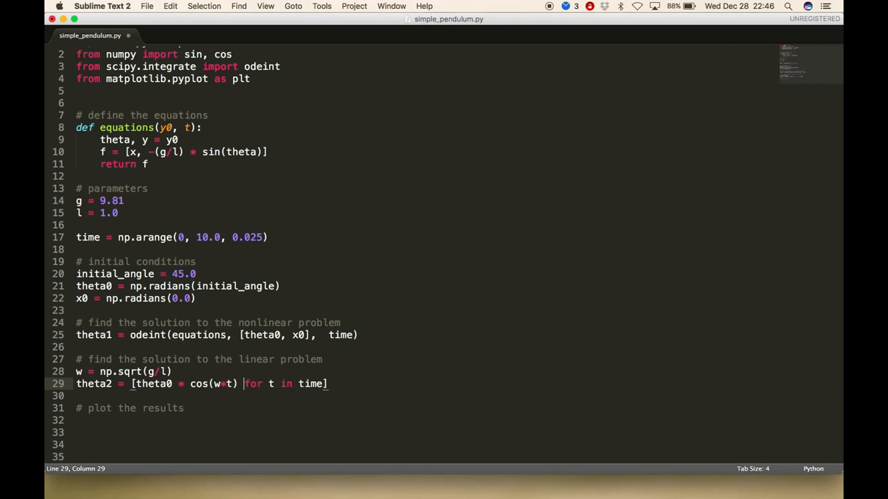
pyautogui.click(157, 237)
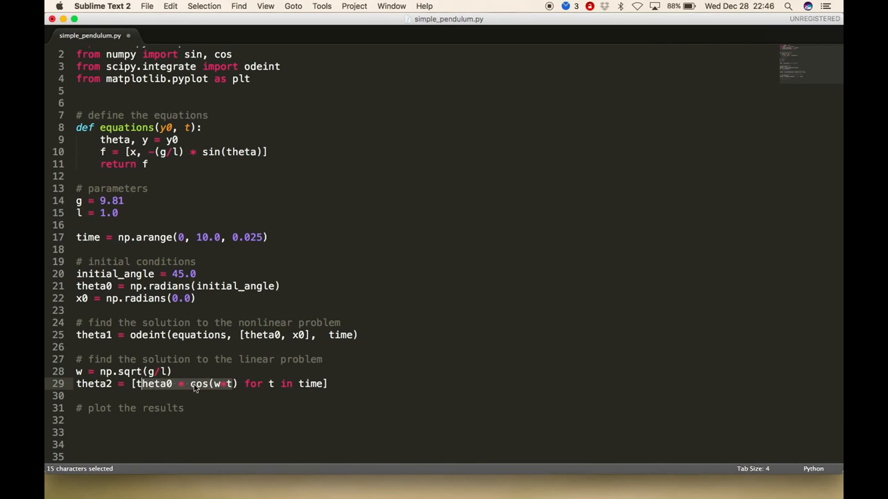
pyautogui.click(105, 383)
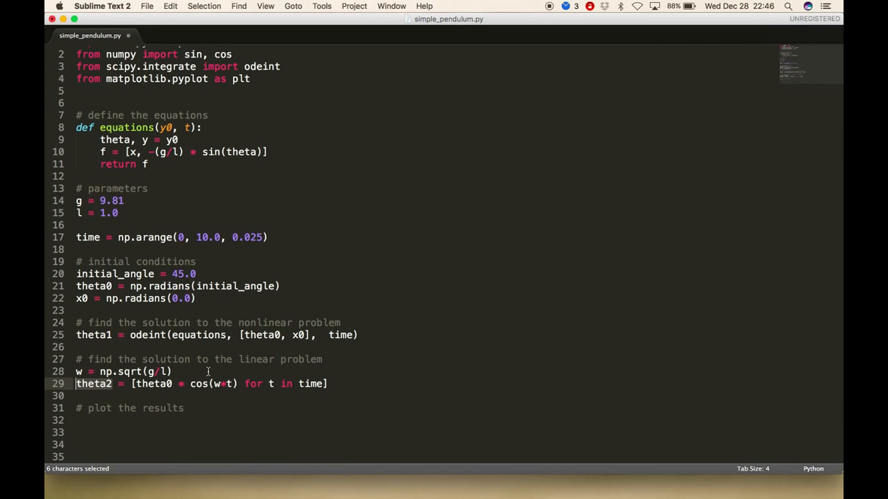
pyautogui.click(135, 384)
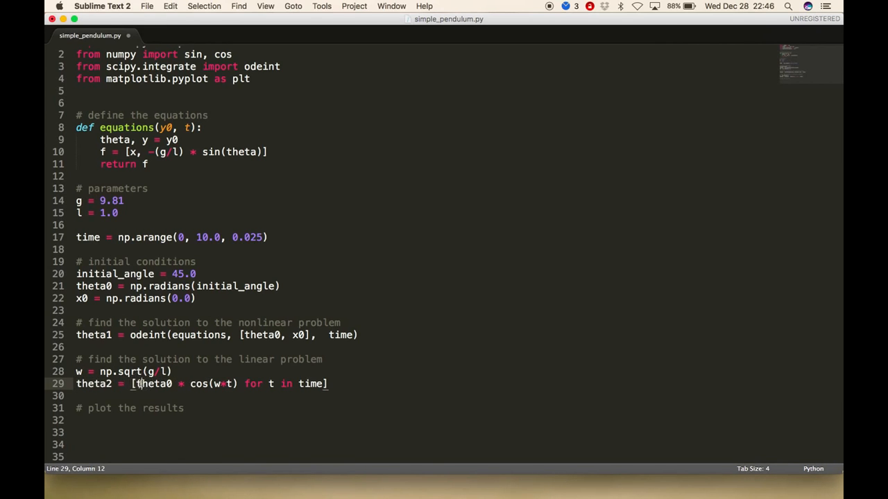
pyautogui.moveTo(172, 412)
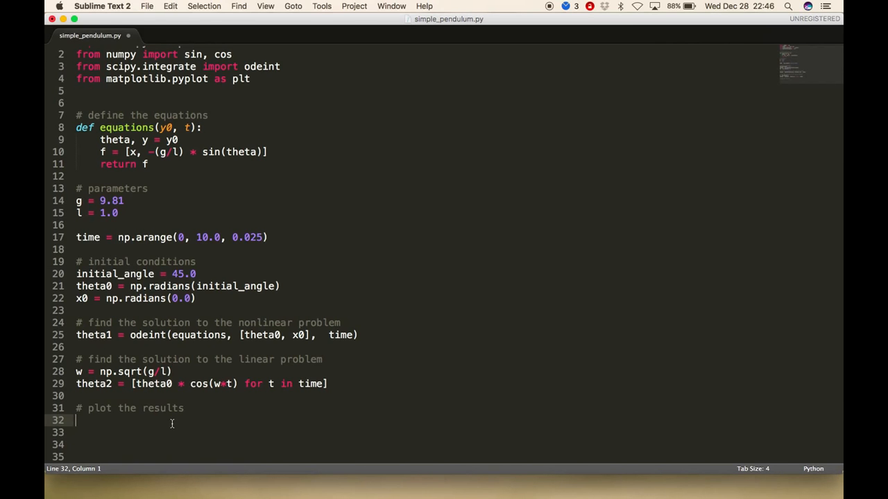
# Step: Call plot_results(time, theta1, theta2) under the plot-the-results comment
pyautogui.write('plot_resul')
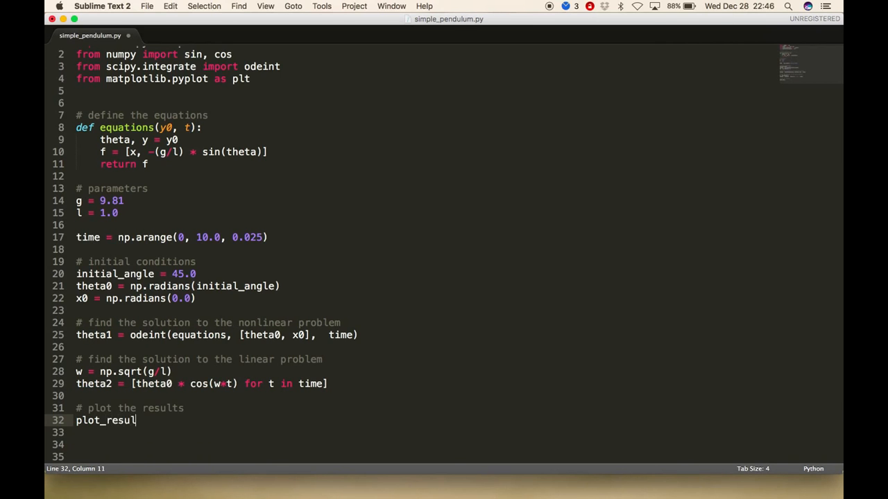
pyautogui.write('ts()')
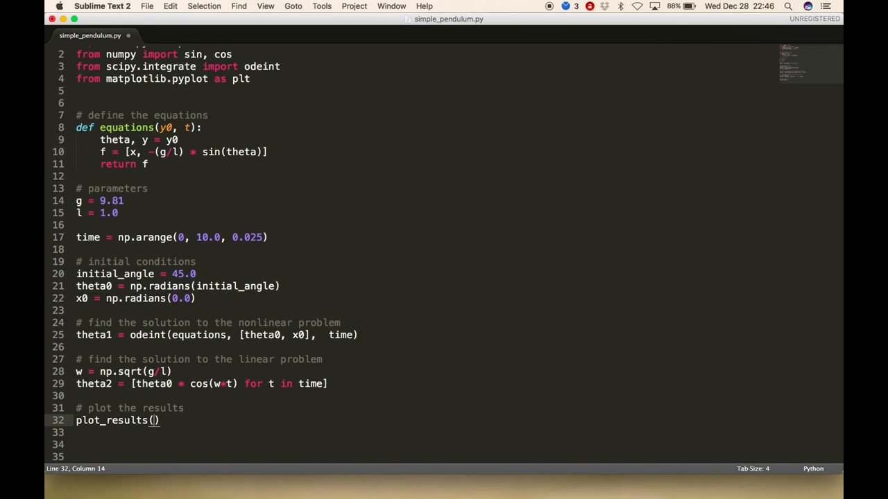
pyautogui.write('time,')
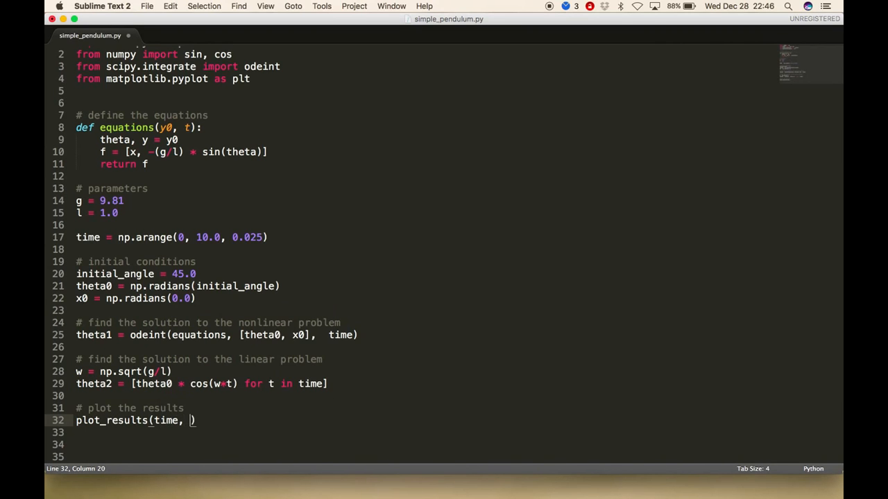
pyautogui.write('the')
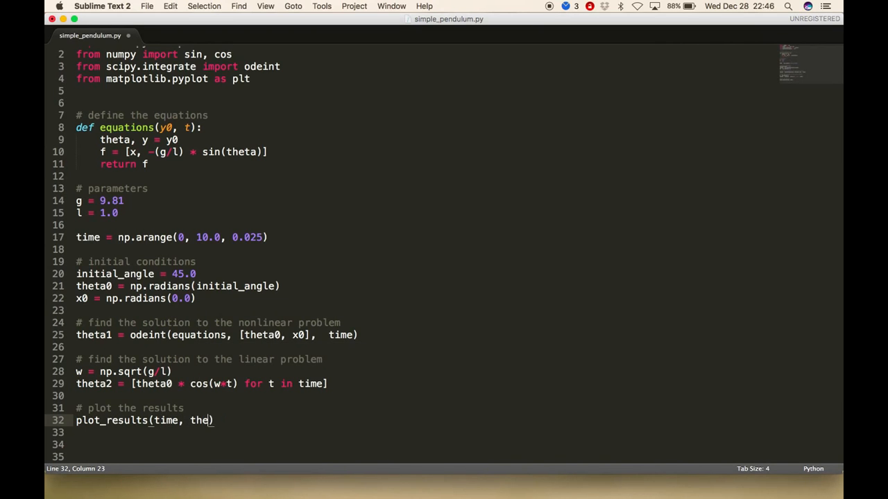
pyautogui.write('ta1, theta2')
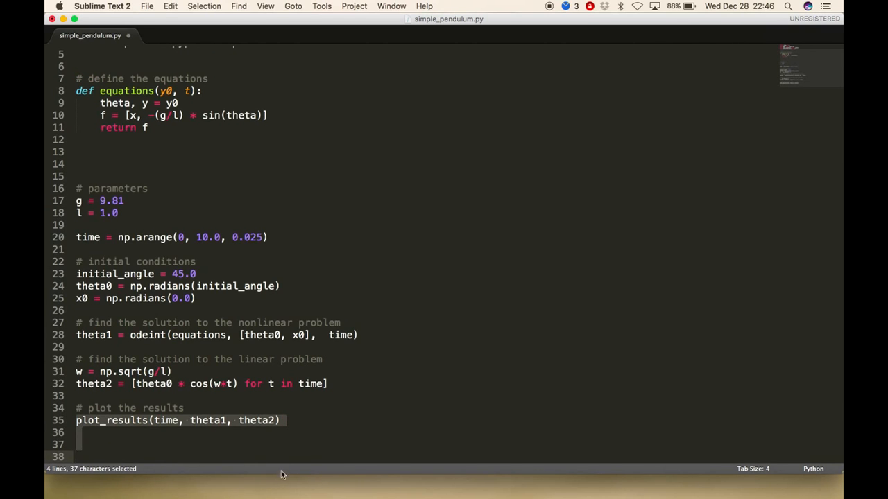
pyautogui.click(88, 151)
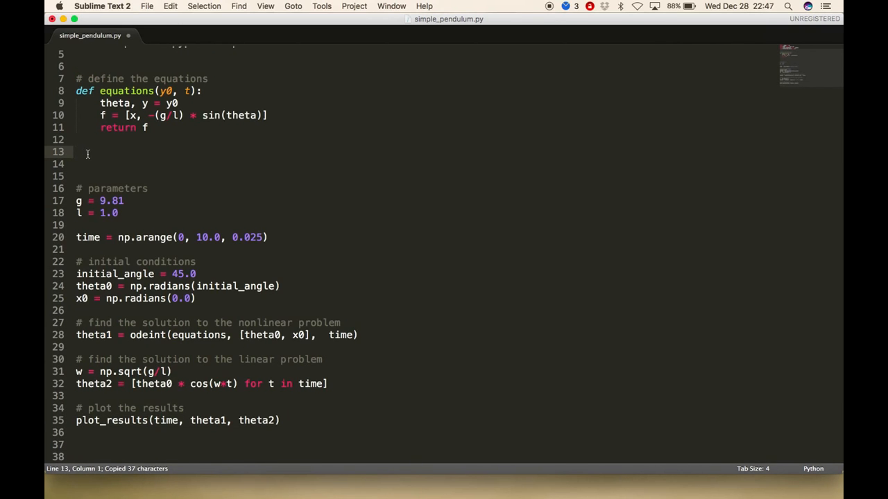
# Step: Define plot_results(time, theta1, theta2) with plt.plot(time, theta1[:,0])
pyautogui.write('def plot_results(time, theta1, theta2):')
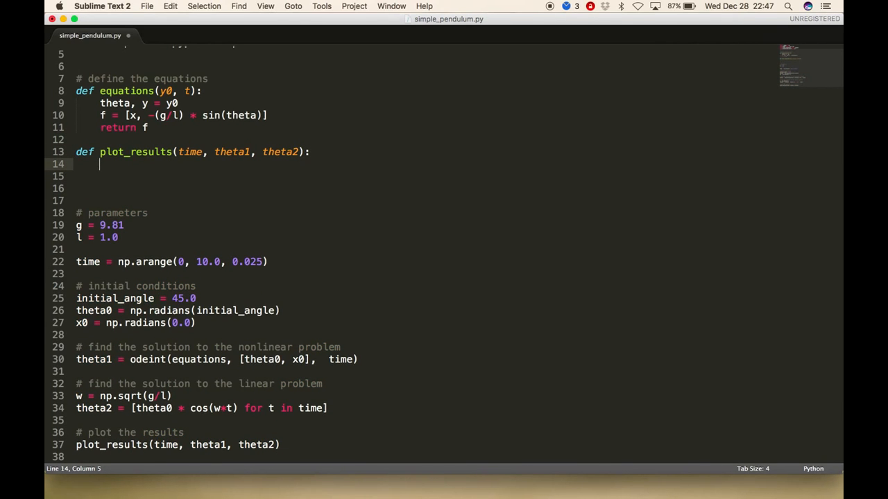
pyautogui.write('pl')
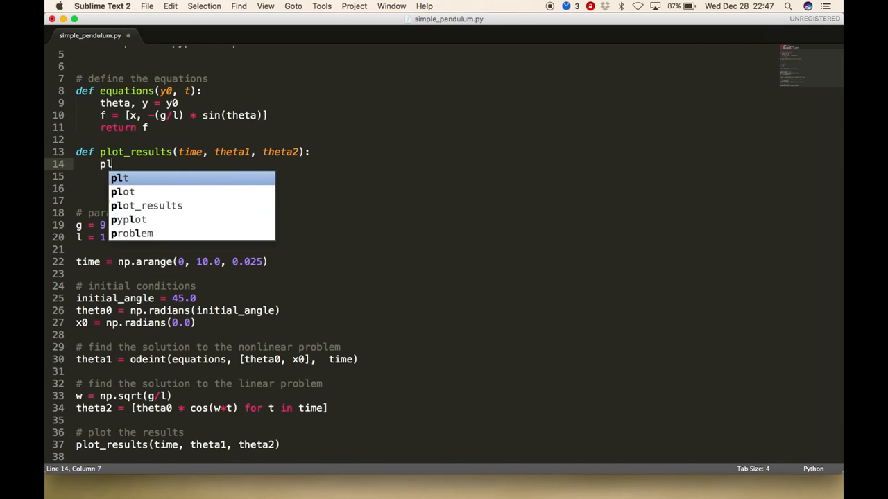
pyautogui.write('t.plot')
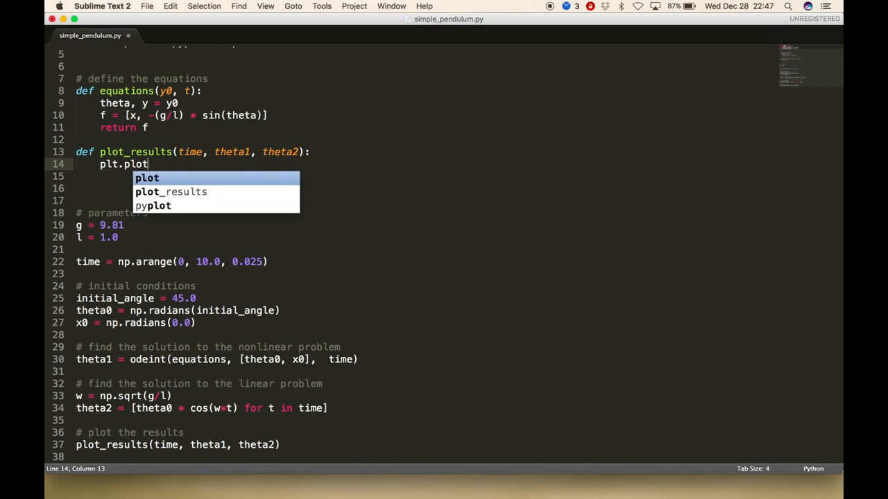
pyautogui.write('()')
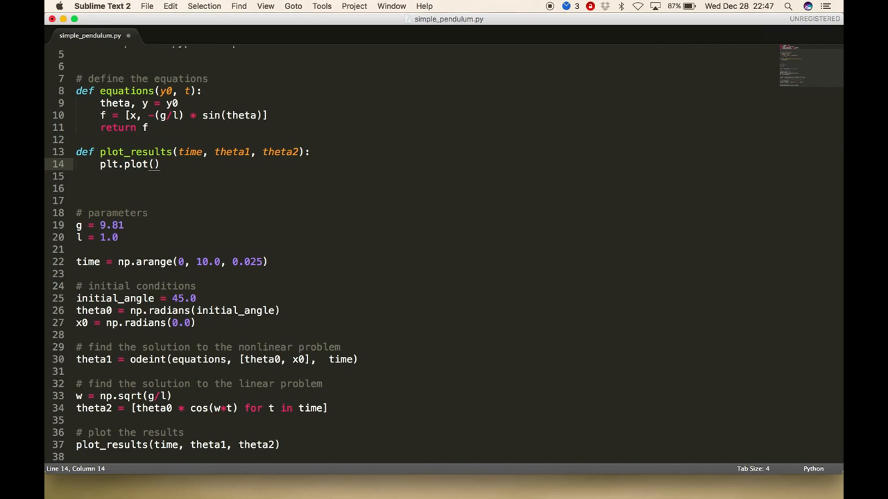
pyautogui.write('time,')
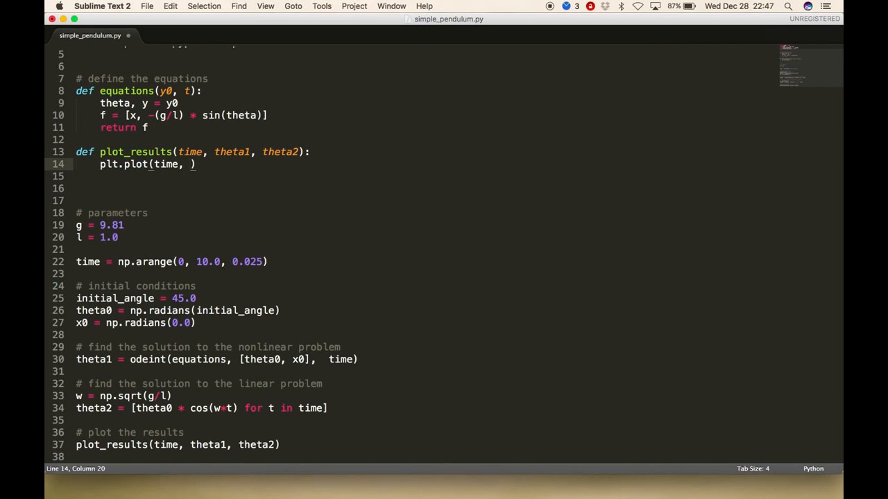
pyautogui.write('theta1')
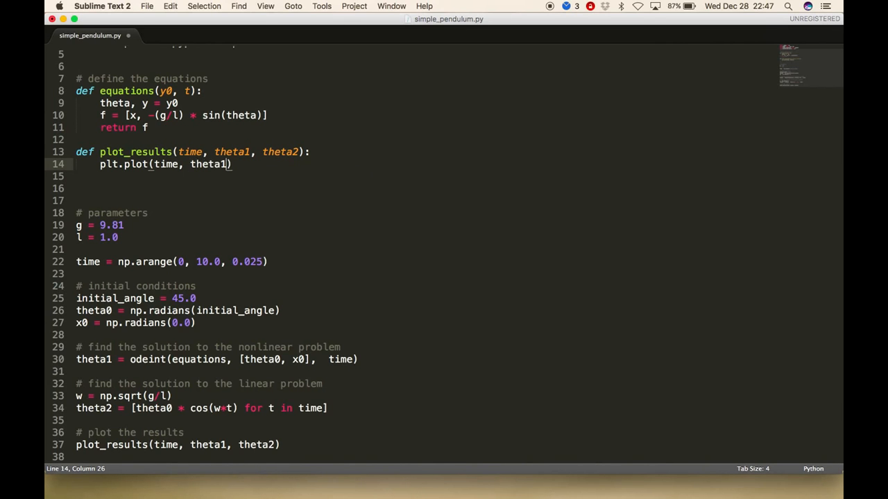
pyautogui.write('[:')
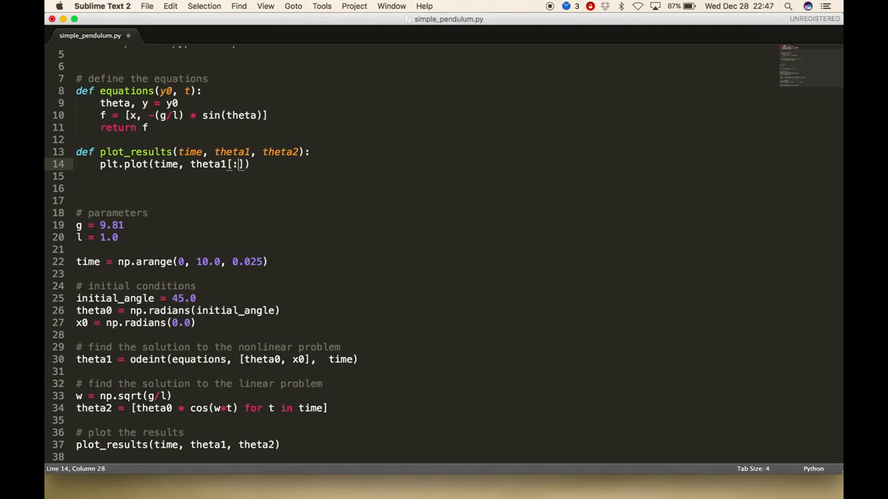
pyautogui.write(',0')
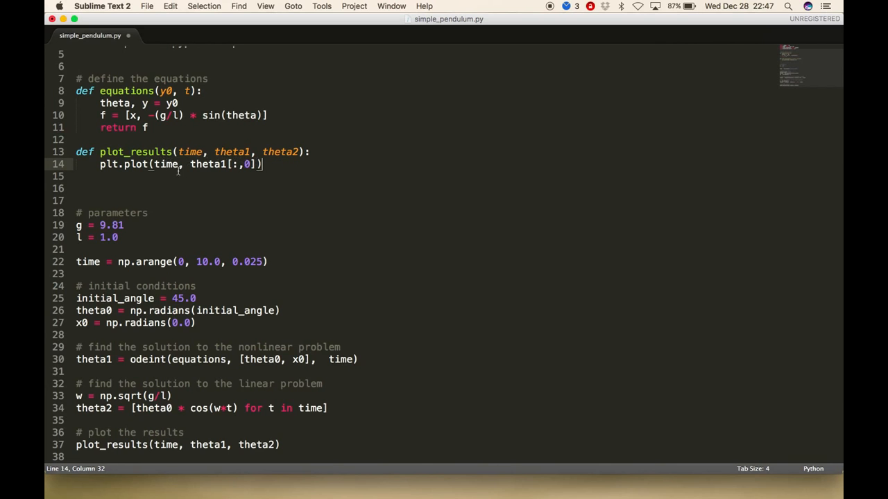
# Step: Add a second line, plt.plot(time, theta2), to the function
pyautogui.doubleClick(245, 164)
pyautogui.write('plt.')
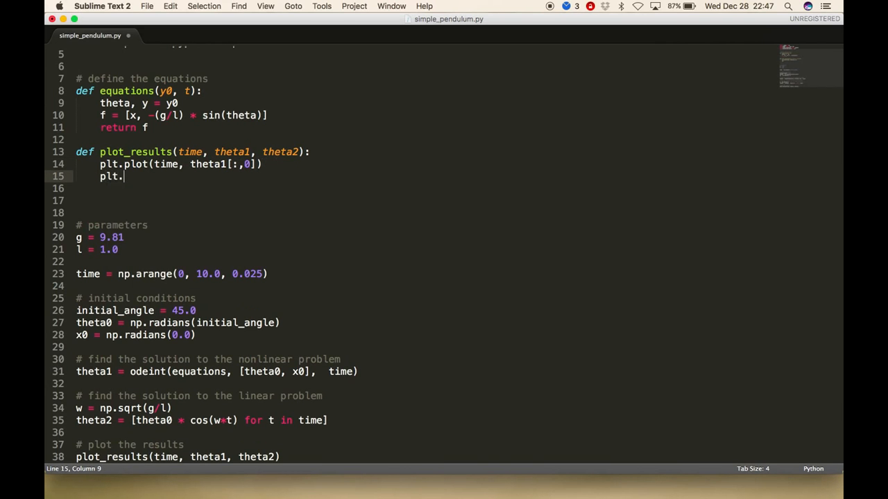
pyautogui.write('plot(time, theta2')
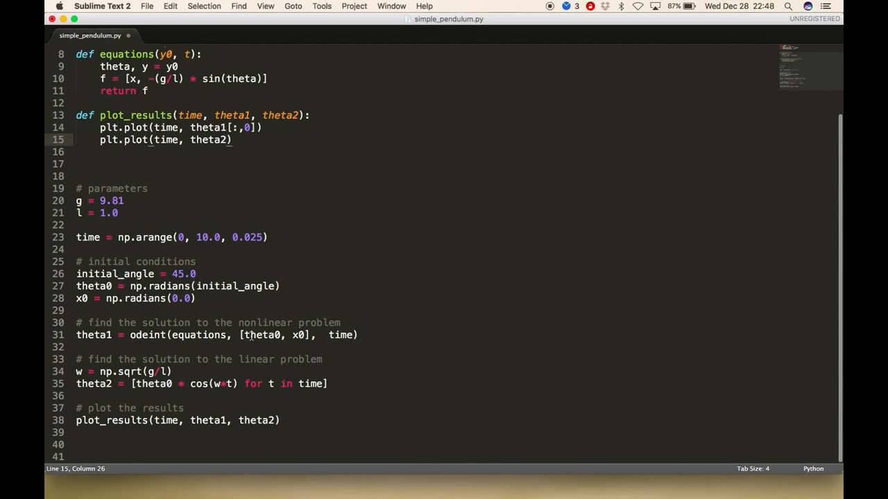
pyautogui.moveTo(243, 335); pyautogui.dragTo(306, 335)
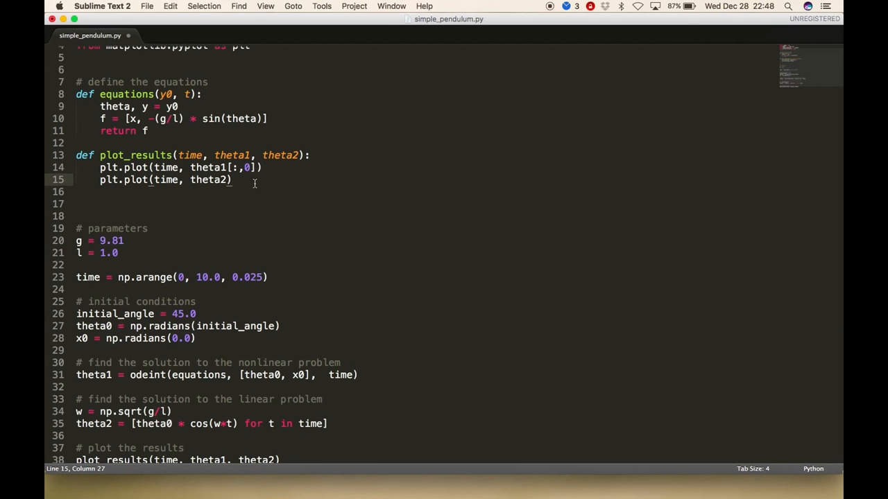
pyautogui.press('enter')
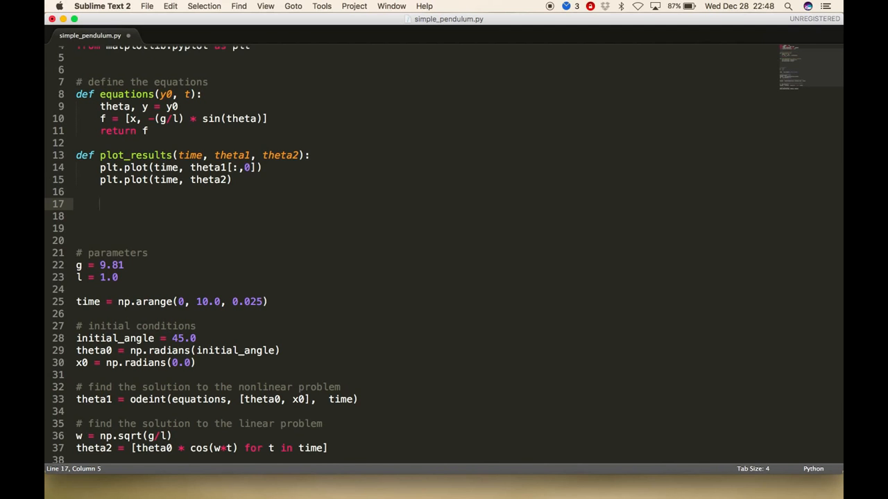
# Step: Add plt.title('Pendulum Motion: ' + s) after an empty s placeholder
pyautogui.write('s')
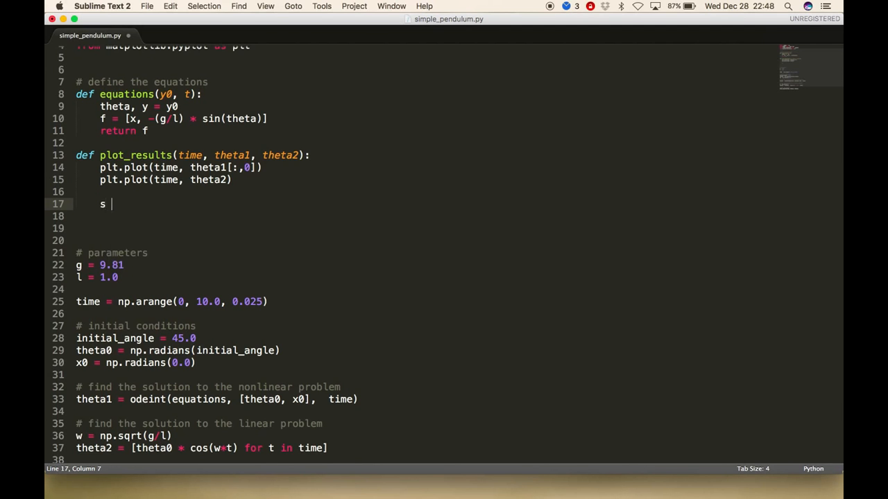
pyautogui.write('=')
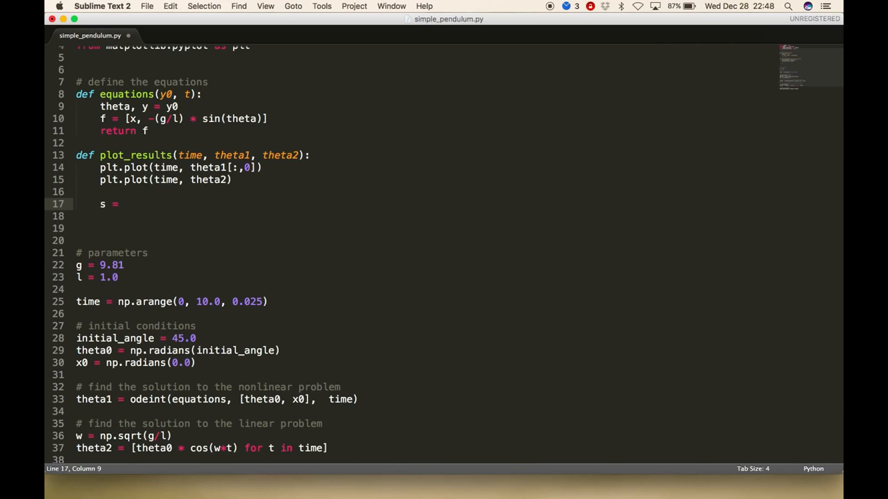
pyautogui.write("''")
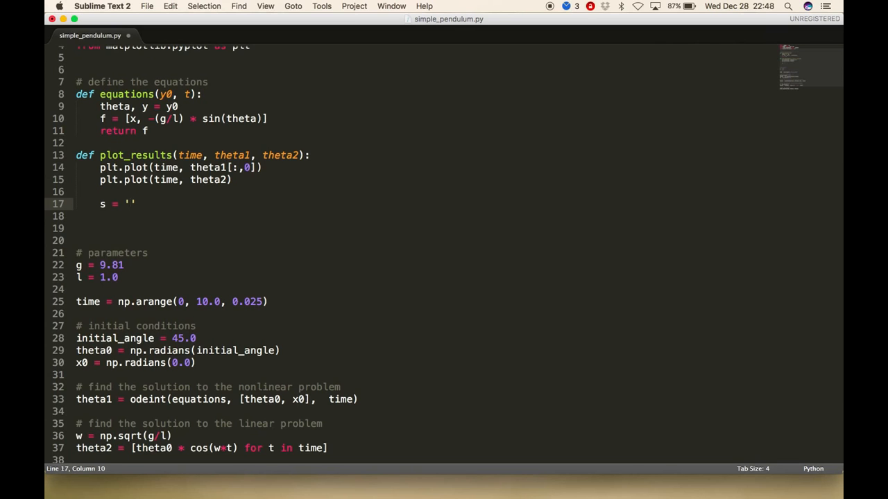
pyautogui.write('plt')
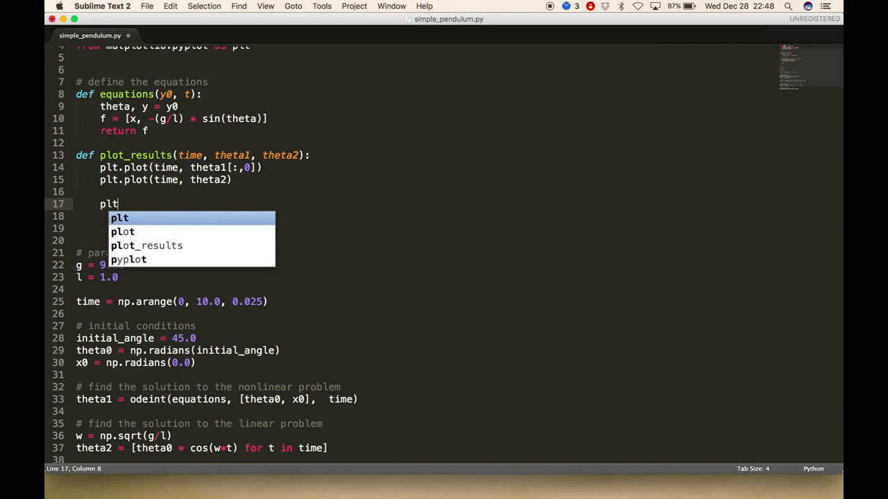
pyautogui.write('.titl')
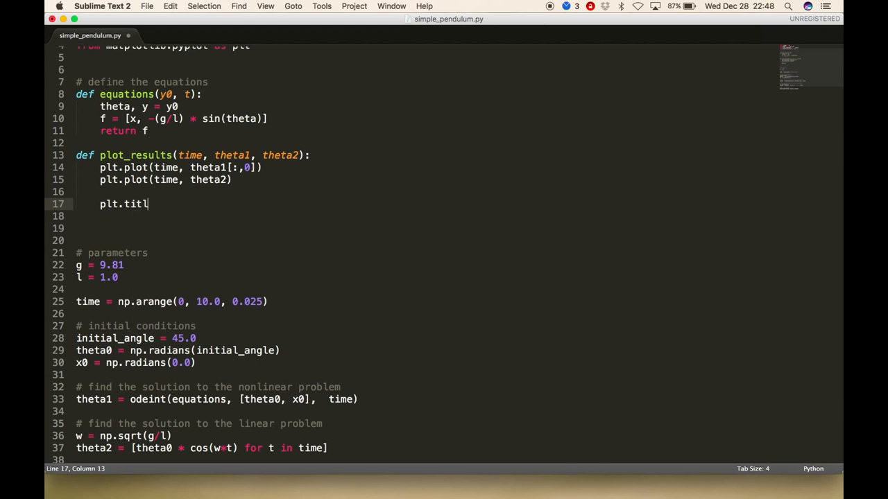
pyautogui.write('e()')
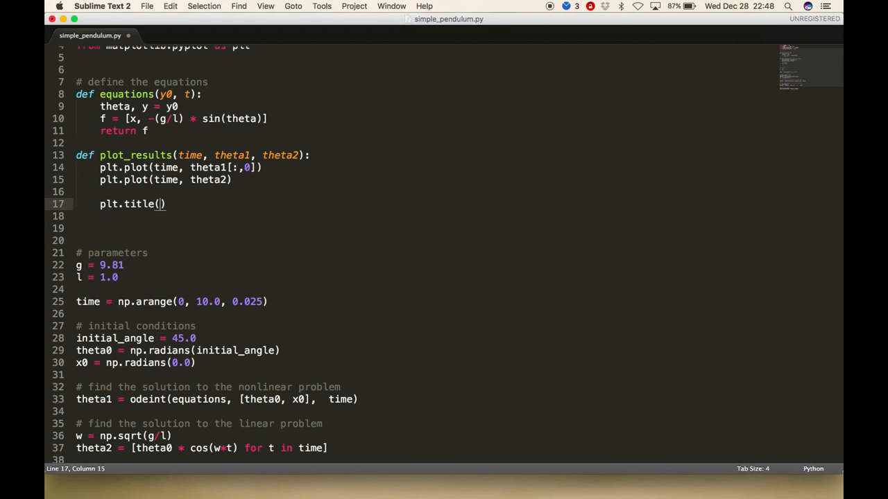
pyautogui.write("'Pendulum M")
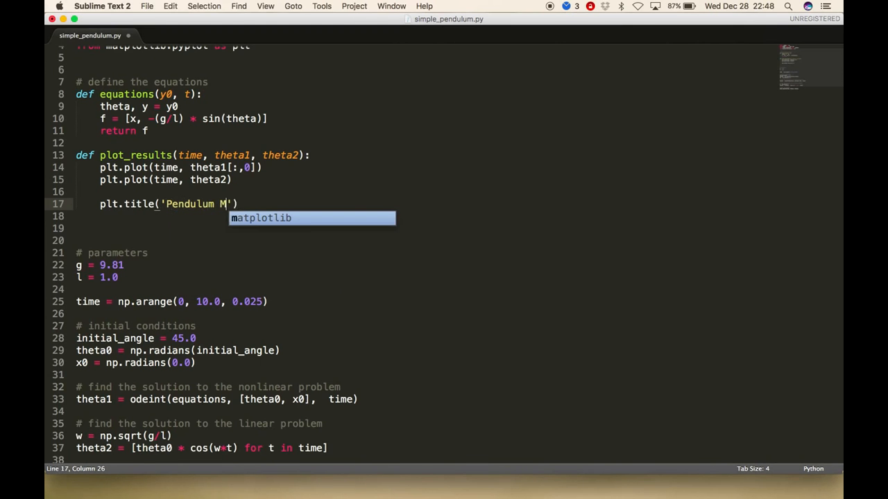
pyautogui.write('otion')
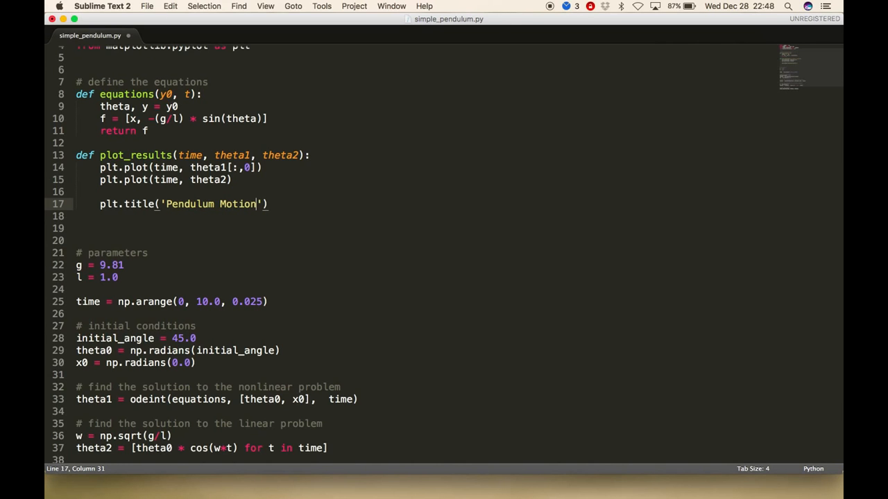
pyautogui.write(':')
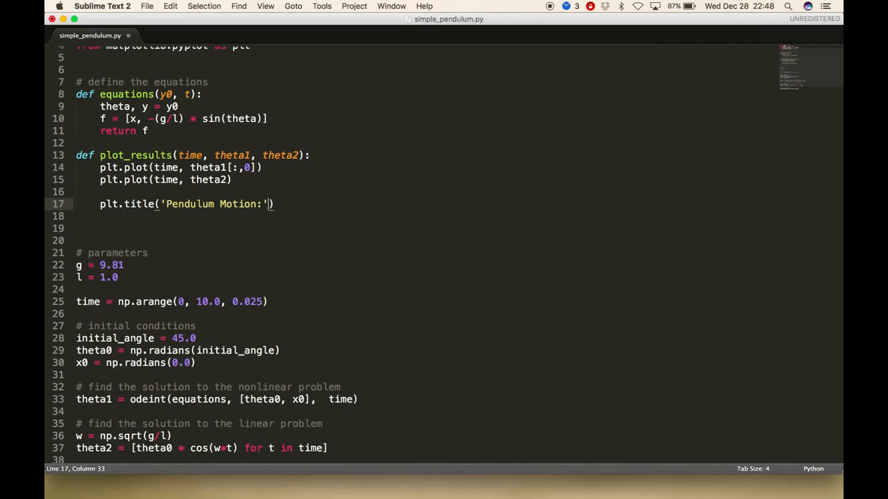
pyautogui.press('backspace')
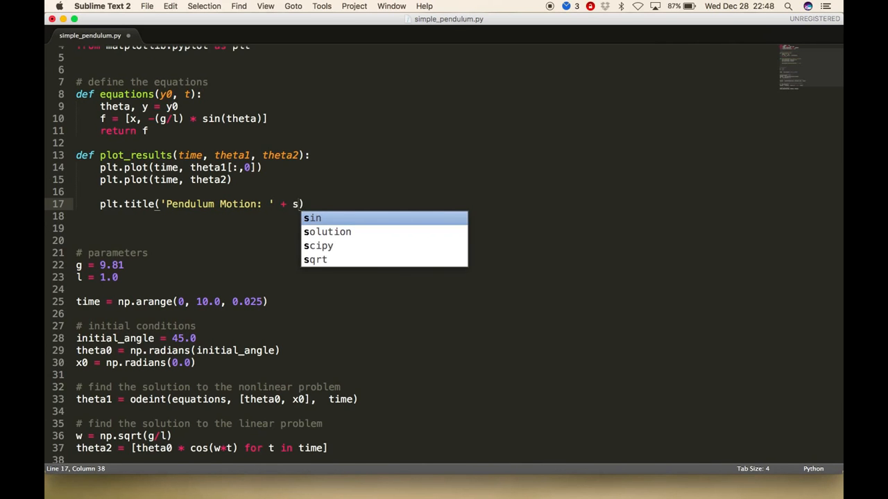
# Step: Build s as '(Initial Angle = ' with str(initial_angle) and ' degrees)'
pyautogui.press('enter')
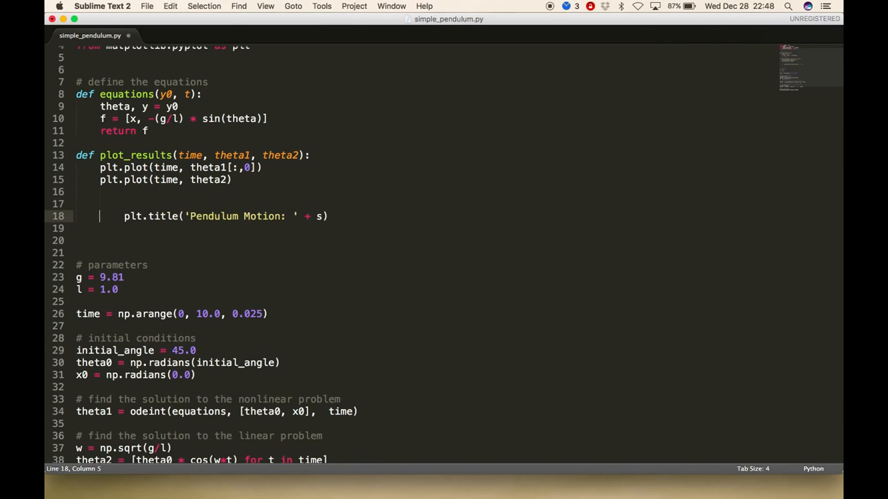
pyautogui.write('s =')
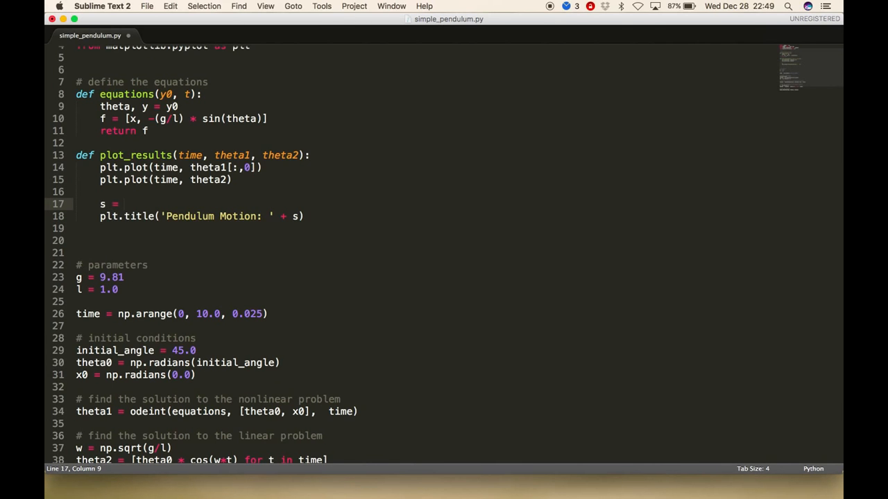
pyautogui.write("'(")
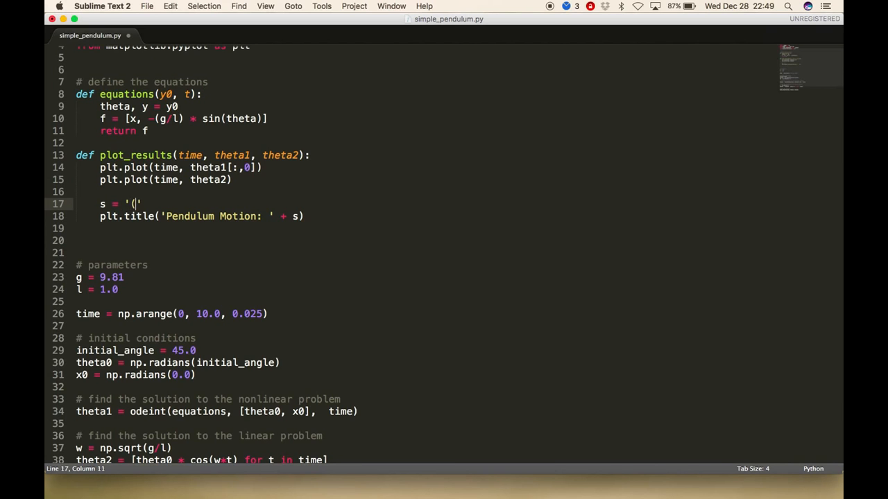
pyautogui.write('Initial Angle =')
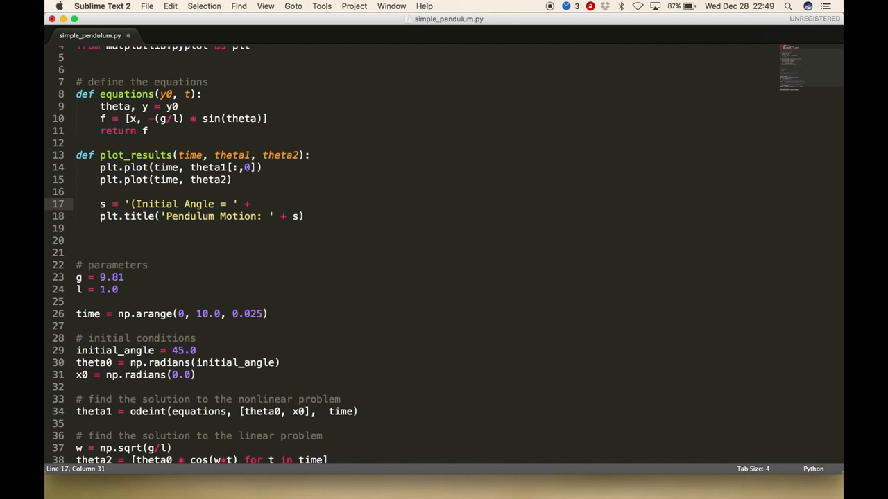
pyautogui.write('initial_angle')
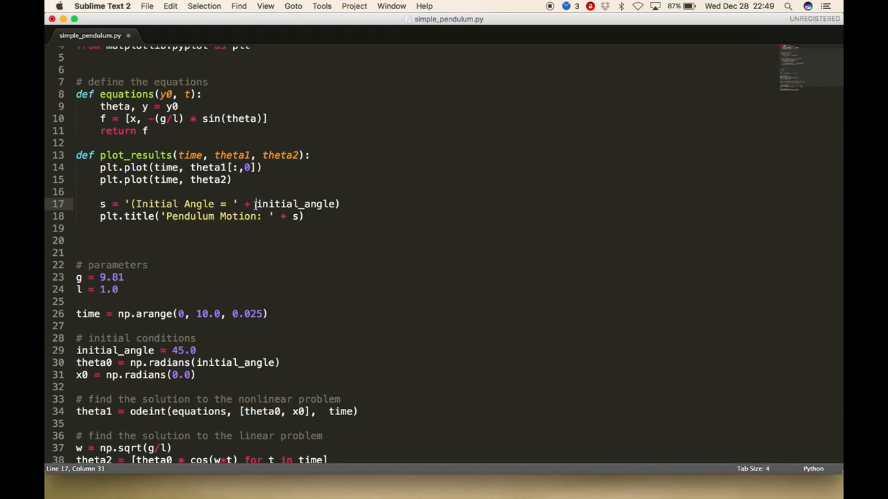
pyautogui.write('str(')
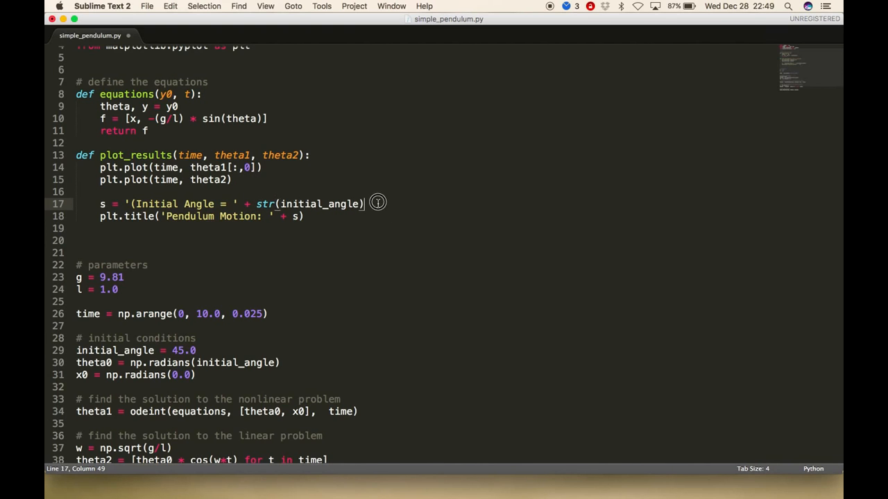
pyautogui.write("= ''")
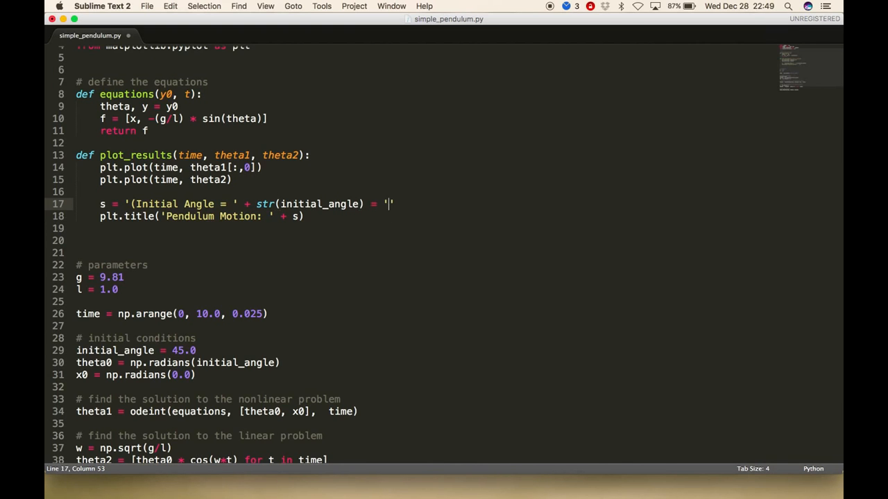
pyautogui.write('de')
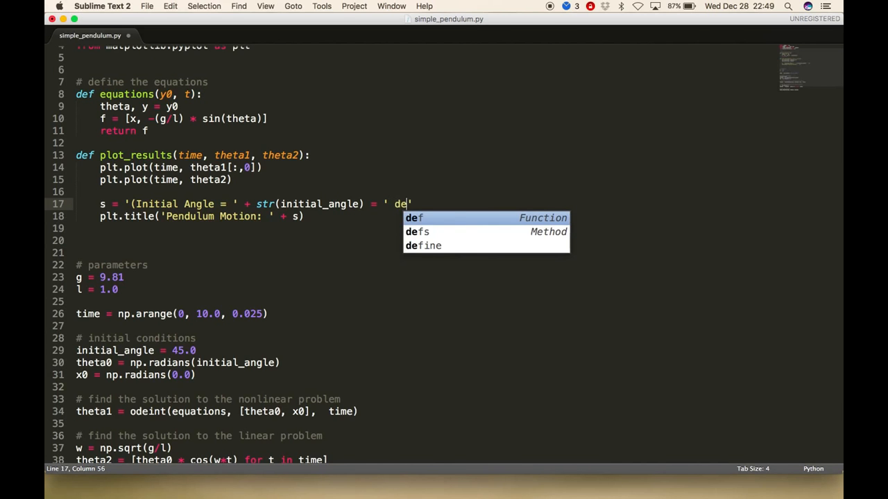
pyautogui.write('grees')
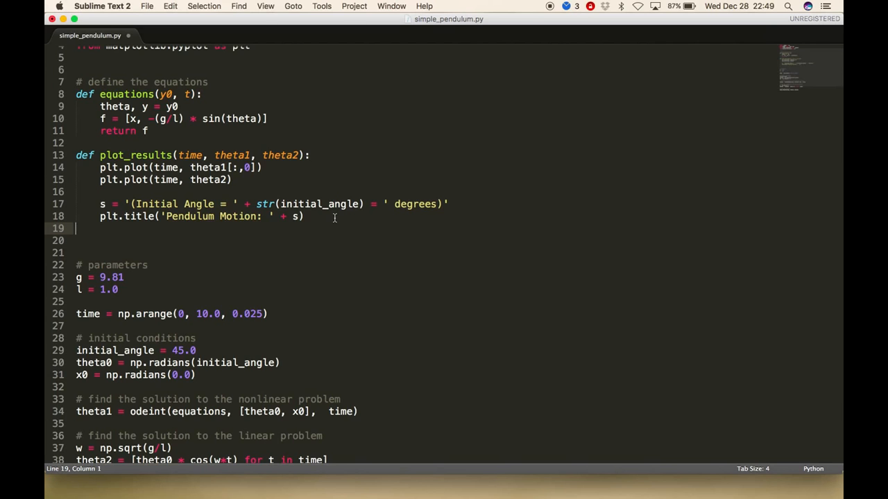
# Step: Add plt.xlabel('time (s)'), plt.ylabel('angle (rad)') and plt.grid(True) to plot_results
pyautogui.write('plt.')
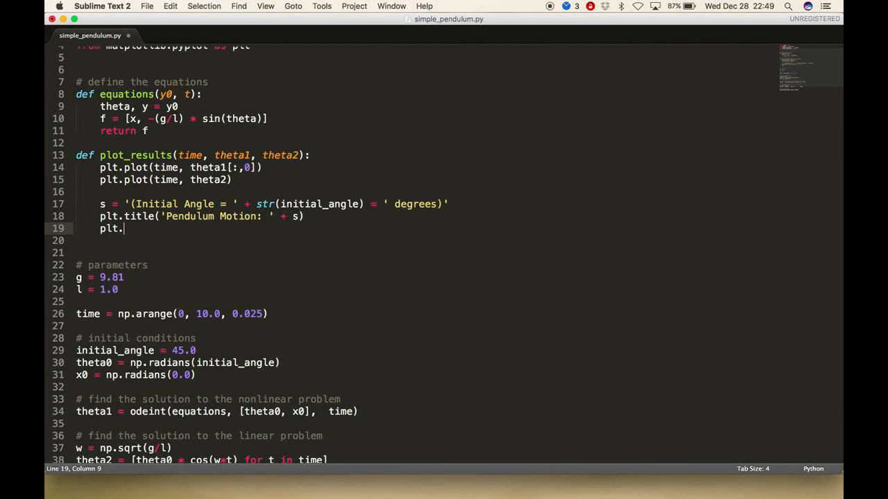
pyautogui.write('xlabel()')
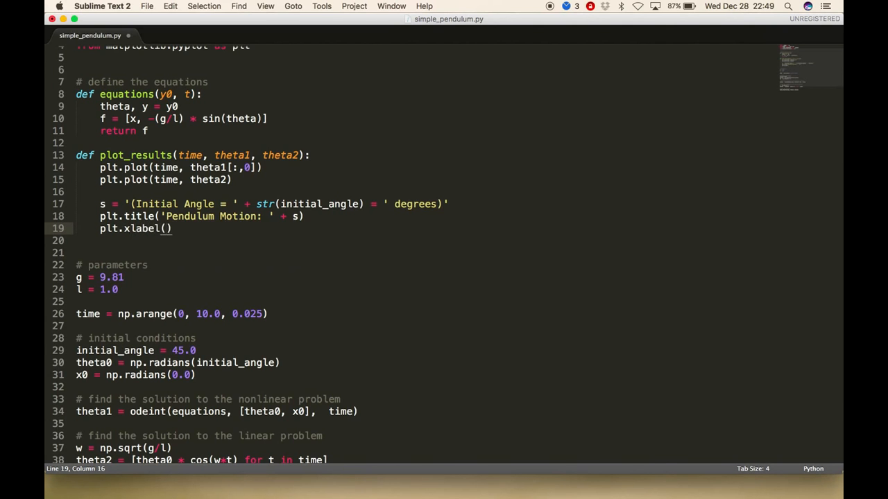
pyautogui.write('time (s)')
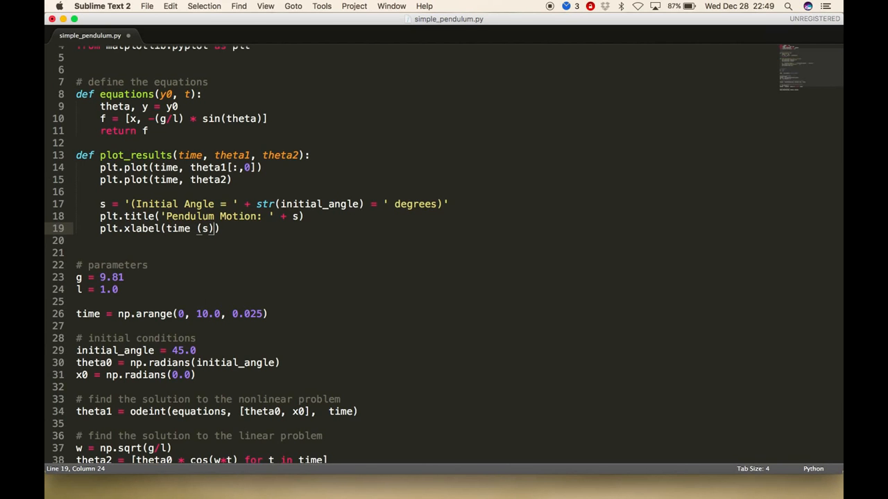
pyautogui.write("'")
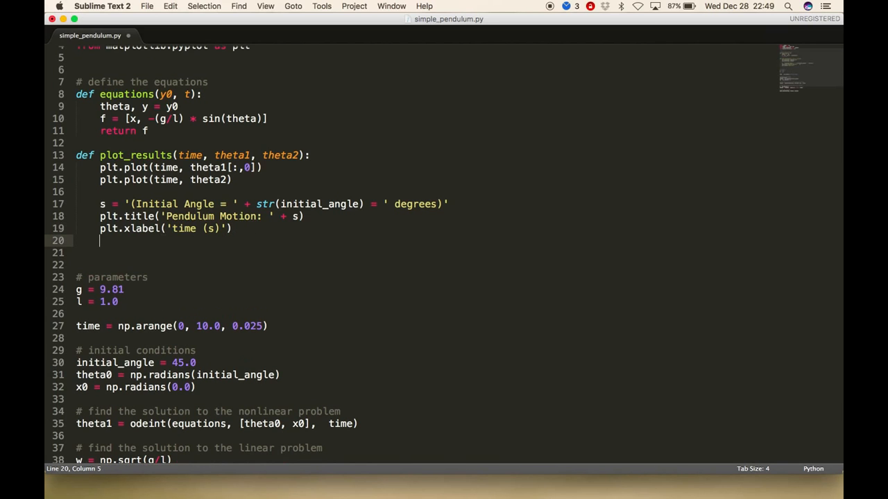
pyautogui.write('plt.ylab')
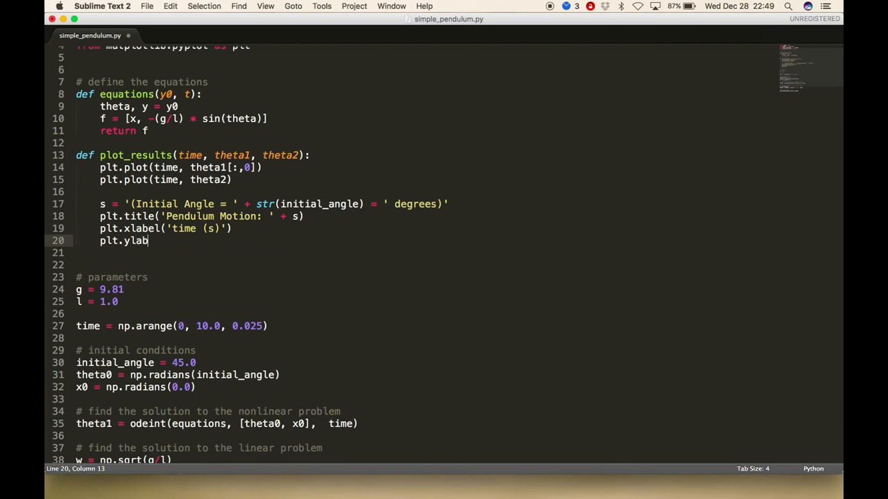
pyautogui.write('el()')
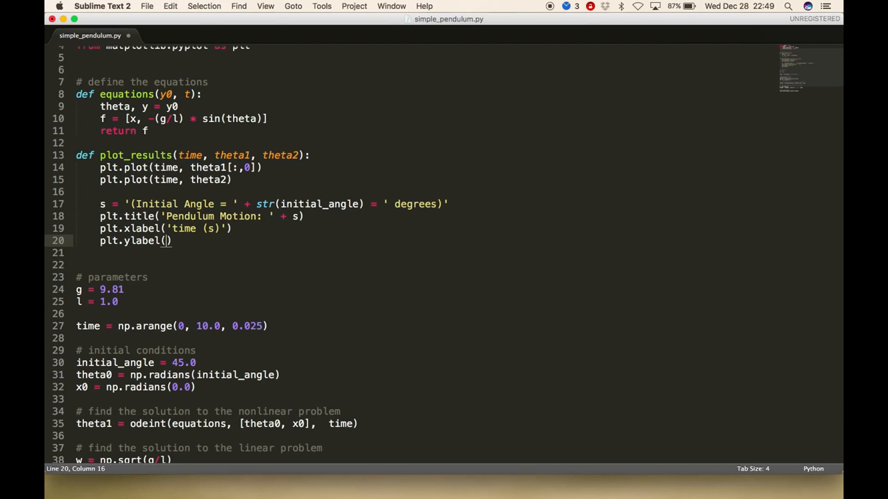
pyautogui.write("'")
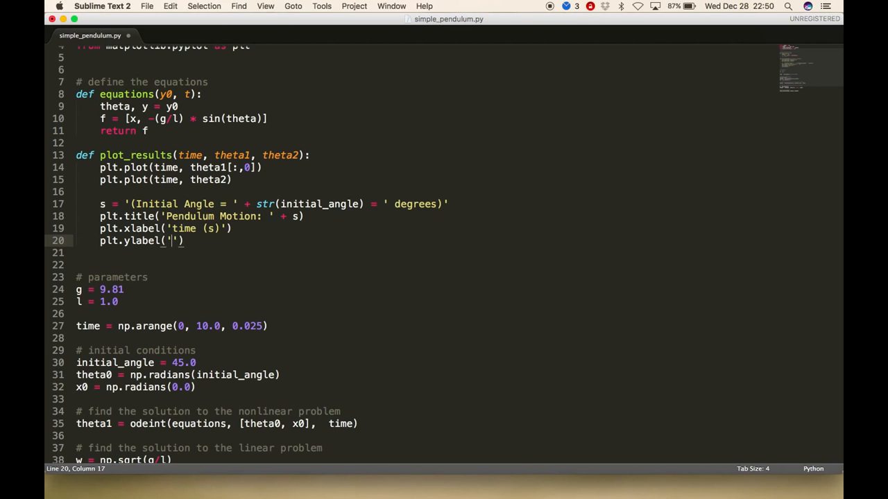
pyautogui.write('angle (rad')
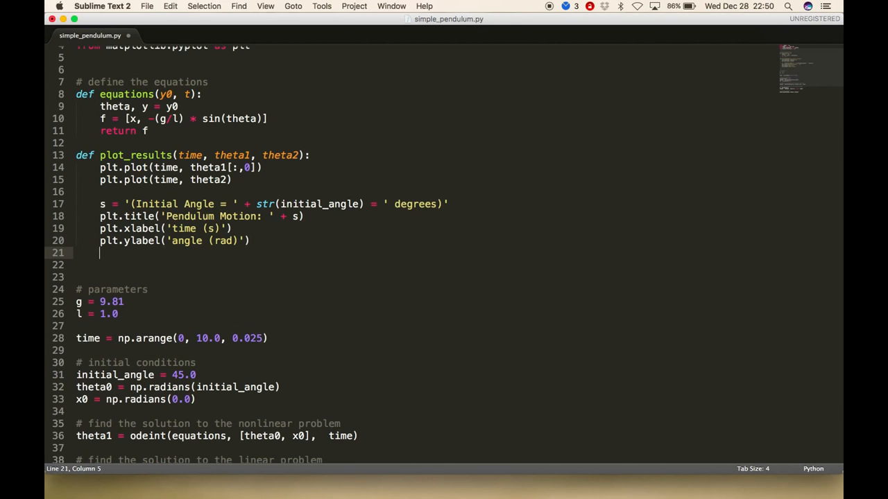
pyautogui.write('plt.grid')
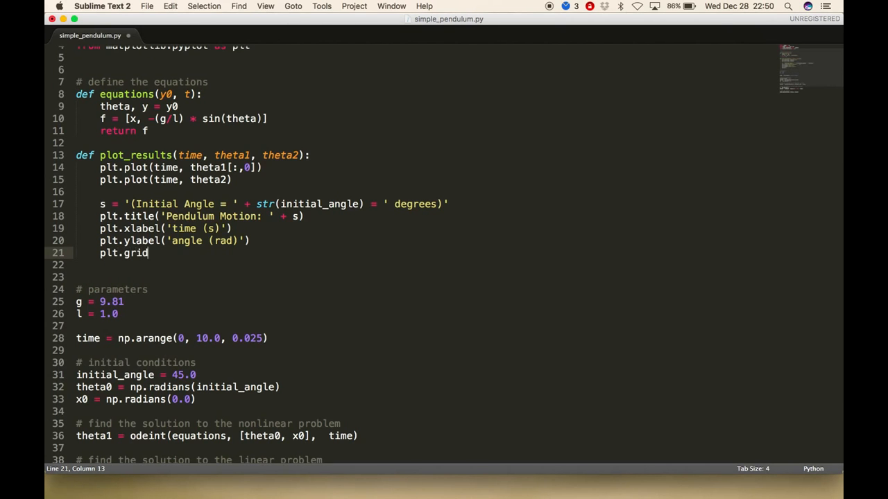
pyautogui.write('(True)')
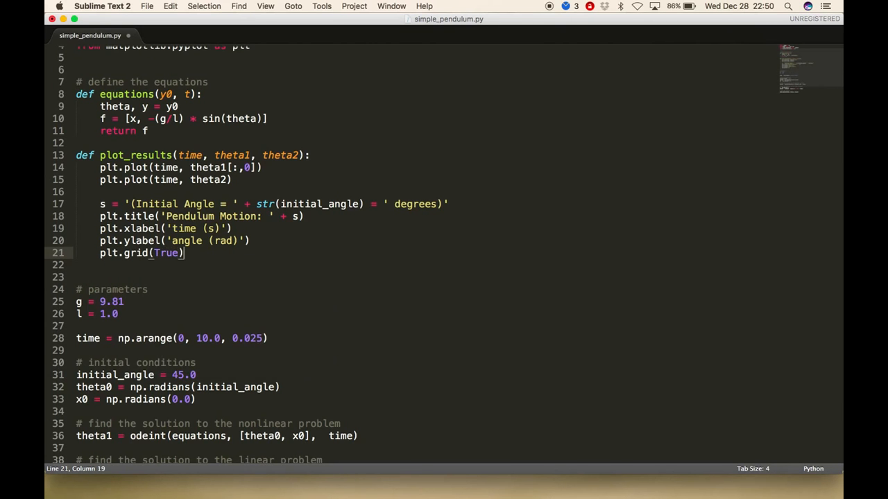
pyautogui.press('enter')
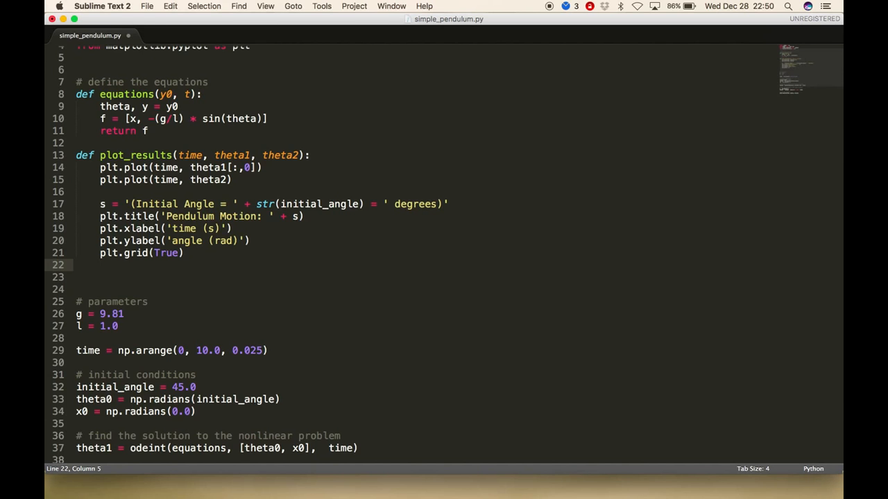
# Step: Add plt.legend(['nonlinear', 'linear'], loc='lower right')
pyautogui.write('plt.legend')
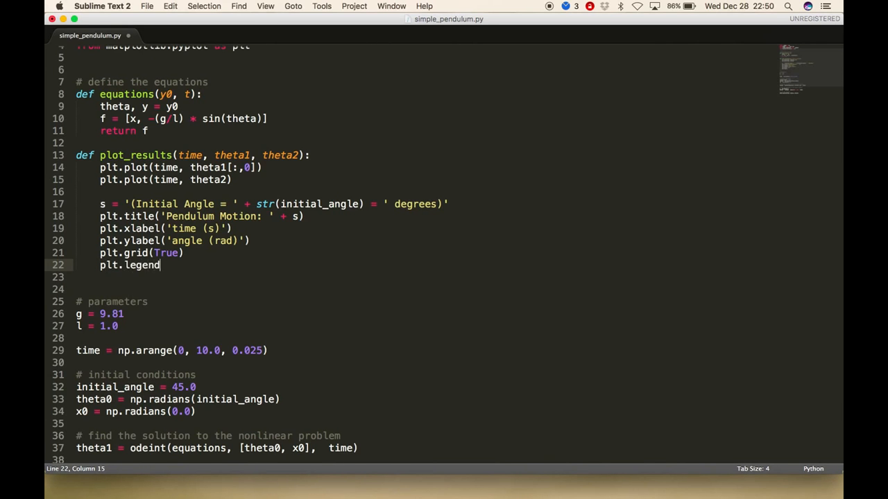
pyautogui.write('()')
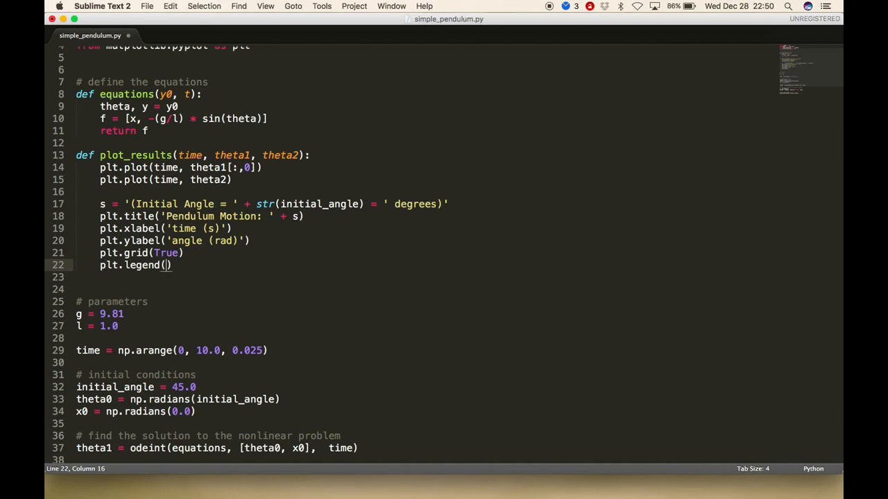
pyautogui.write('[')
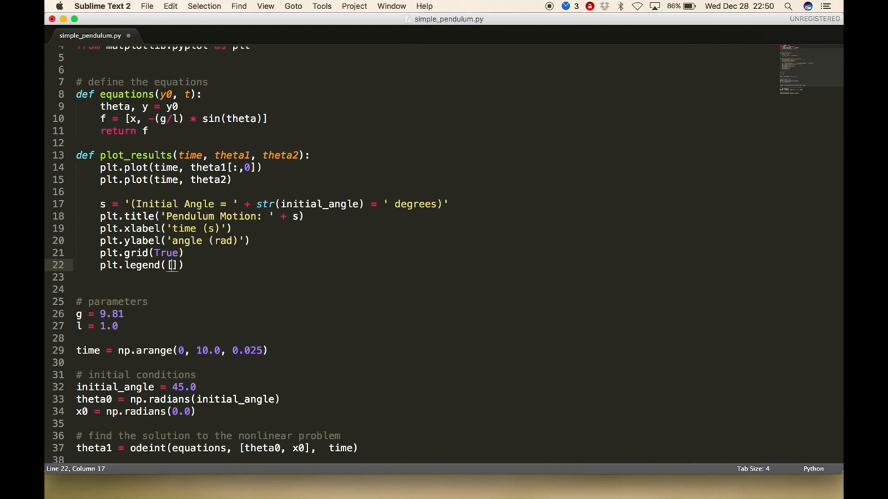
pyautogui.write("'nonlinear'")
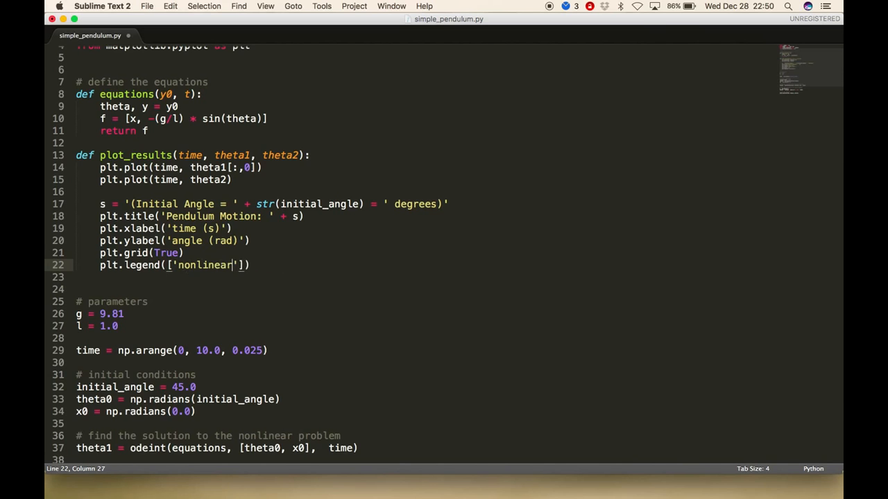
pyautogui.write(", '")
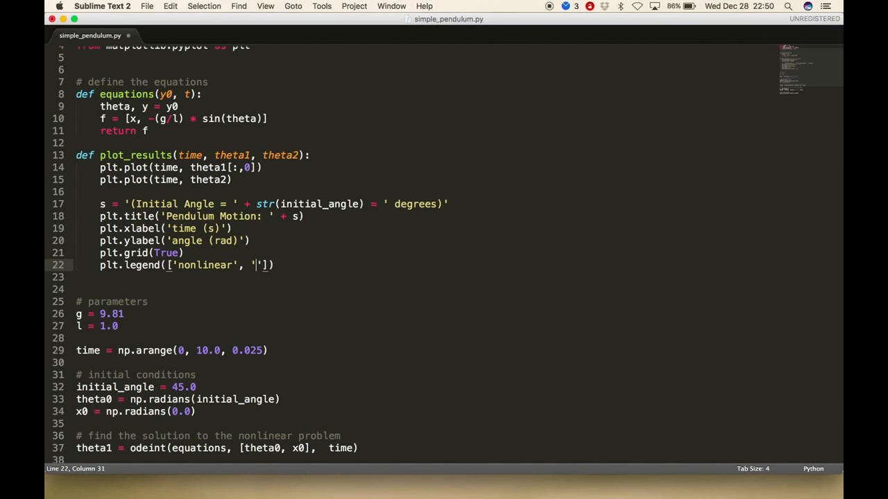
pyautogui.write('linear')
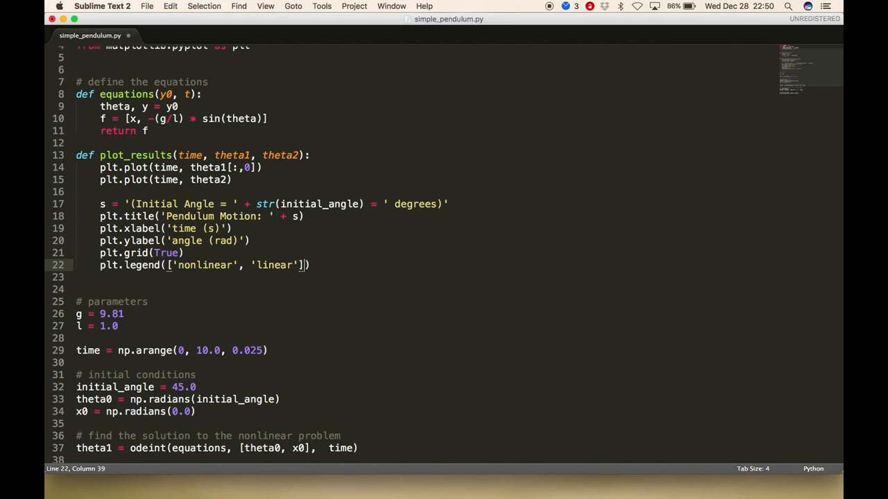
pyautogui.write(', lo')
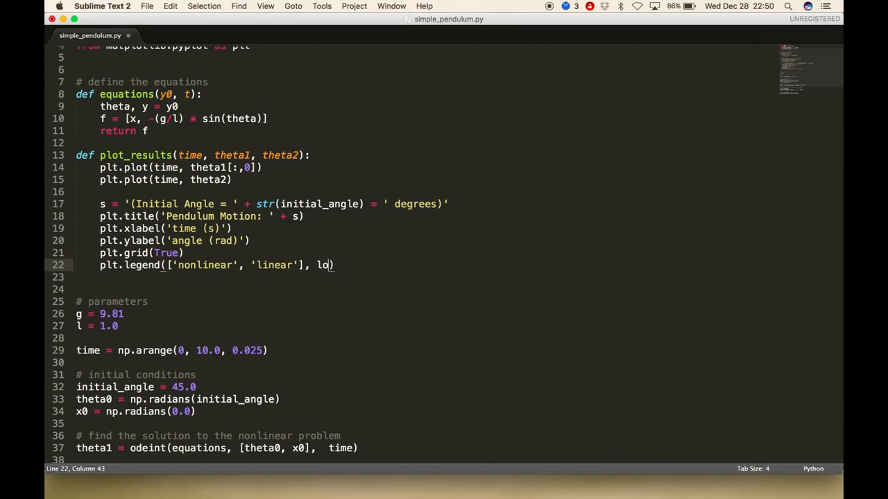
pyautogui.write("c=''")
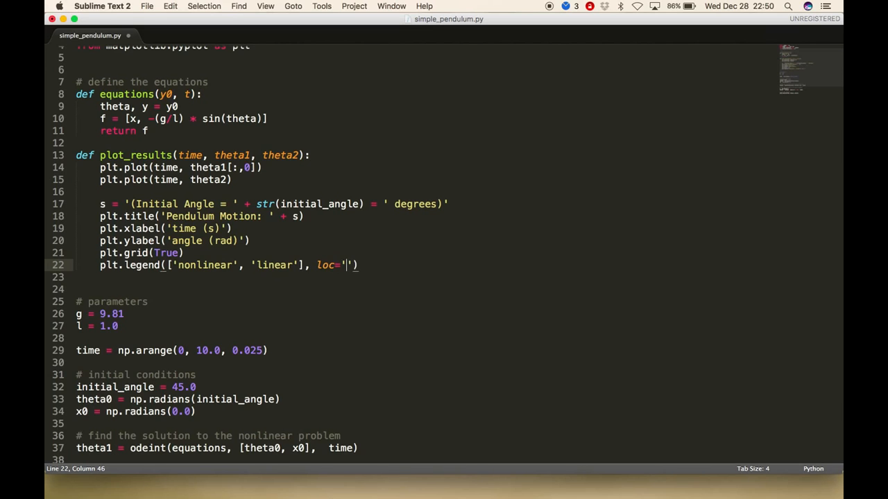
pyautogui.write('lower_right')
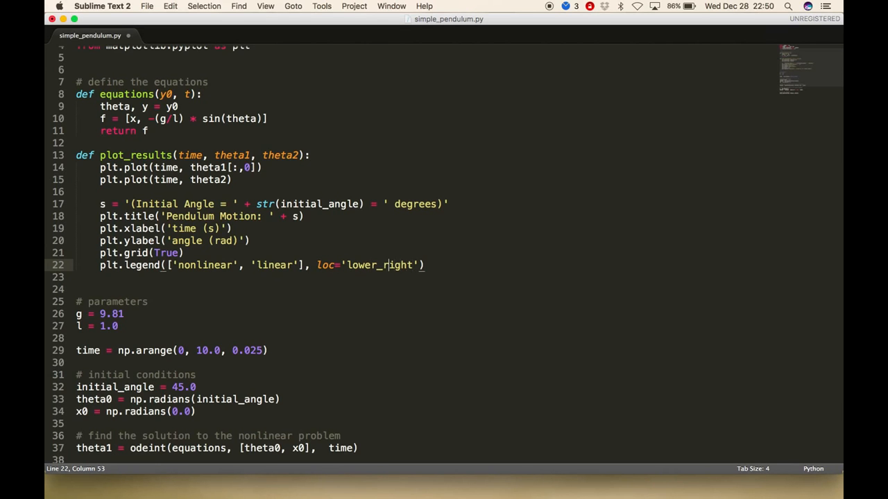
pyautogui.press('backspace')
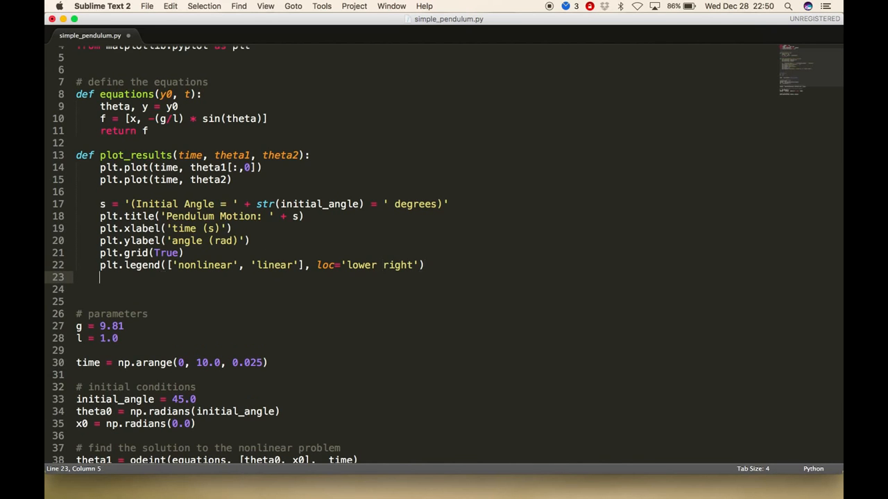
# Step: End plot_results with plt.show() and save the file
pyautogui.write('plt.show')
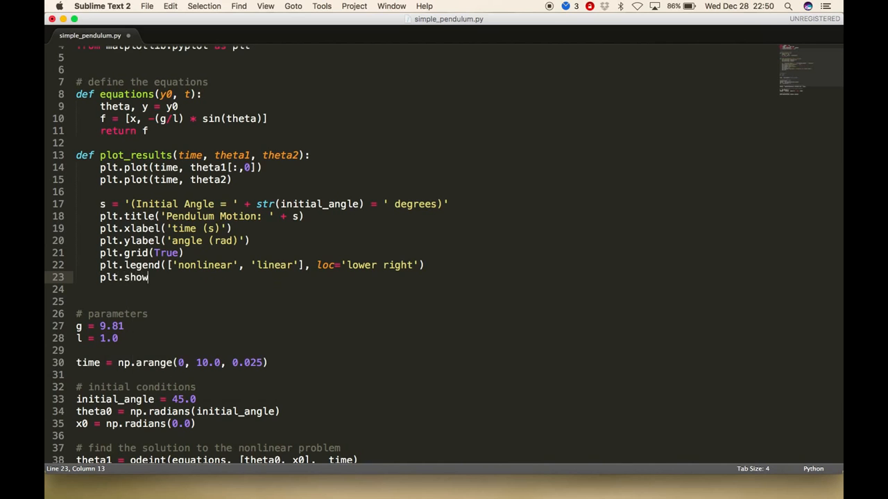
pyautogui.write('()')
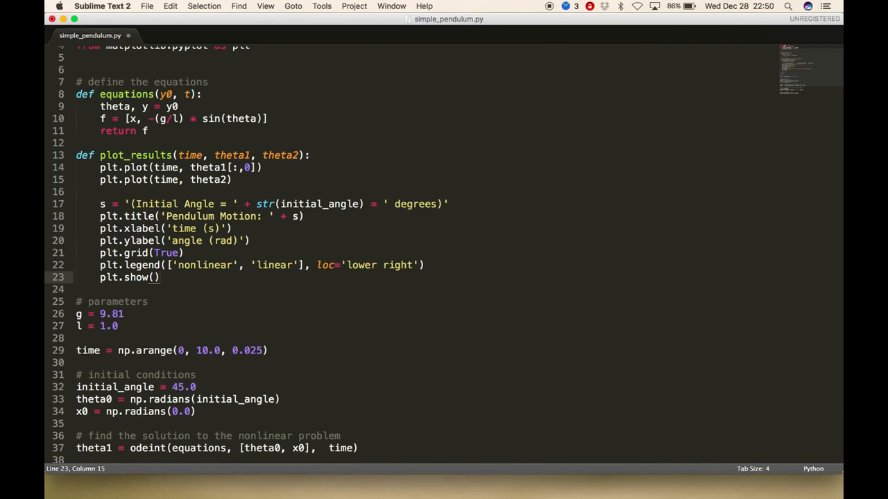
pyautogui.press('cmd+s')
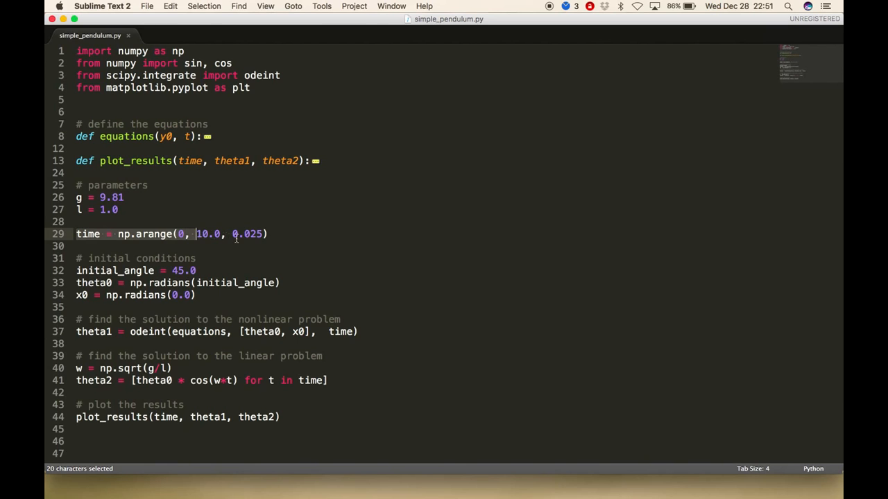
# Step: Deselect the time line and build the script, which fails with a SyntaxError on line 4
pyautogui.click(101, 271)
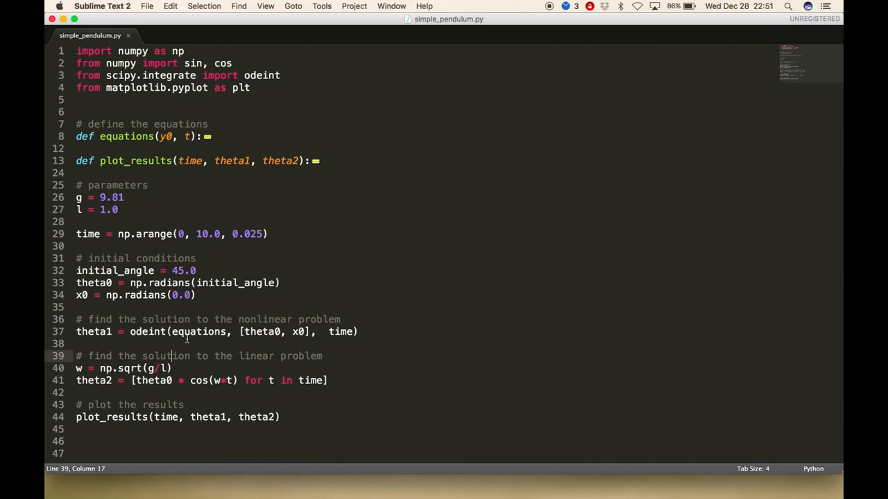
pyautogui.press('cmd+b')
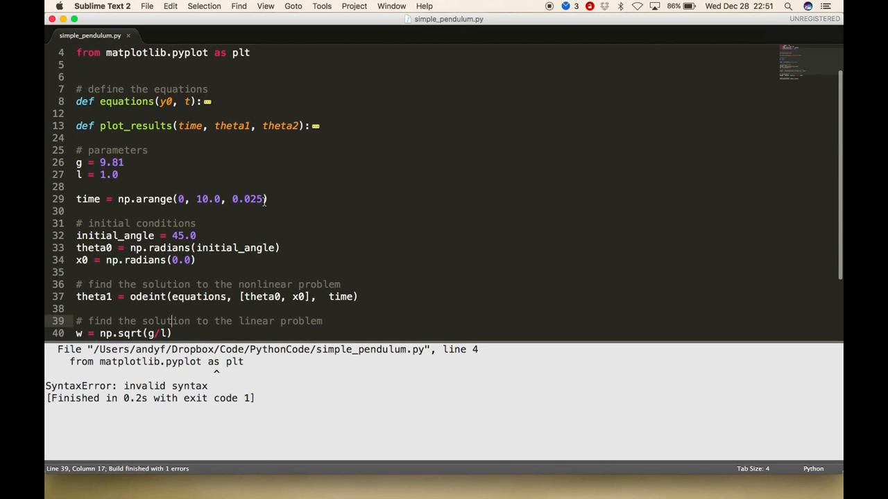
# Step: Fix the matplotlib.pyplot import and change '=' to '+' before ' degrees' on line 17
pyautogui.scroll(3)
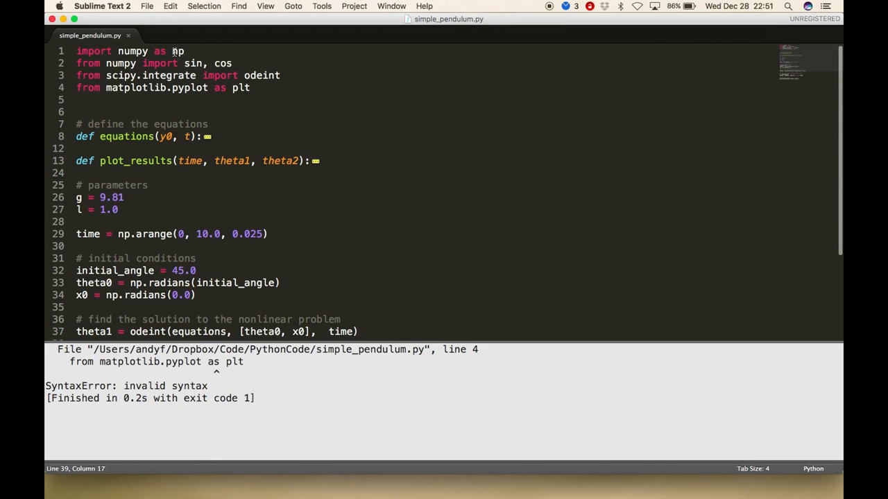
pyautogui.click(172, 87)
pyautogui.write(' import')
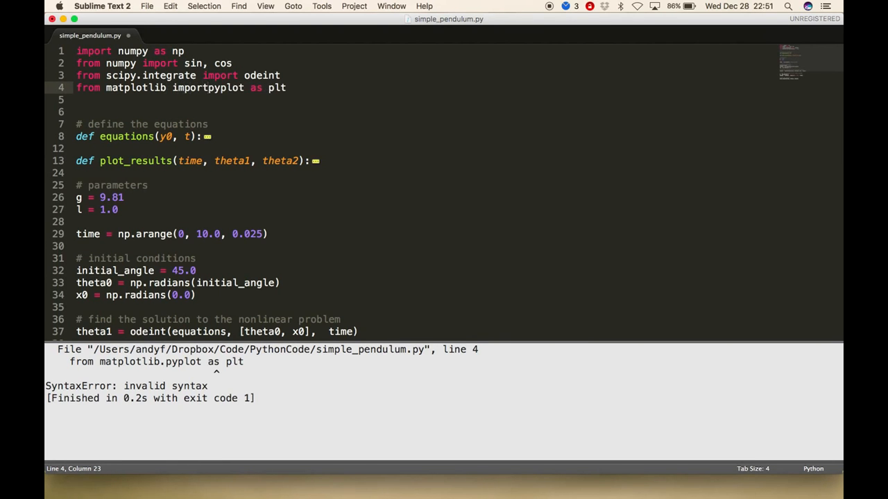
pyautogui.click(321, 5)
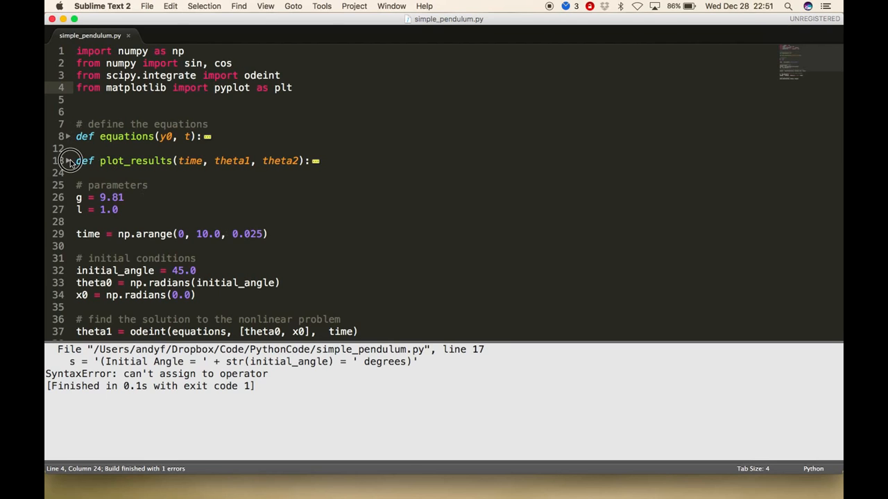
pyautogui.click(67, 161)
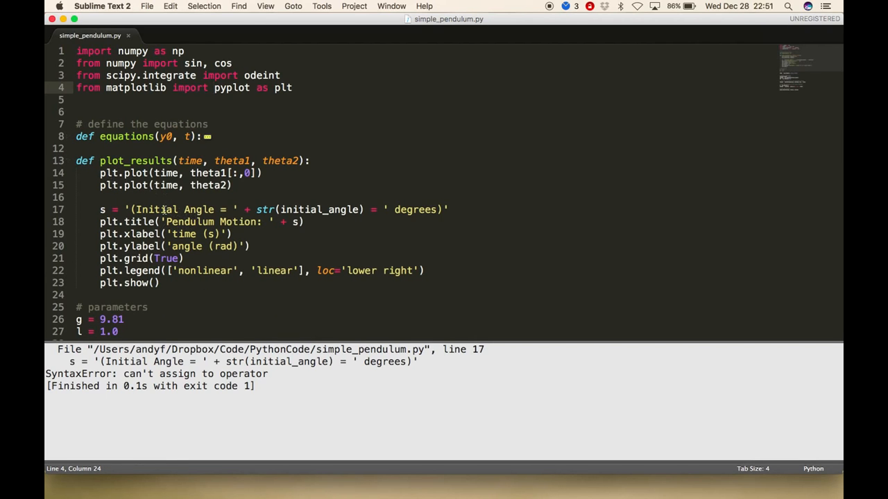
pyautogui.moveTo(288, 351)
pyautogui.write('+')
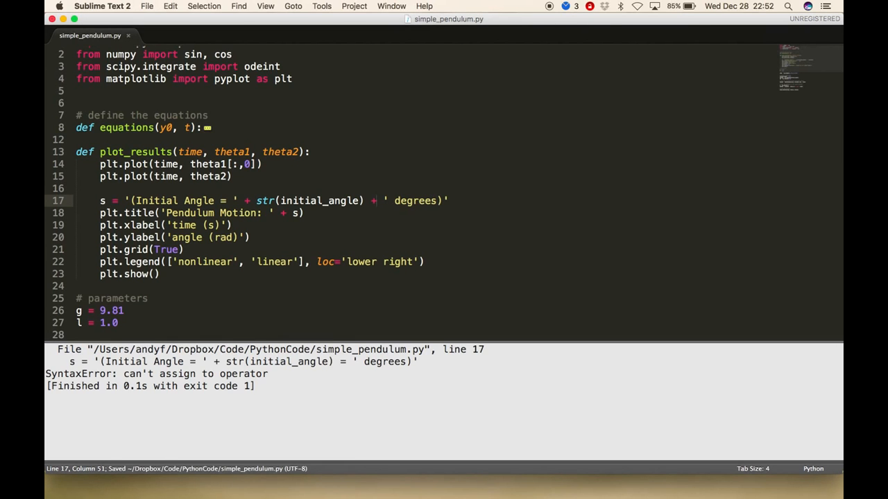
pyautogui.click(321, 6)
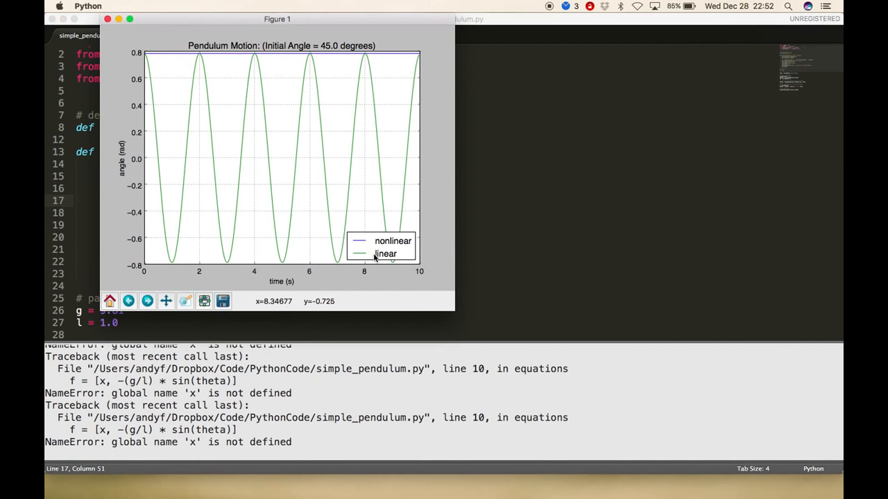
pyautogui.moveTo(299, 439)
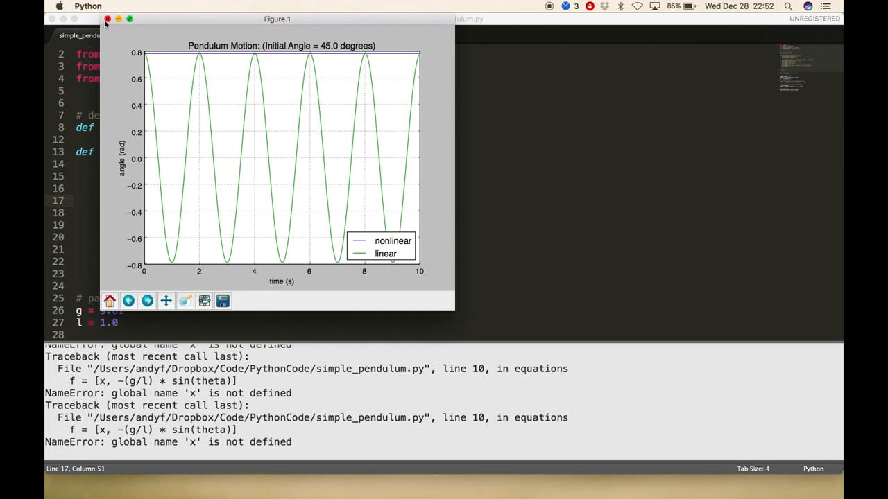
# Step: Close the 45-degree plot, change 'theta, y = y0' to 'theta, x = y0', and rerun
pyautogui.click(106, 19)
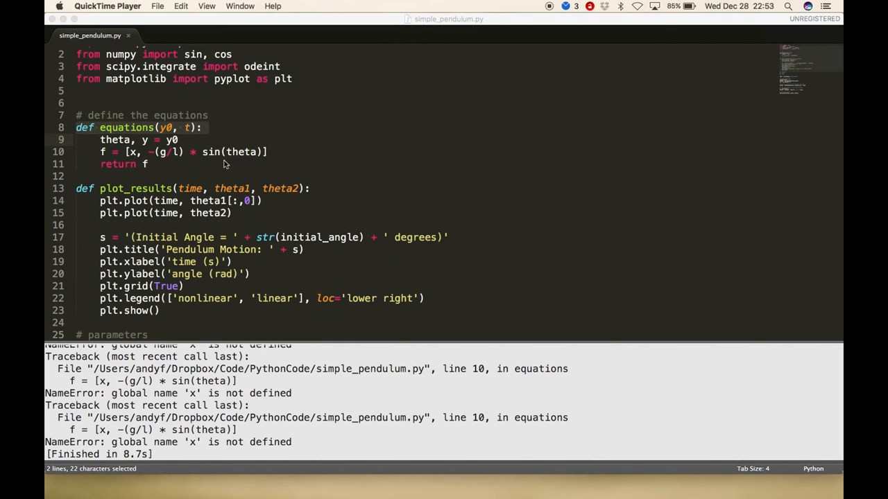
pyautogui.click(146, 139)
pyautogui.write('x')
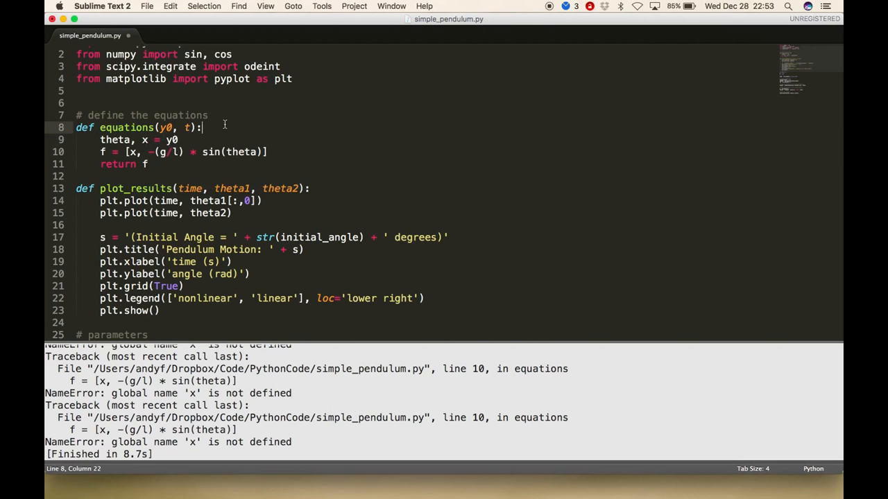
pyautogui.press('cmd+s')
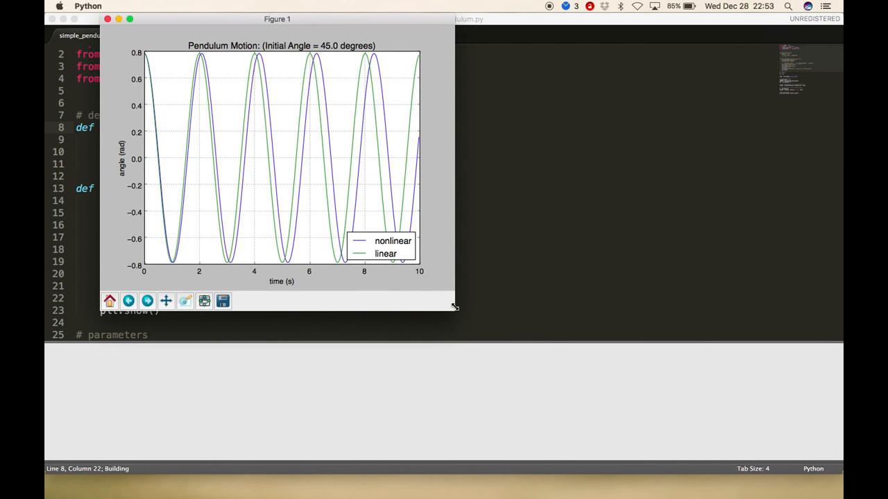
# Step: Enlarge the 45-degree Pendulum Motion figure, compare nonlinear and linear curves, then close it
pyautogui.moveTo(455, 307); pyautogui.dragTo(647, 438)
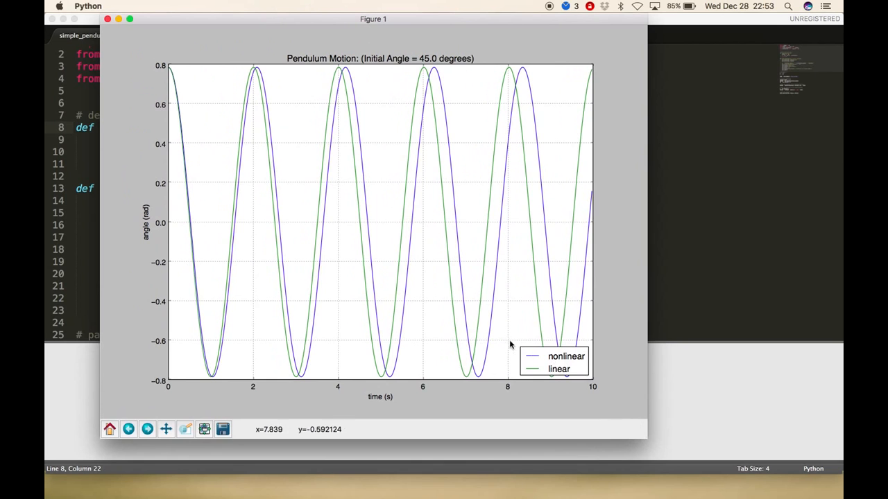
pyautogui.moveTo(534, 372)
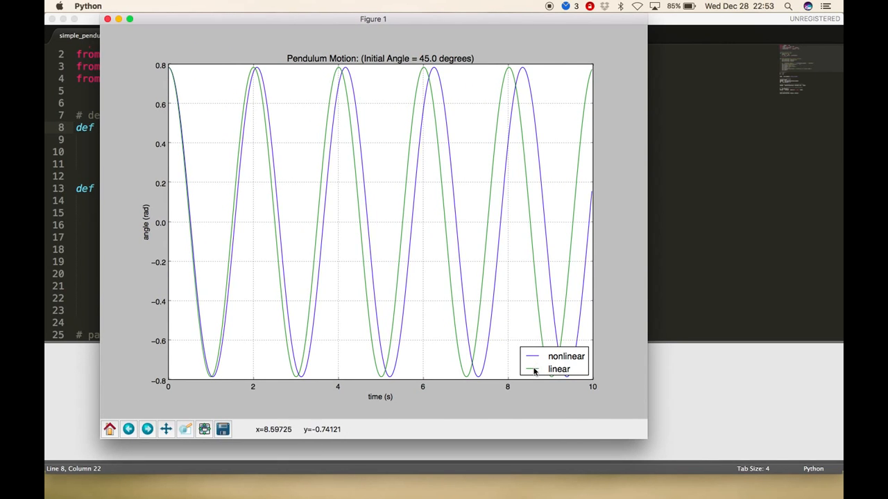
pyautogui.moveTo(206, 105)
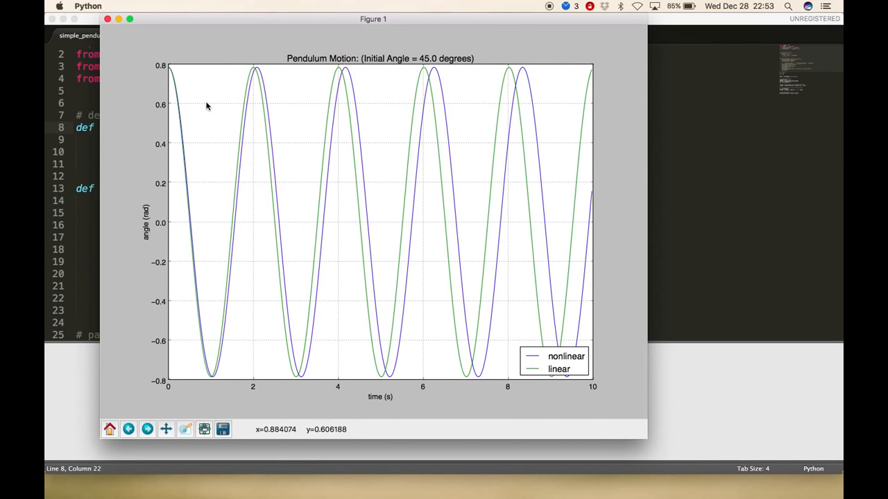
pyautogui.moveTo(192, 109)
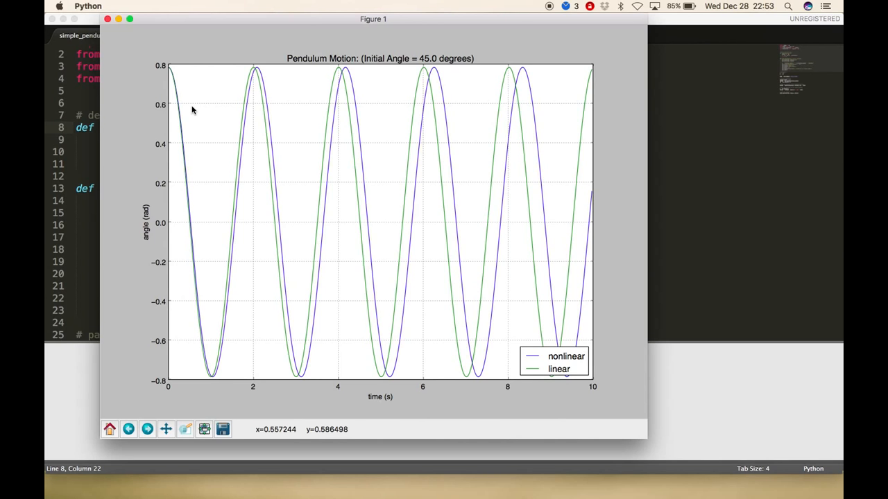
pyautogui.moveTo(244, 143)
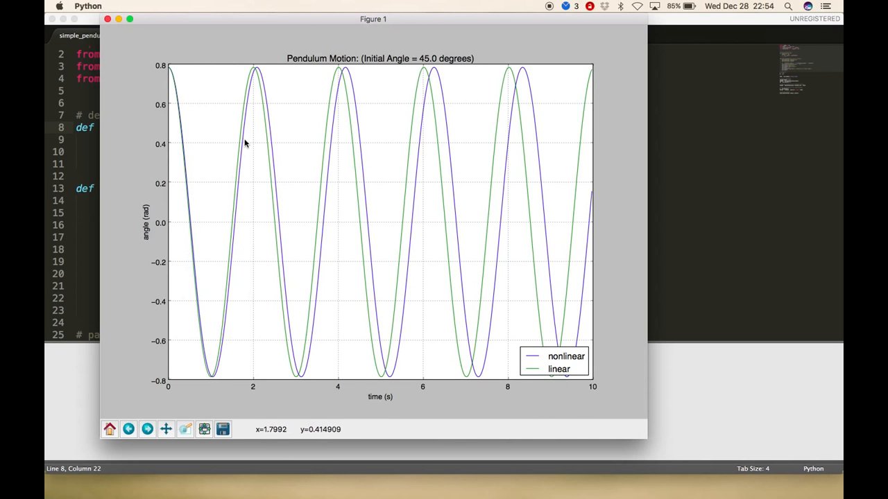
pyautogui.moveTo(337, 97)
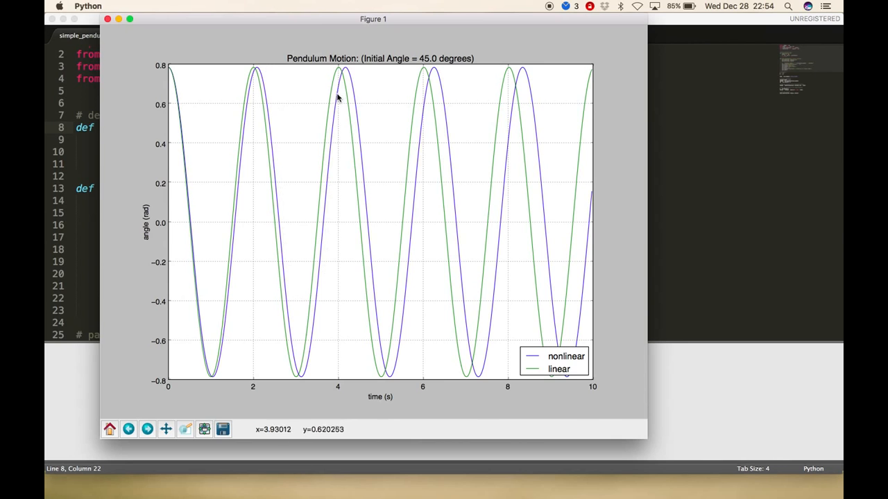
pyautogui.moveTo(424, 215)
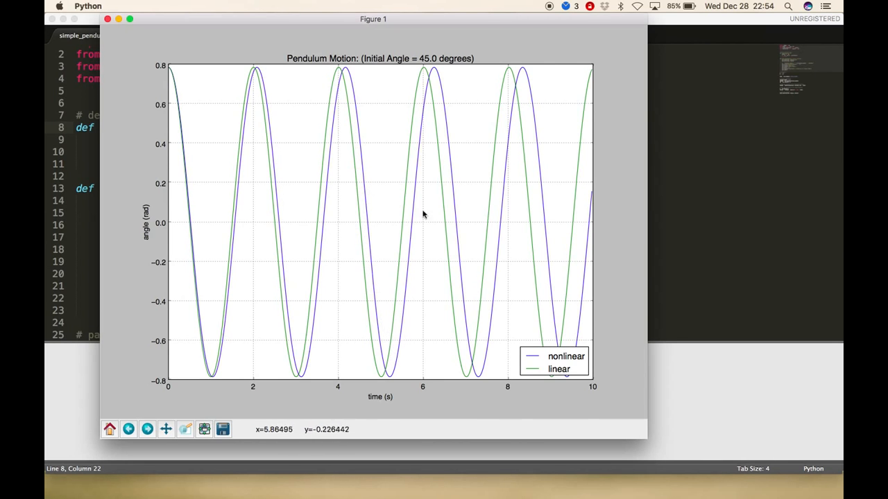
pyautogui.moveTo(425, 130)
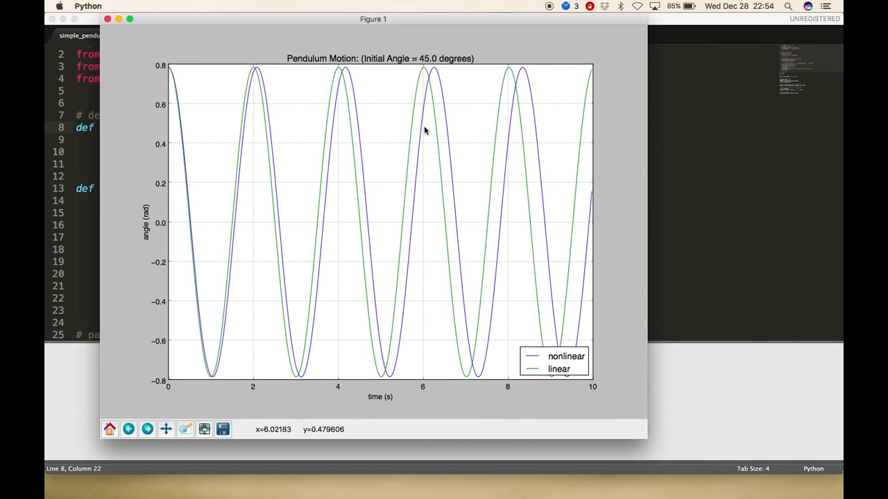
pyautogui.moveTo(225, 180)
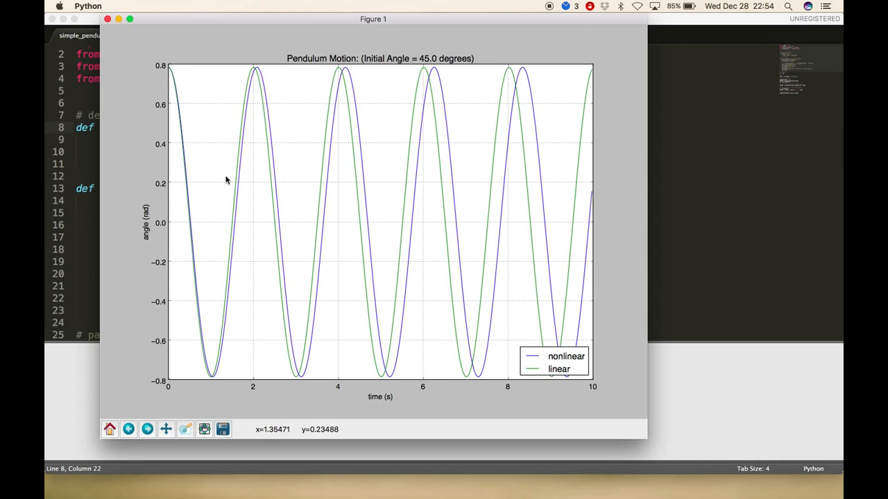
pyautogui.moveTo(319, 118)
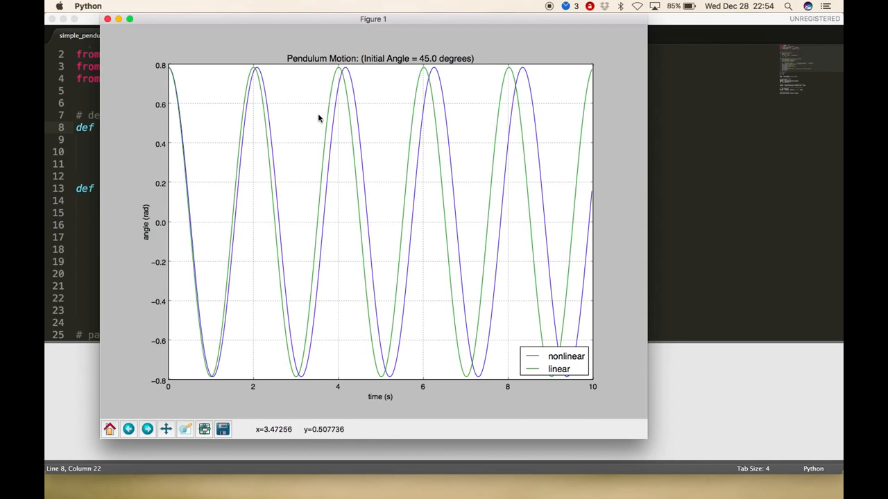
pyautogui.moveTo(307, 336)
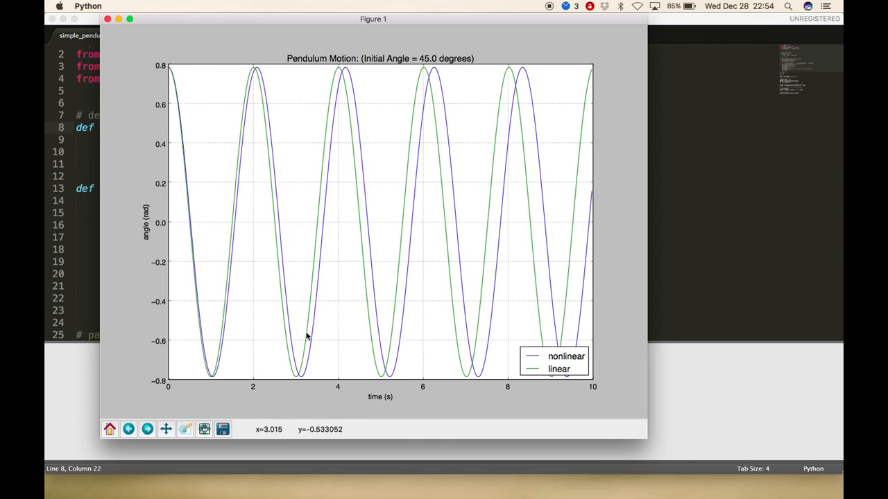
pyautogui.moveTo(512, 101)
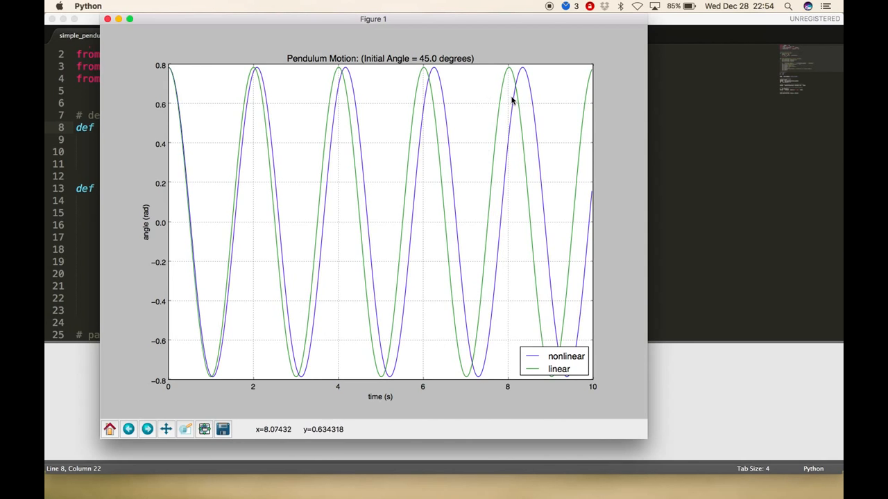
pyautogui.moveTo(532, 112)
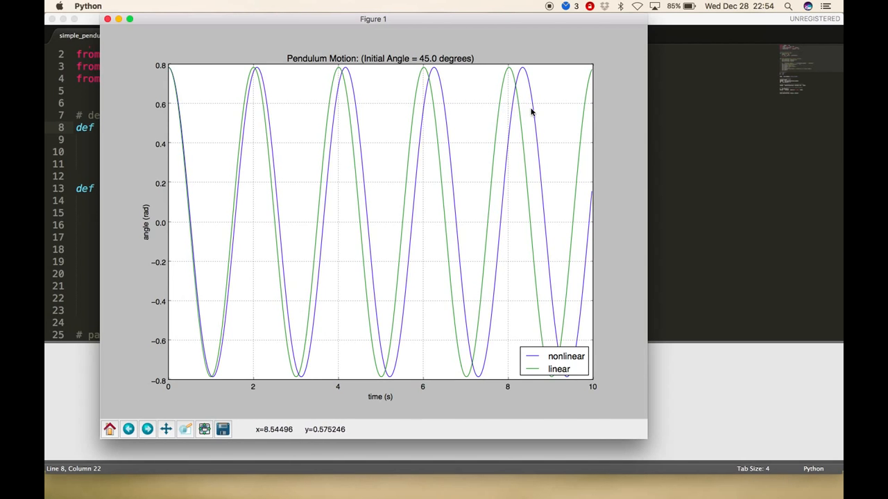
pyautogui.moveTo(238, 39)
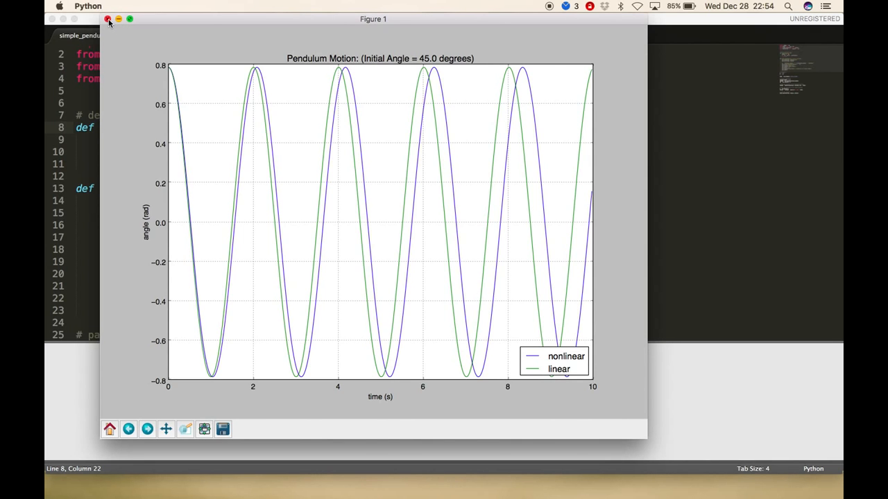
pyautogui.click(108, 18)
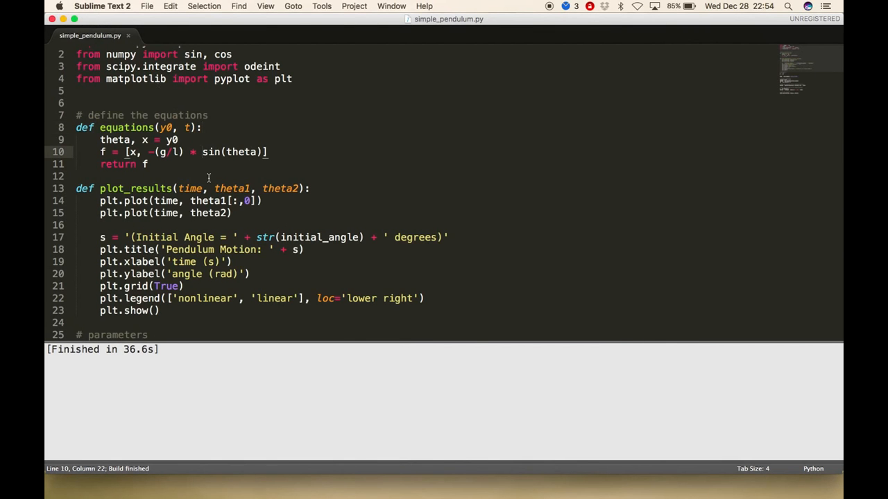
# Step: Rerun the script with initial_angle 10.0, view the nearly identical curves, and close the figure
pyautogui.scroll(-3)
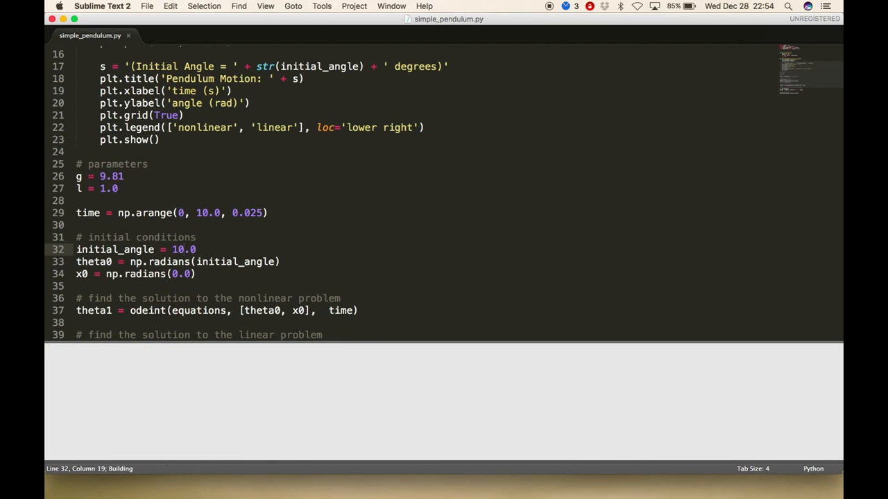
pyautogui.press('cmd+b')
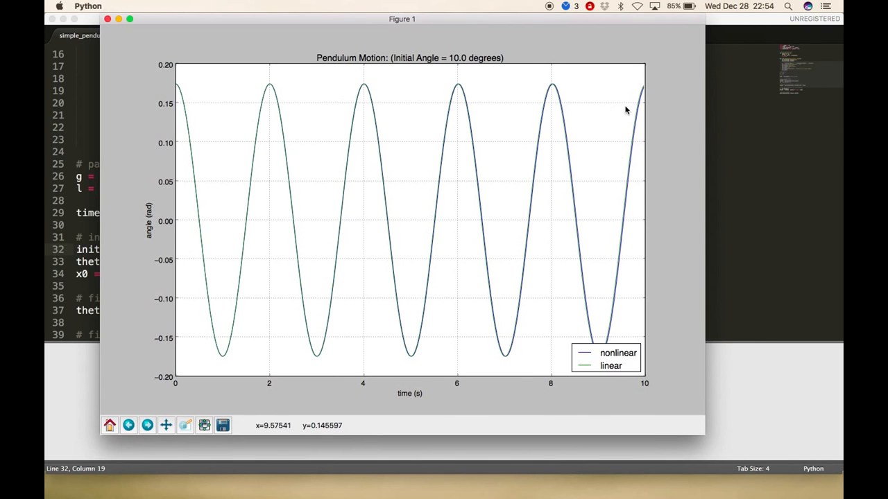
pyautogui.moveTo(639, 97)
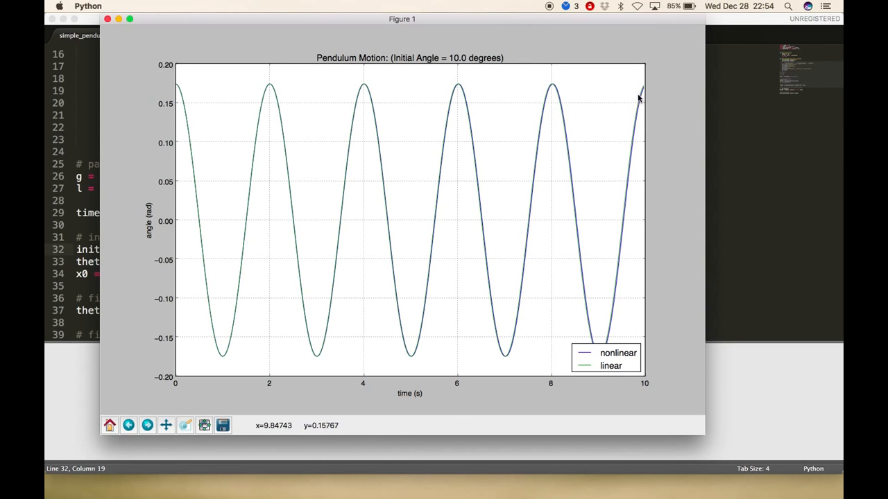
pyautogui.moveTo(447, 72)
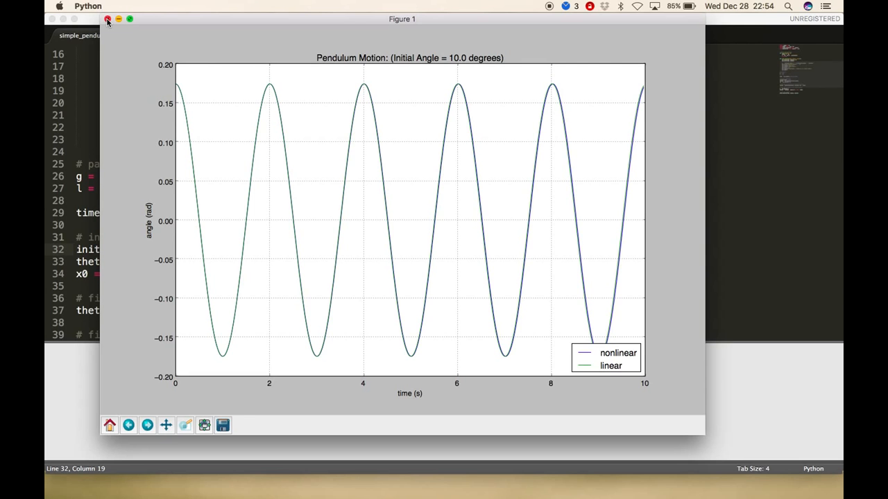
pyautogui.click(107, 18)
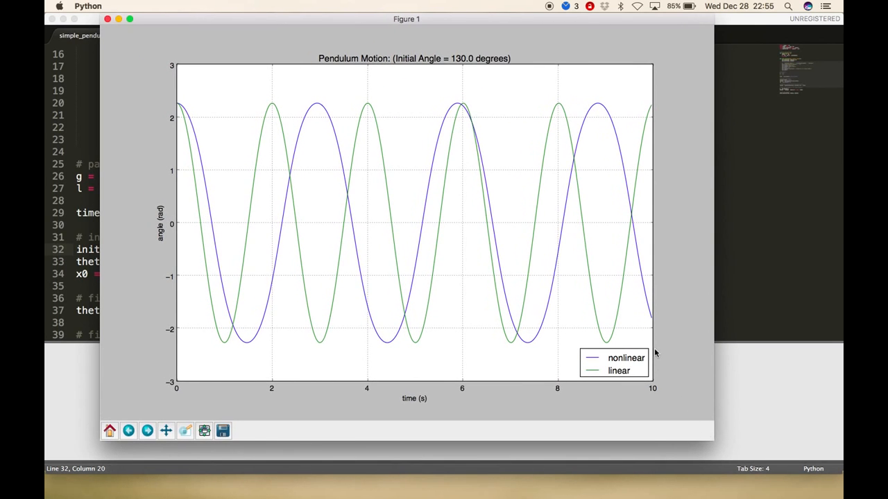
pyautogui.moveTo(371, 157)
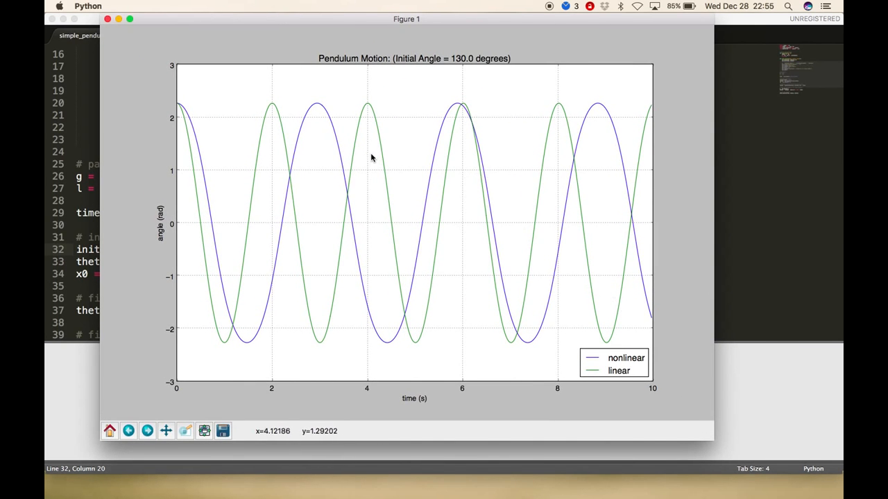
pyautogui.moveTo(257, 104)
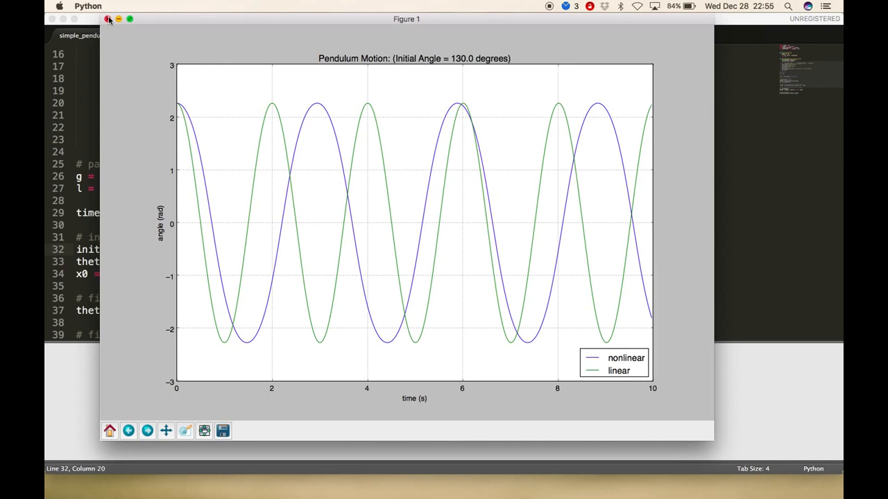
# Step: Close the 130-degree Pendulum Motion figure after inspecting the diverging curves
pyautogui.click(108, 18)
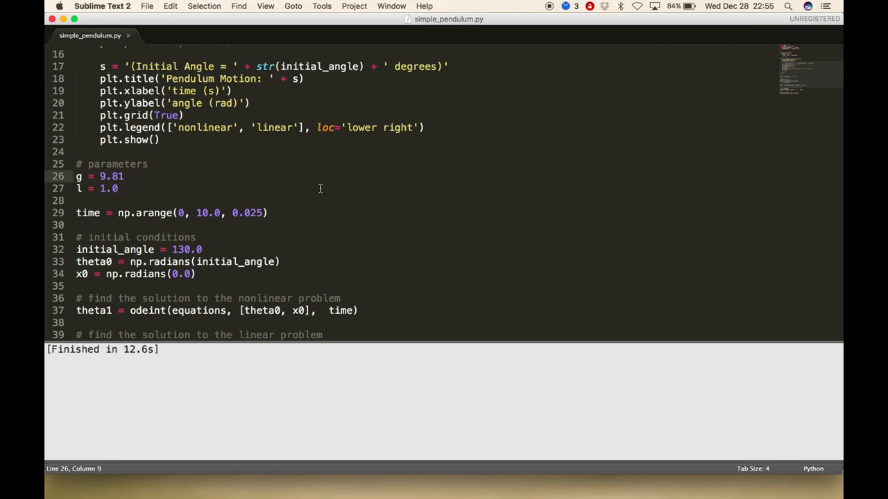
pyautogui.moveTo(361, 202)
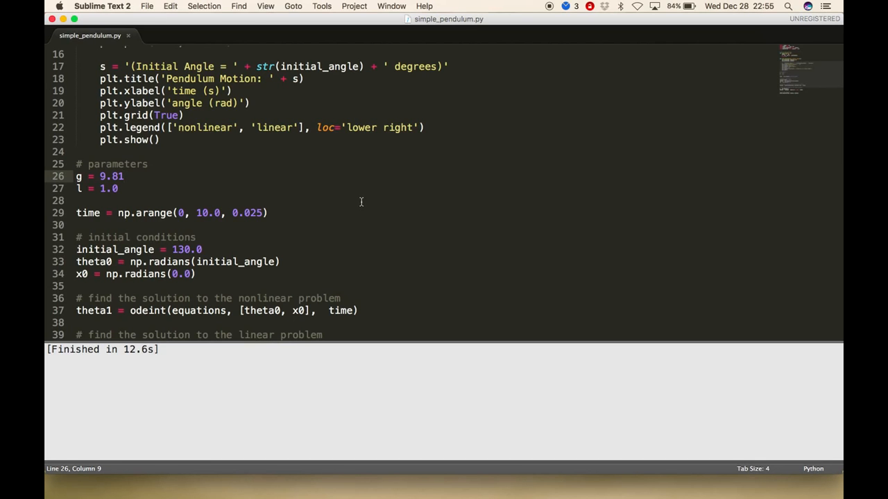